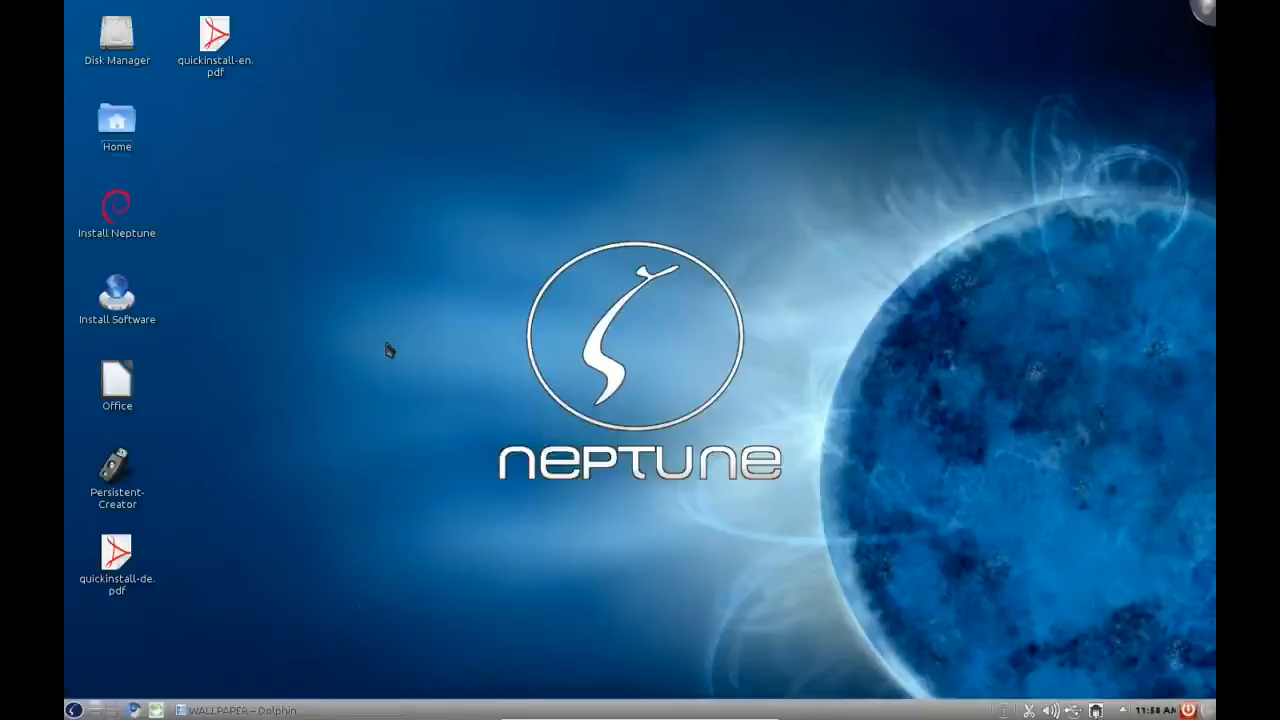
mouse_move(370, 362)
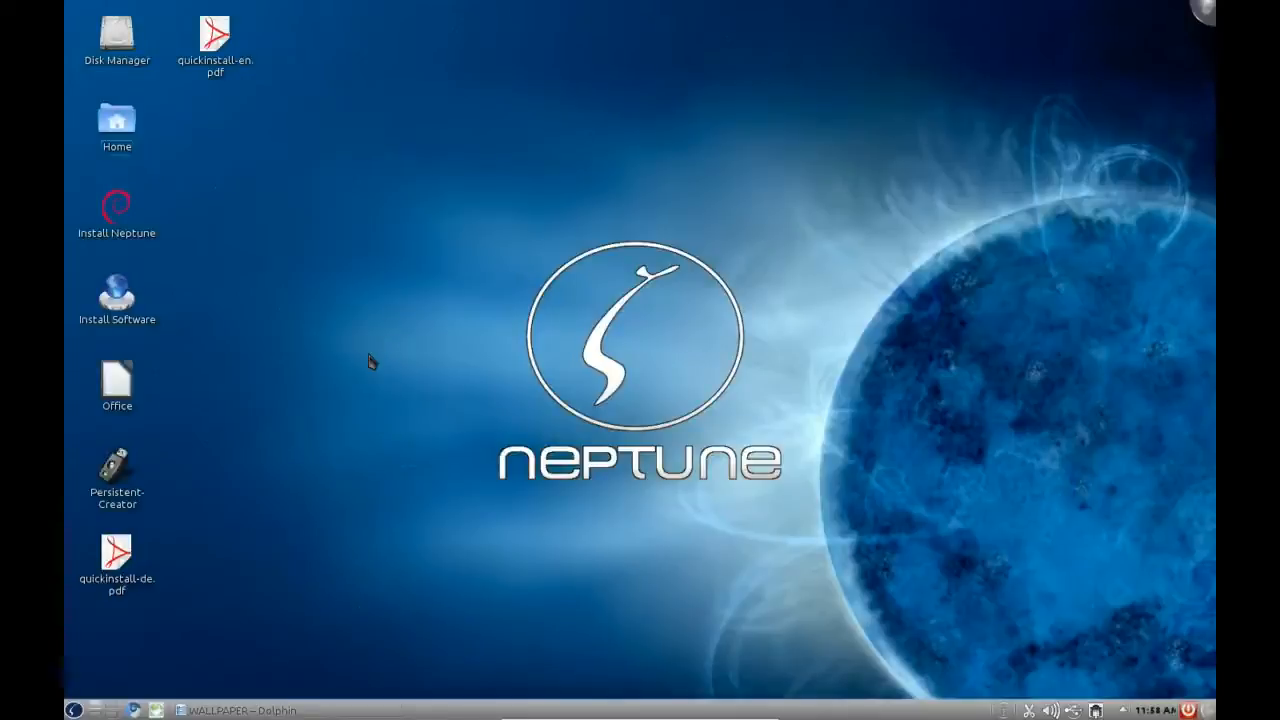
mouse_move(240, 498)
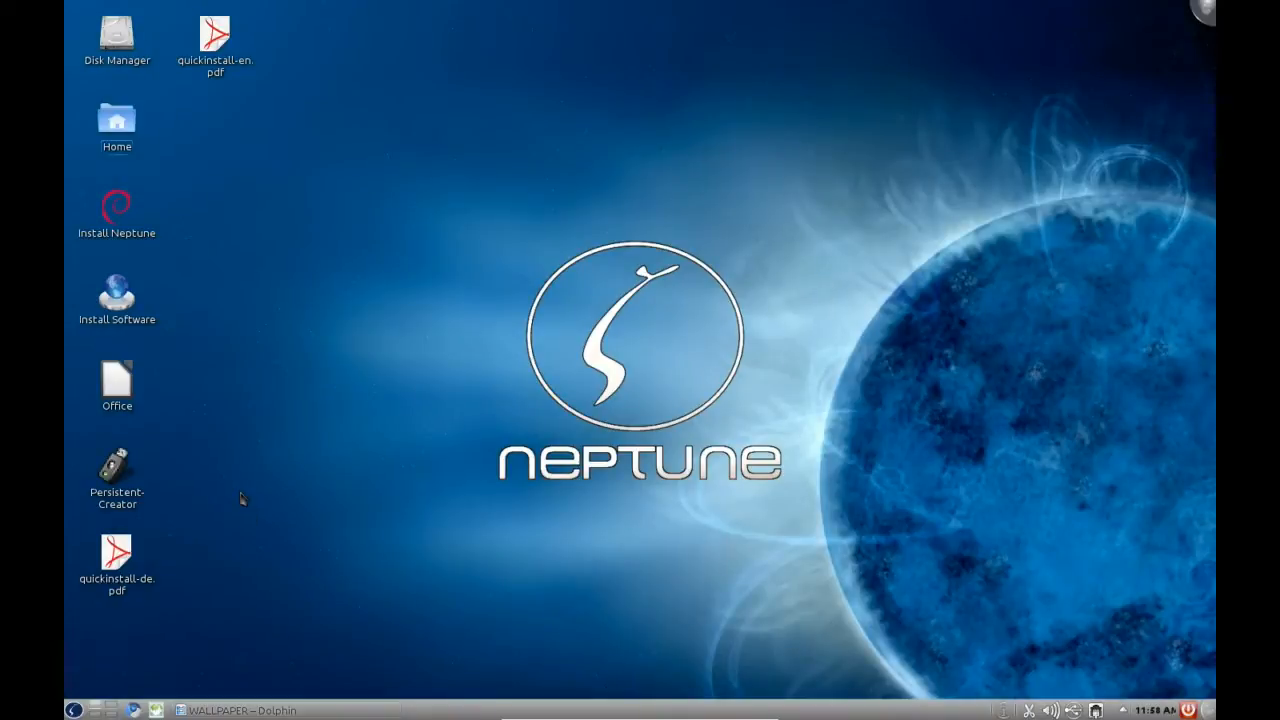
mouse_move(233, 500)
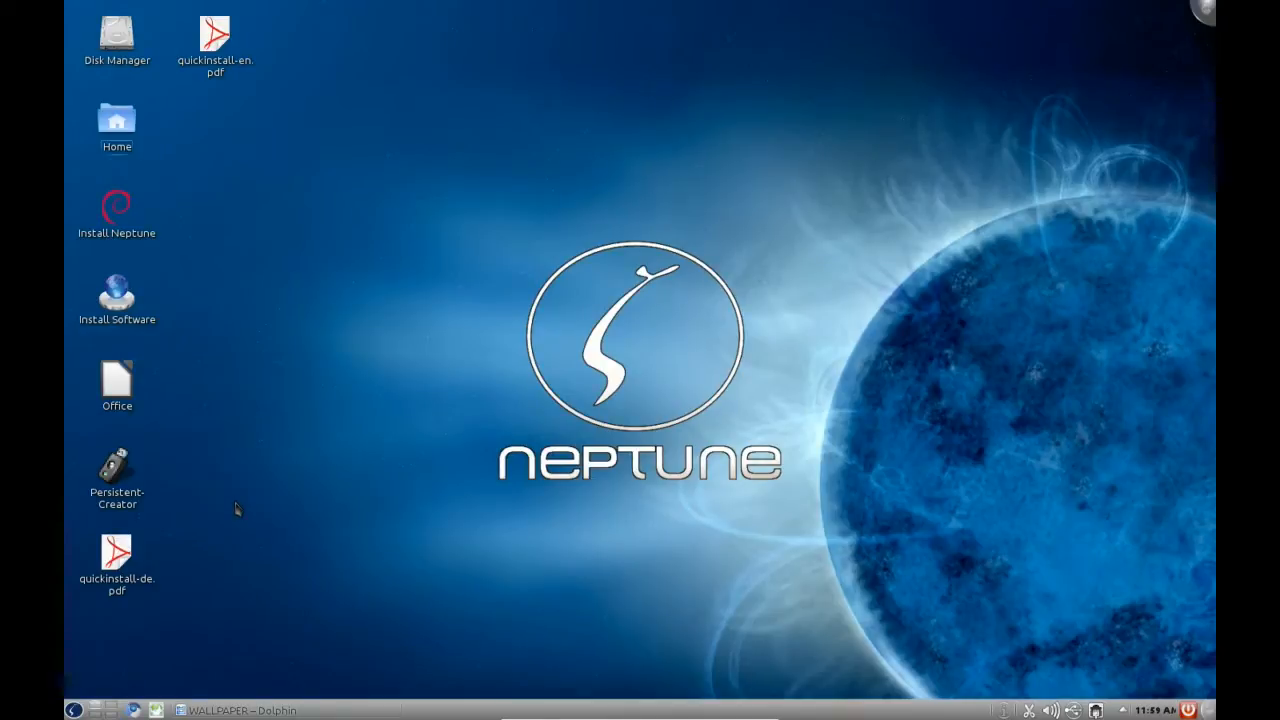
mouse_move(416, 358)
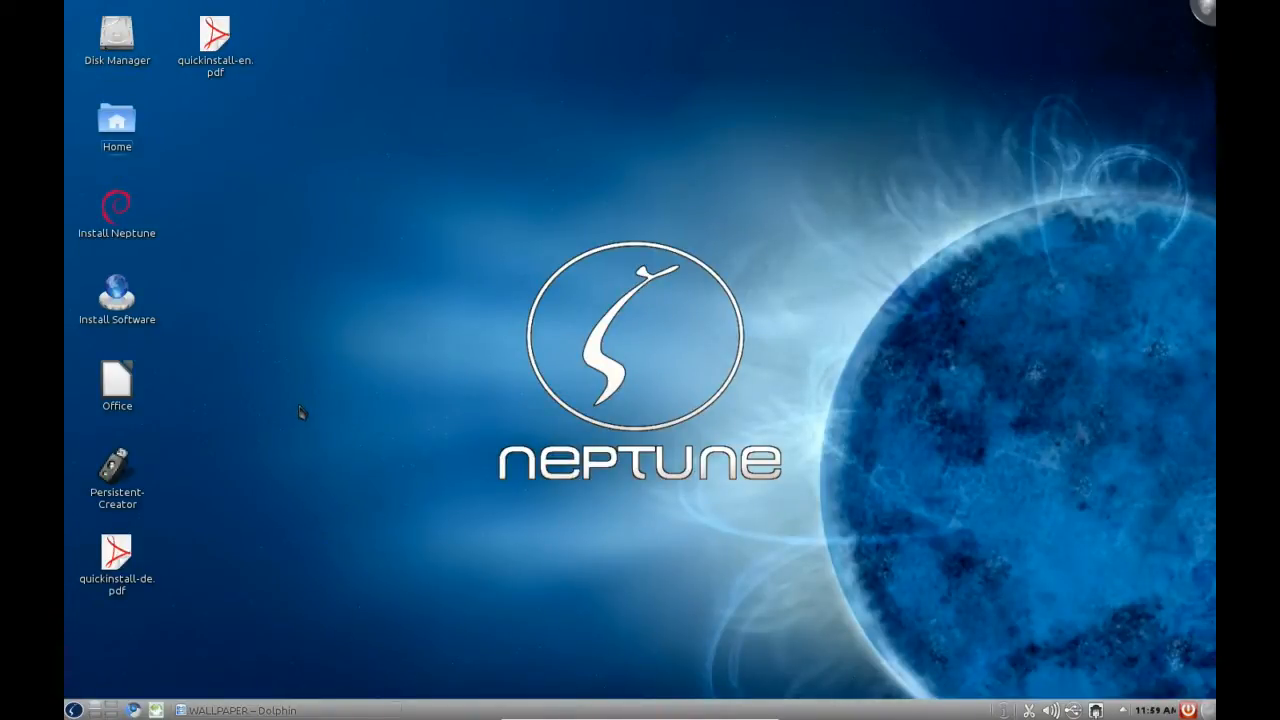
mouse_move(308, 182)
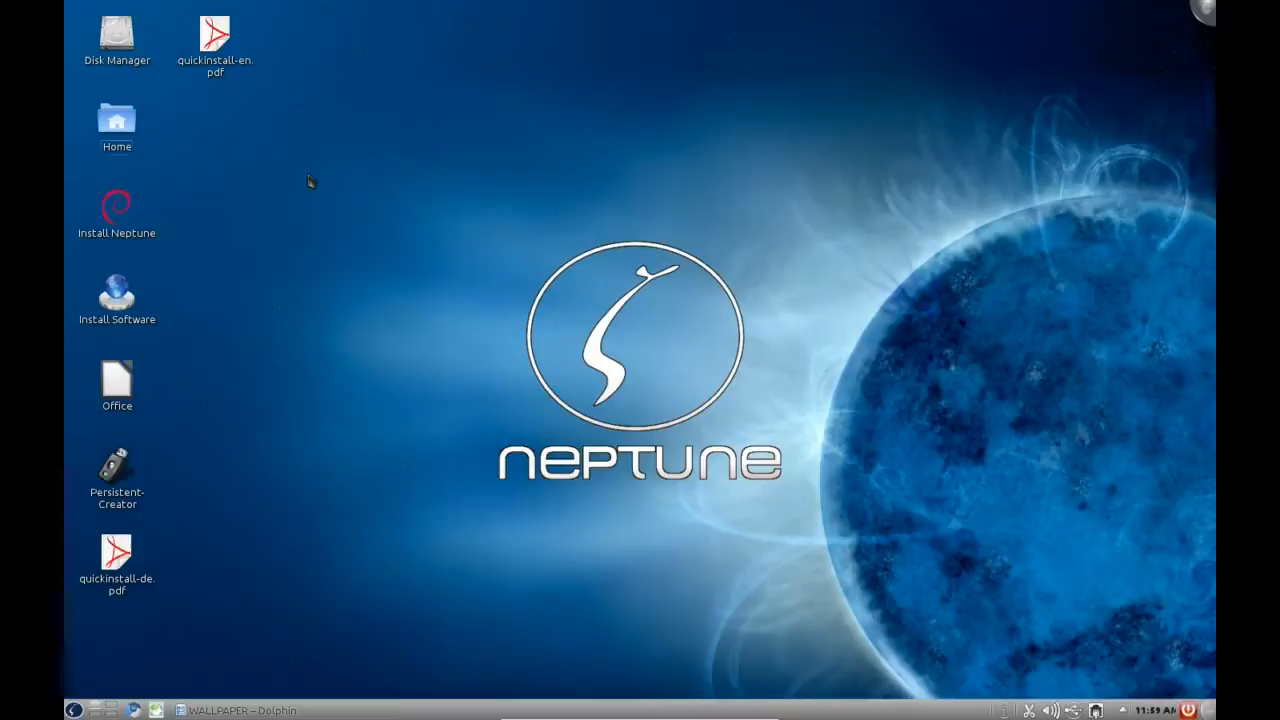
mouse_move(370, 585)
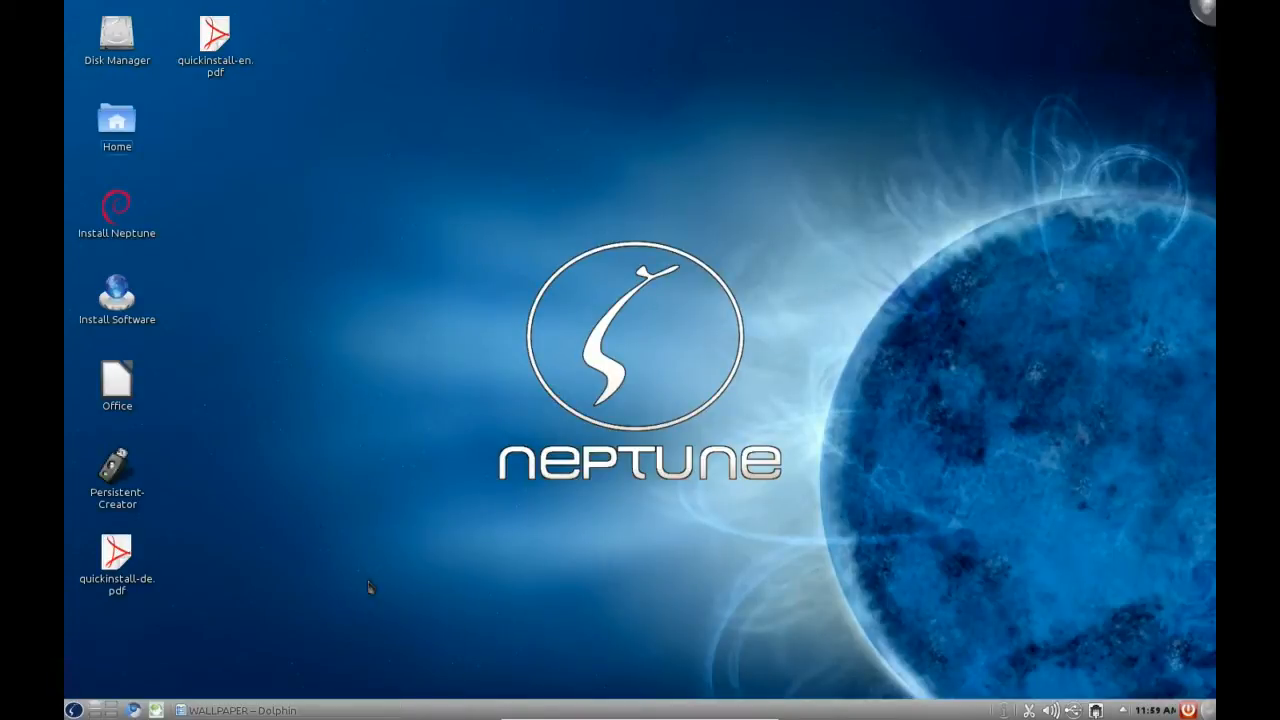
mouse_move(310, 710)
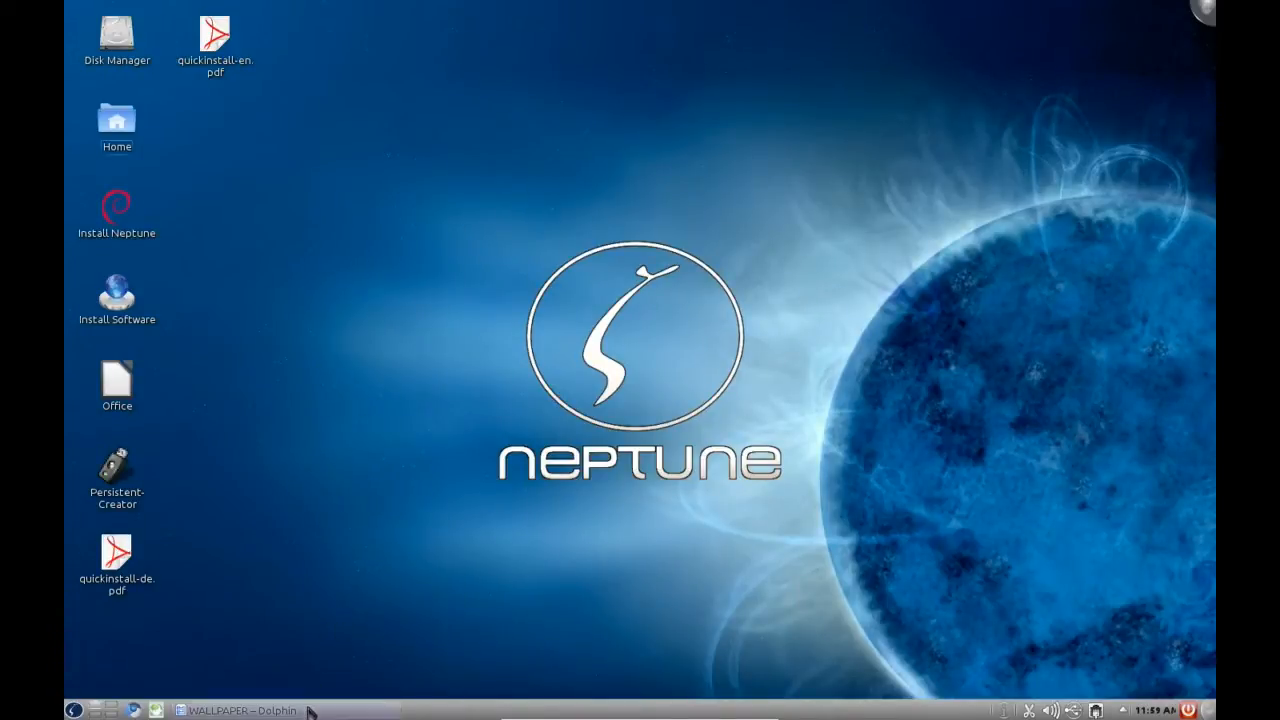
Step: Restore the WALLPAPER Dolphin window from the taskbar and move it toward the desktop centre
click(240, 710)
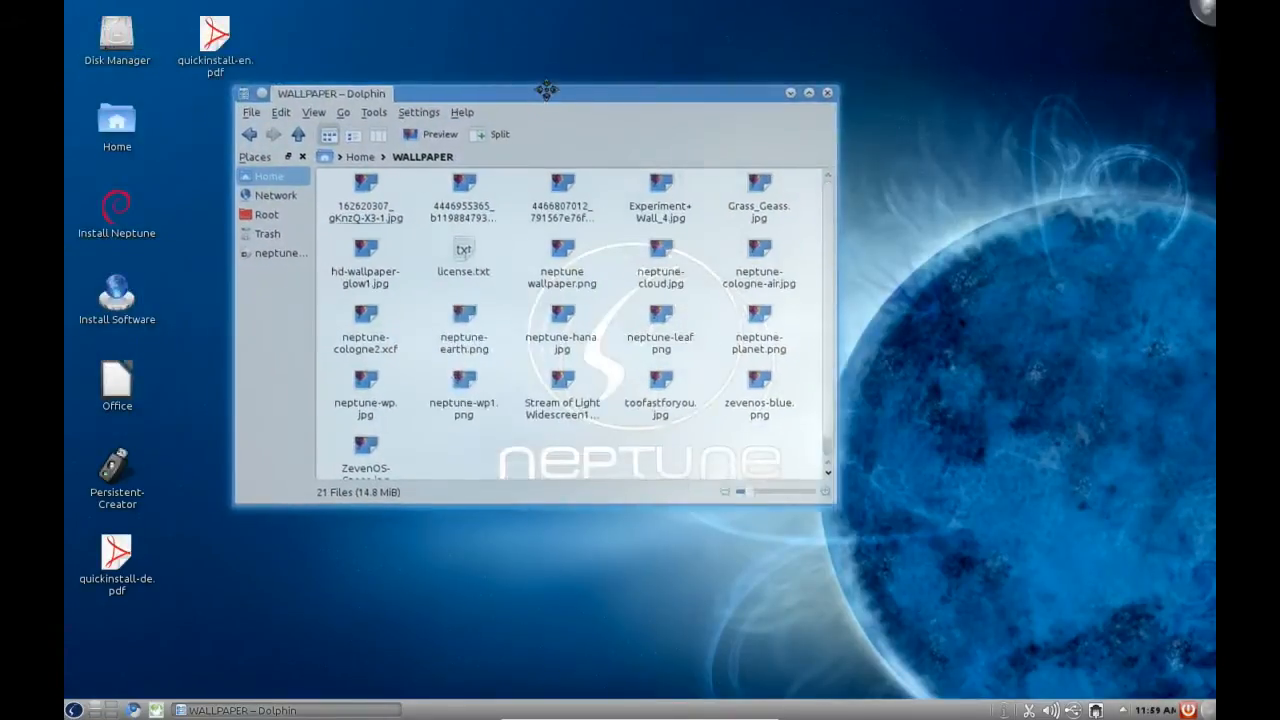
drag(548, 90, 563, 137)
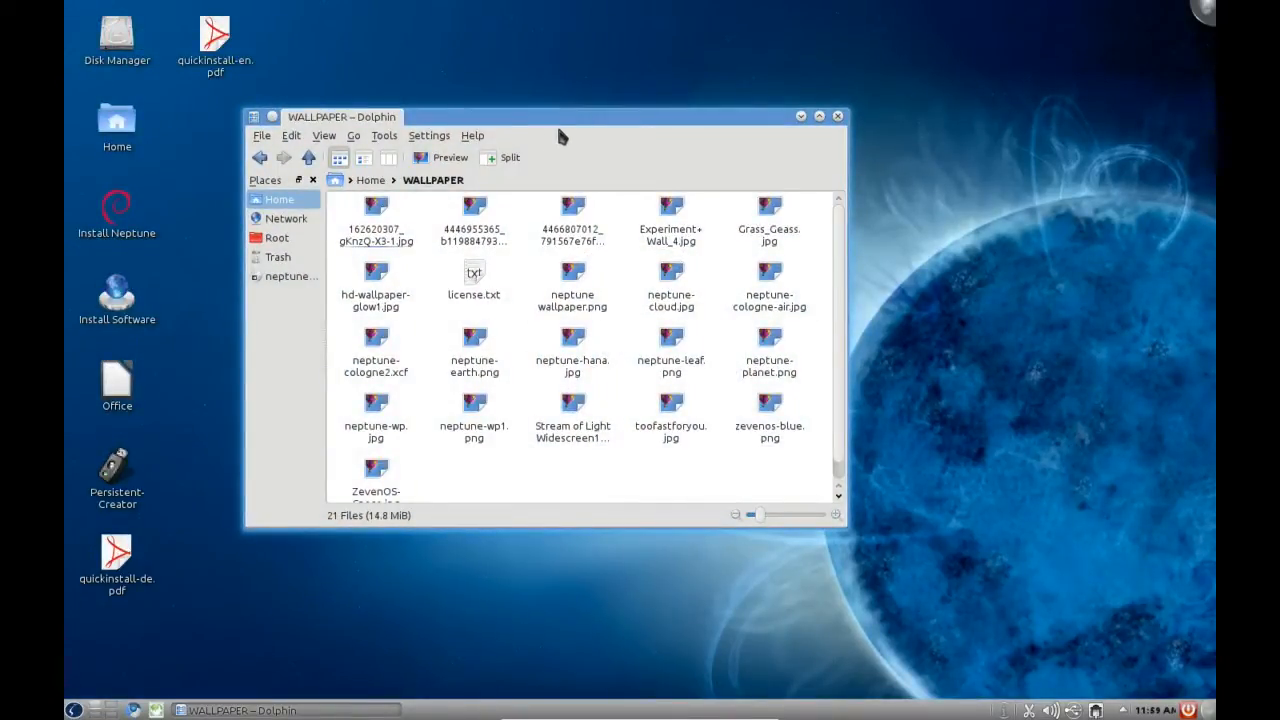
mouse_move(428, 127)
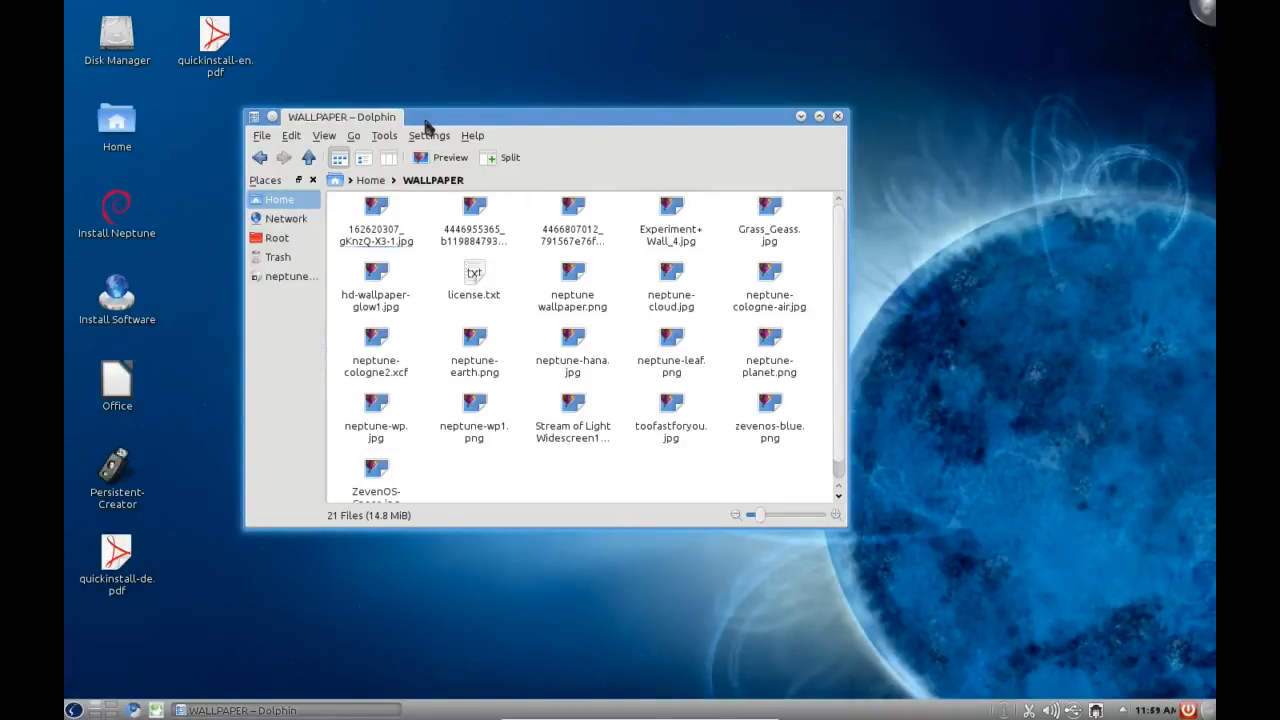
mouse_move(465, 130)
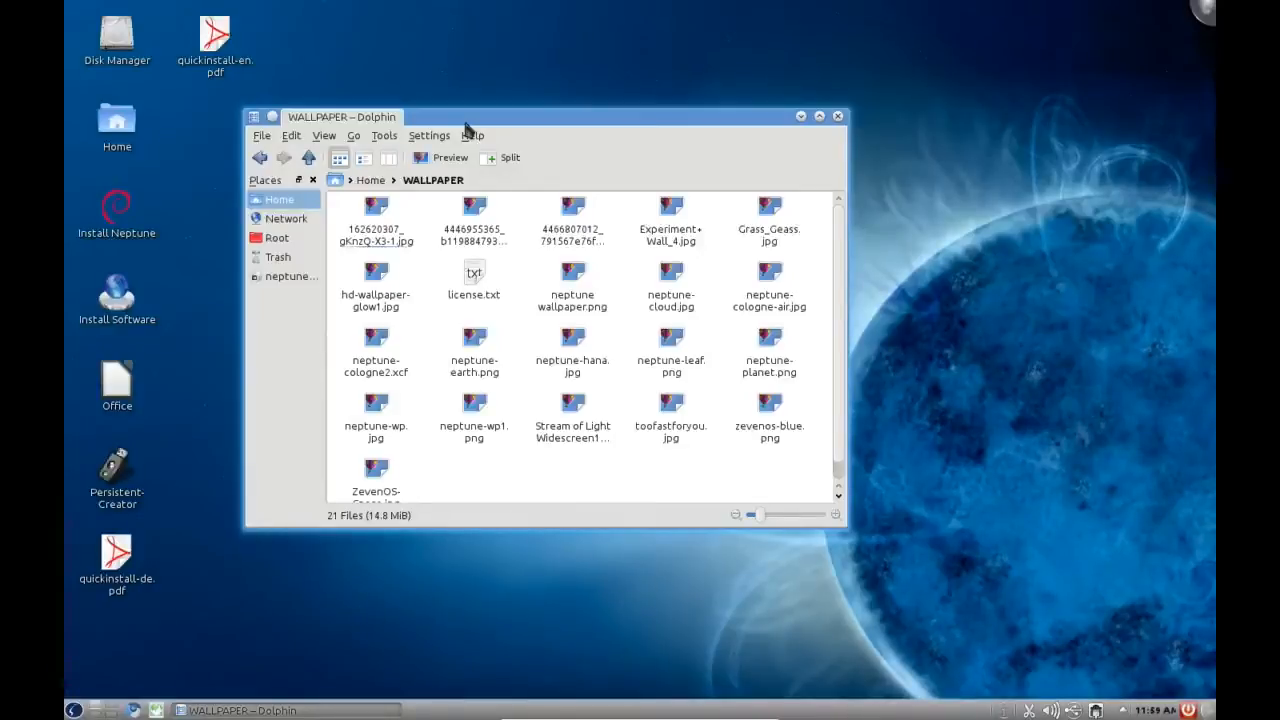
mouse_move(563, 157)
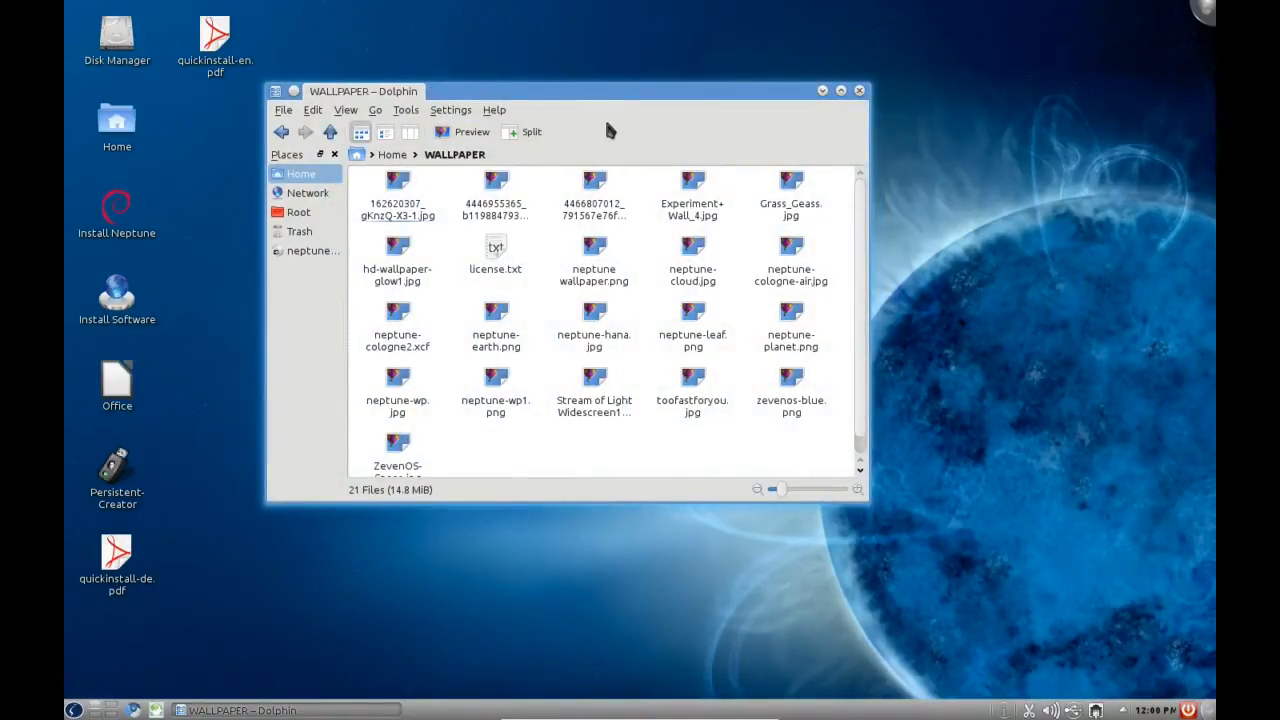
mouse_move(602, 130)
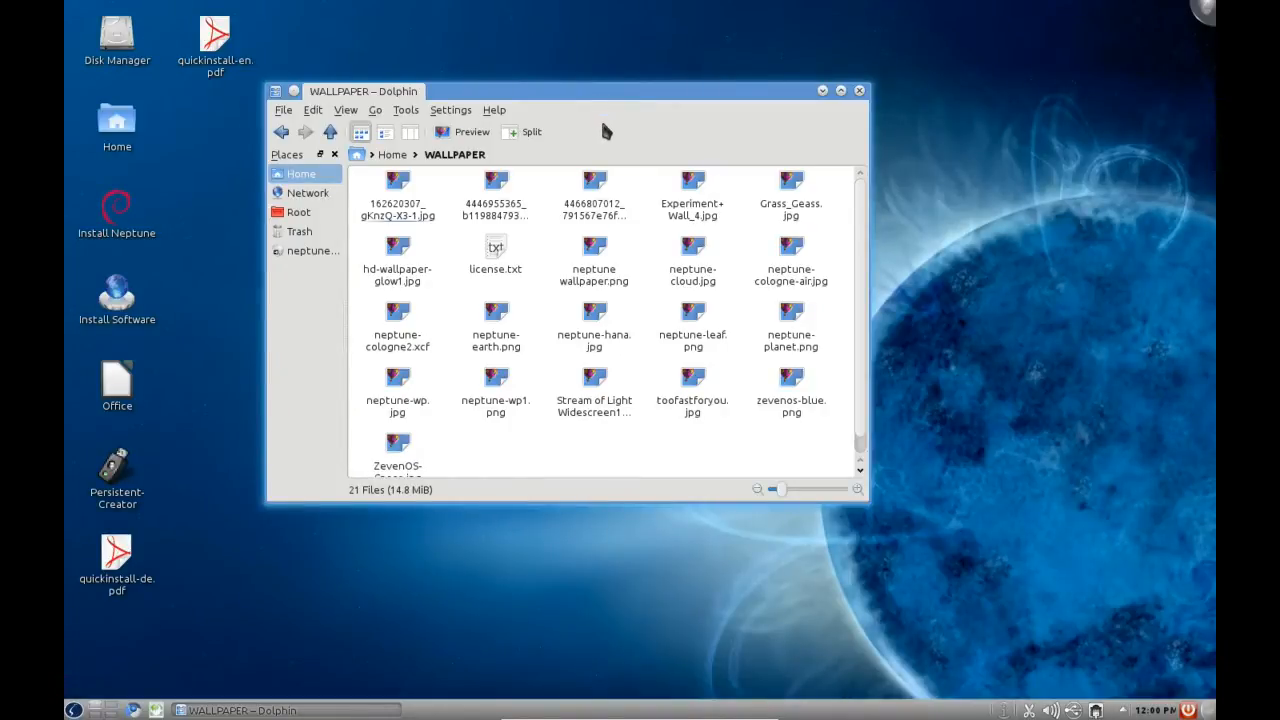
mouse_move(588, 100)
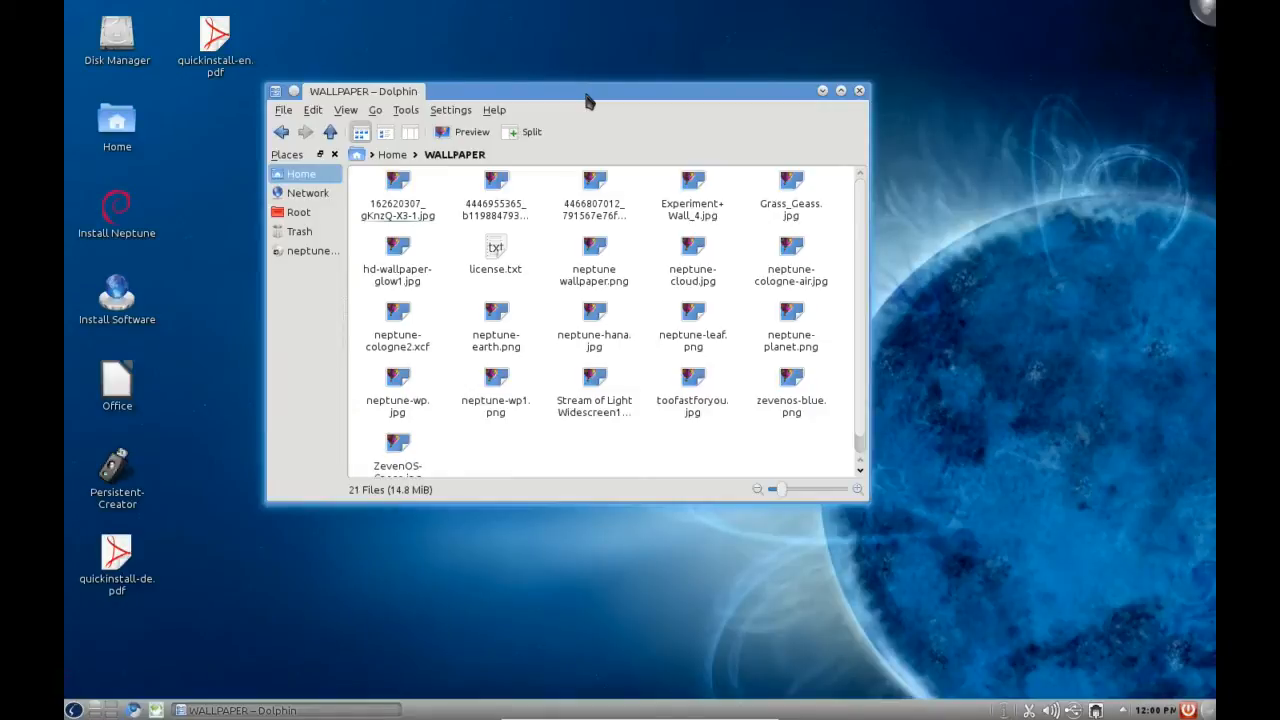
mouse_move(570, 105)
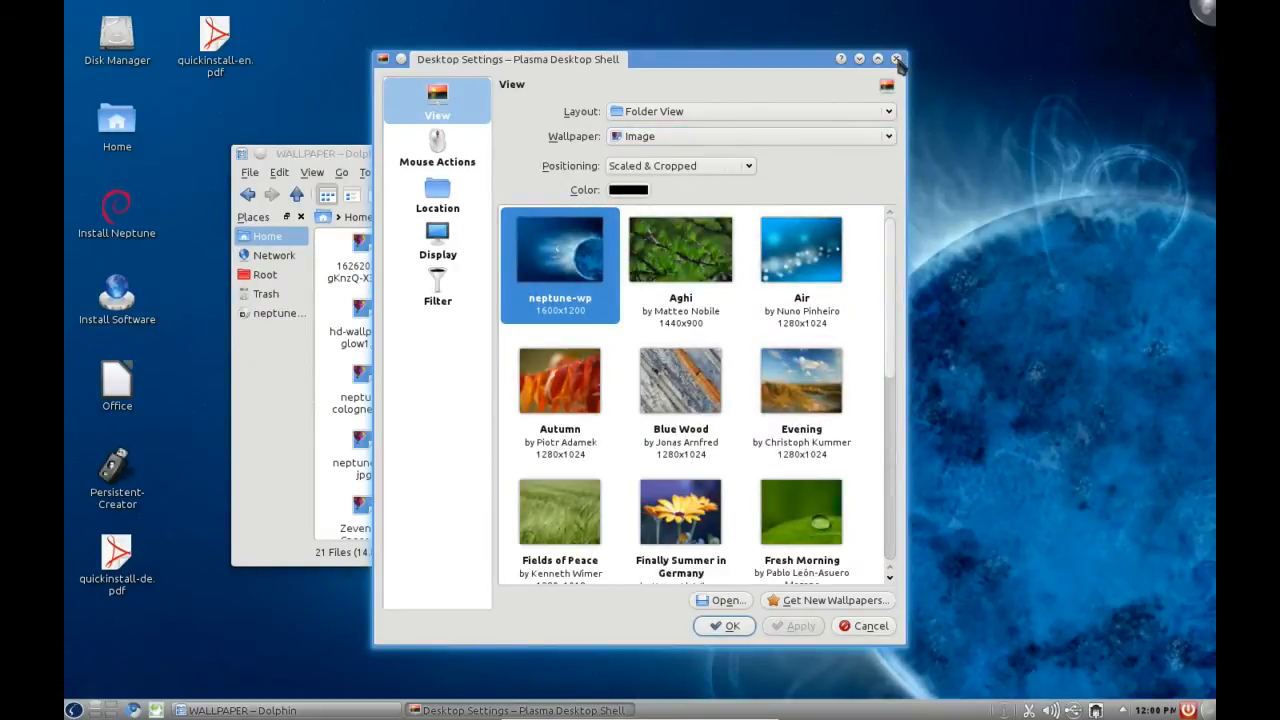
Step: Close Desktop Settings and open 162620307_gKnzQ-X3-1.jpg in Gwenview
click(897, 58)
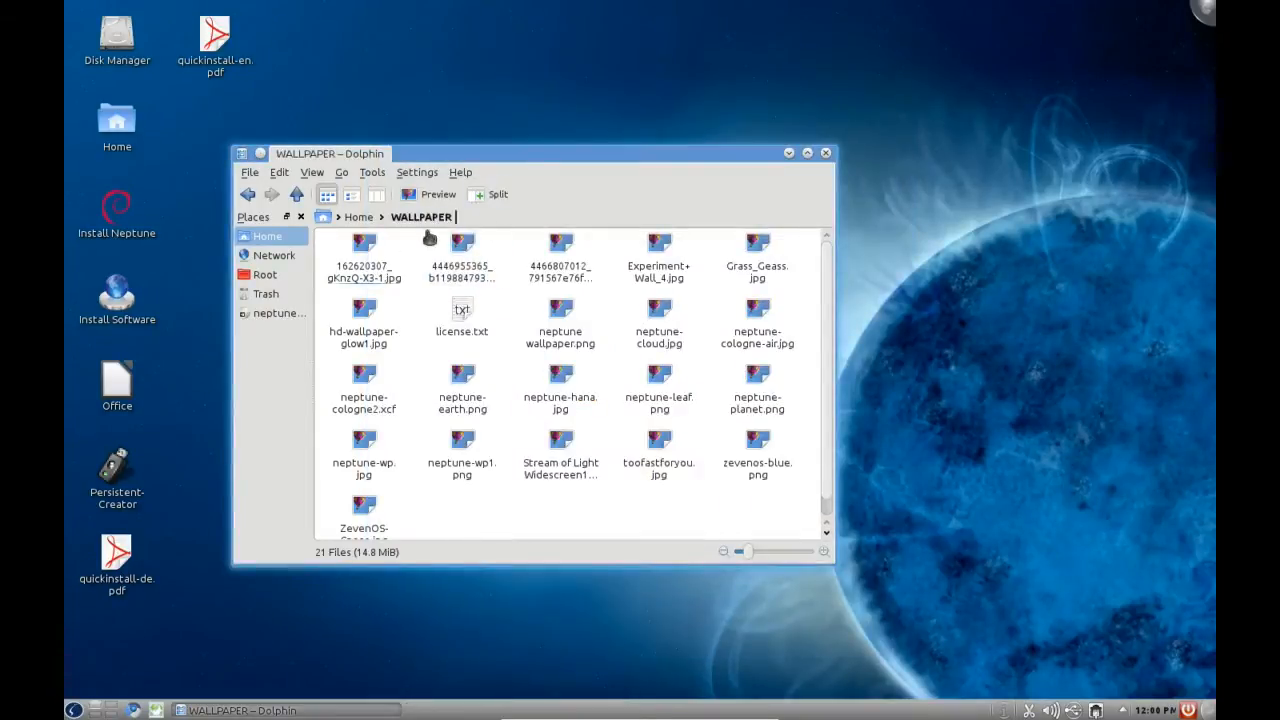
click(363, 245)
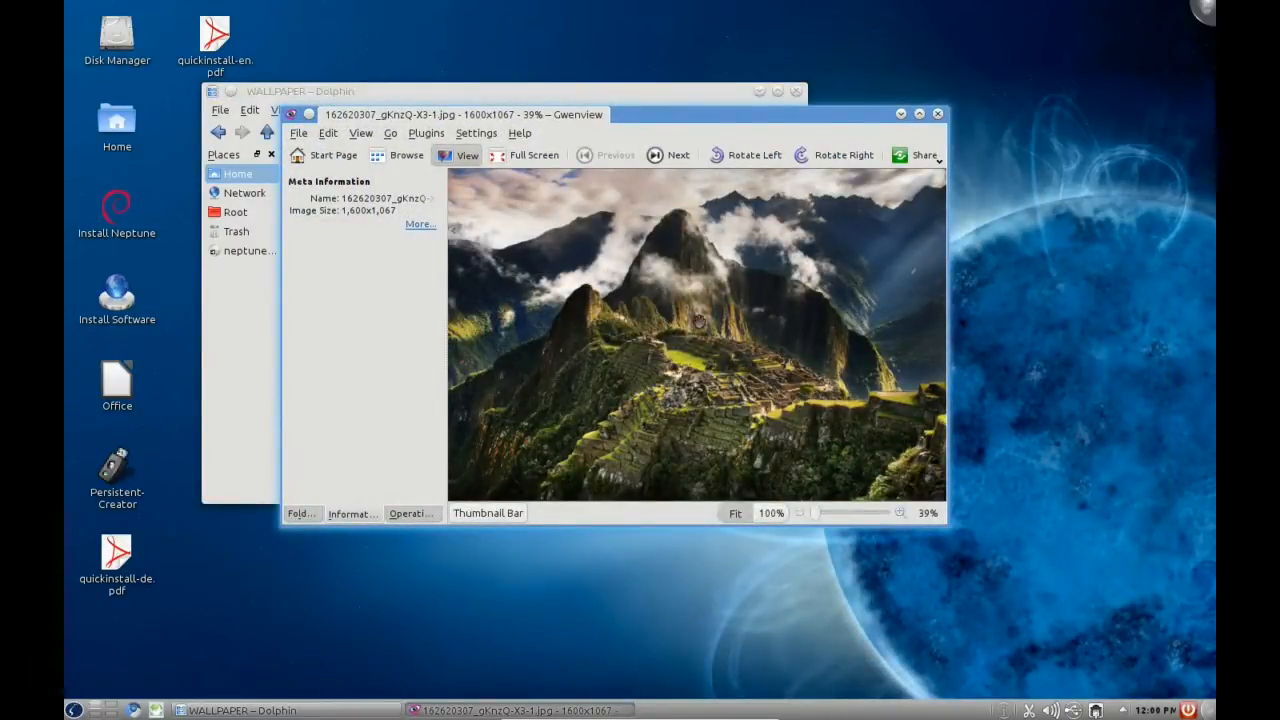
Step: Step forward through the first several wallpaper images in Gwenview
click(667, 155)
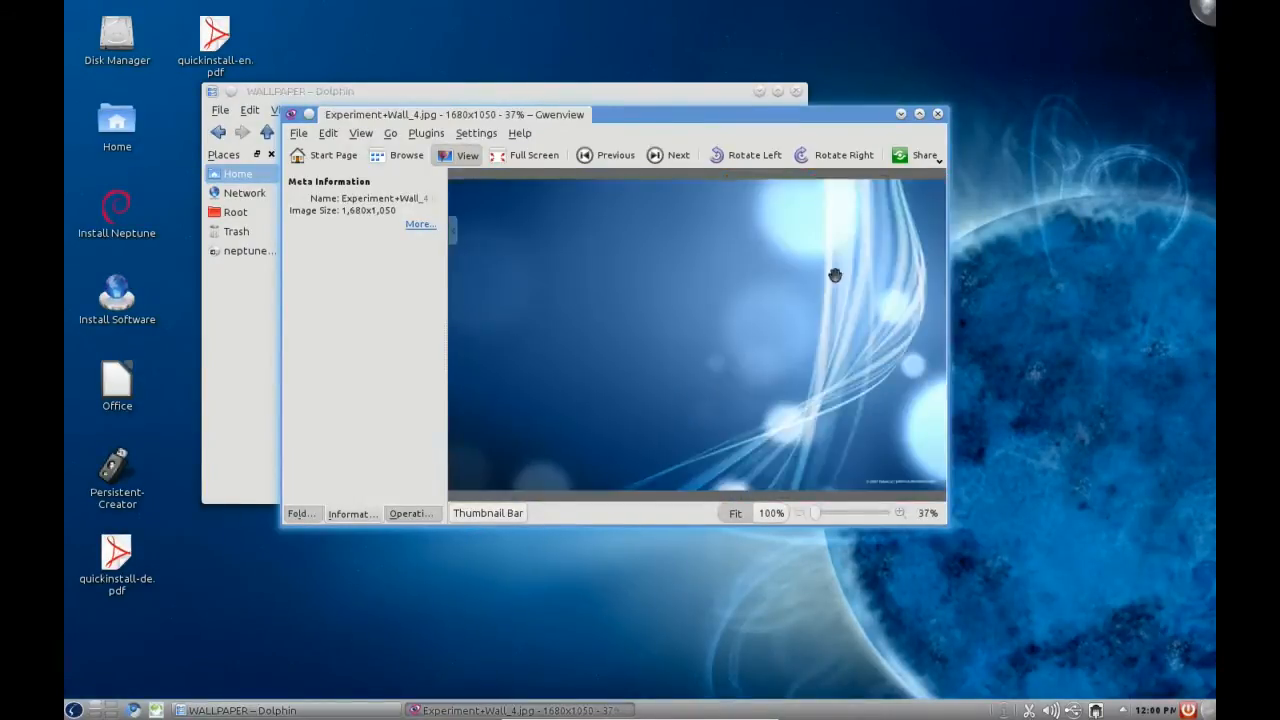
mouse_move(838, 242)
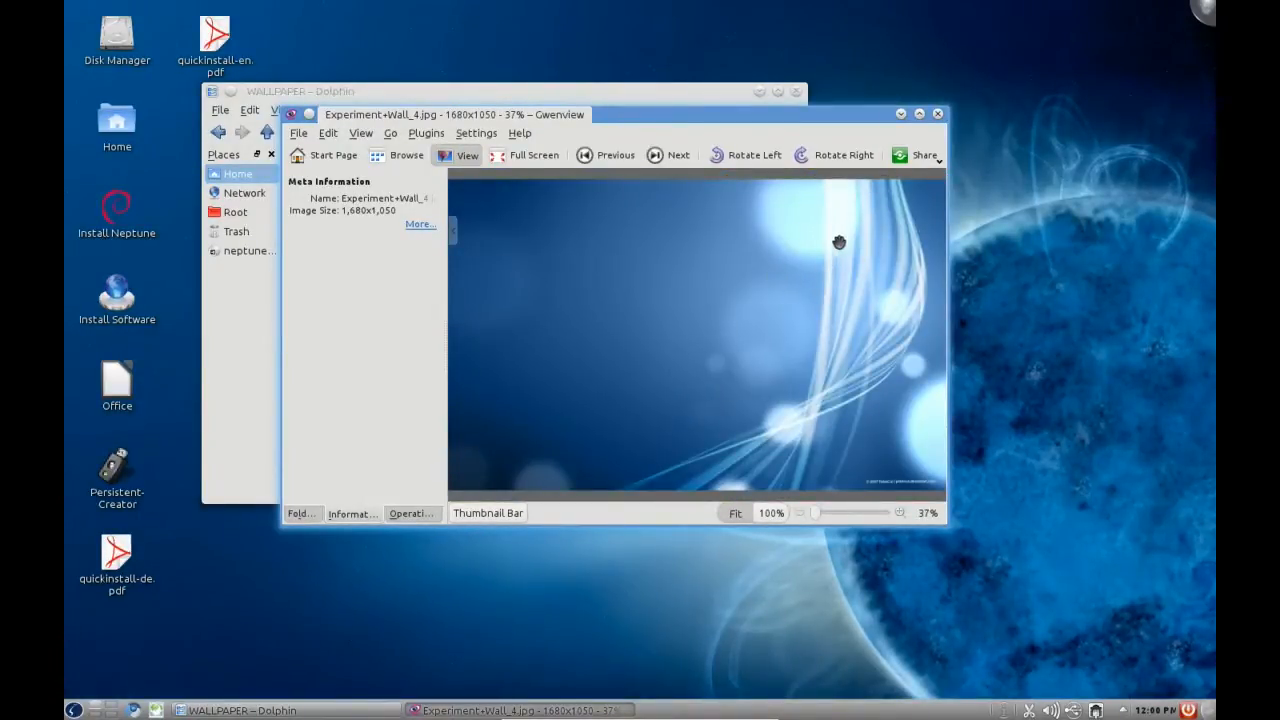
click(668, 155)
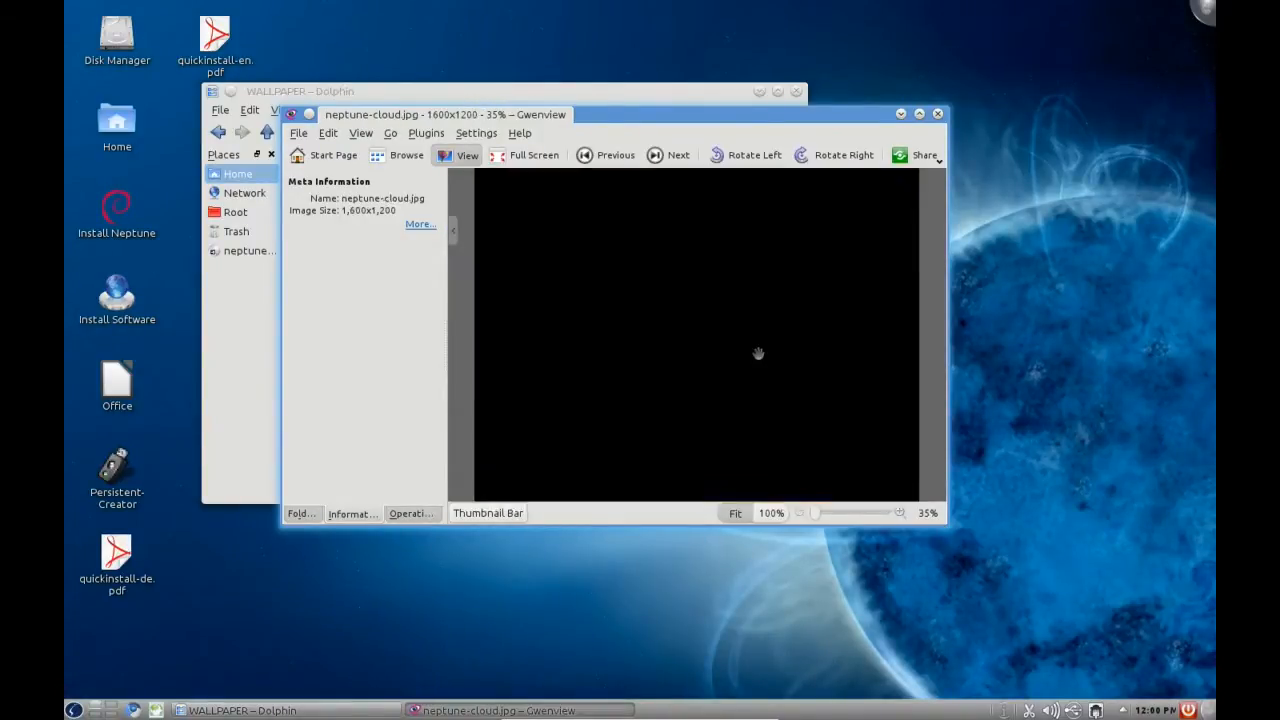
click(667, 155)
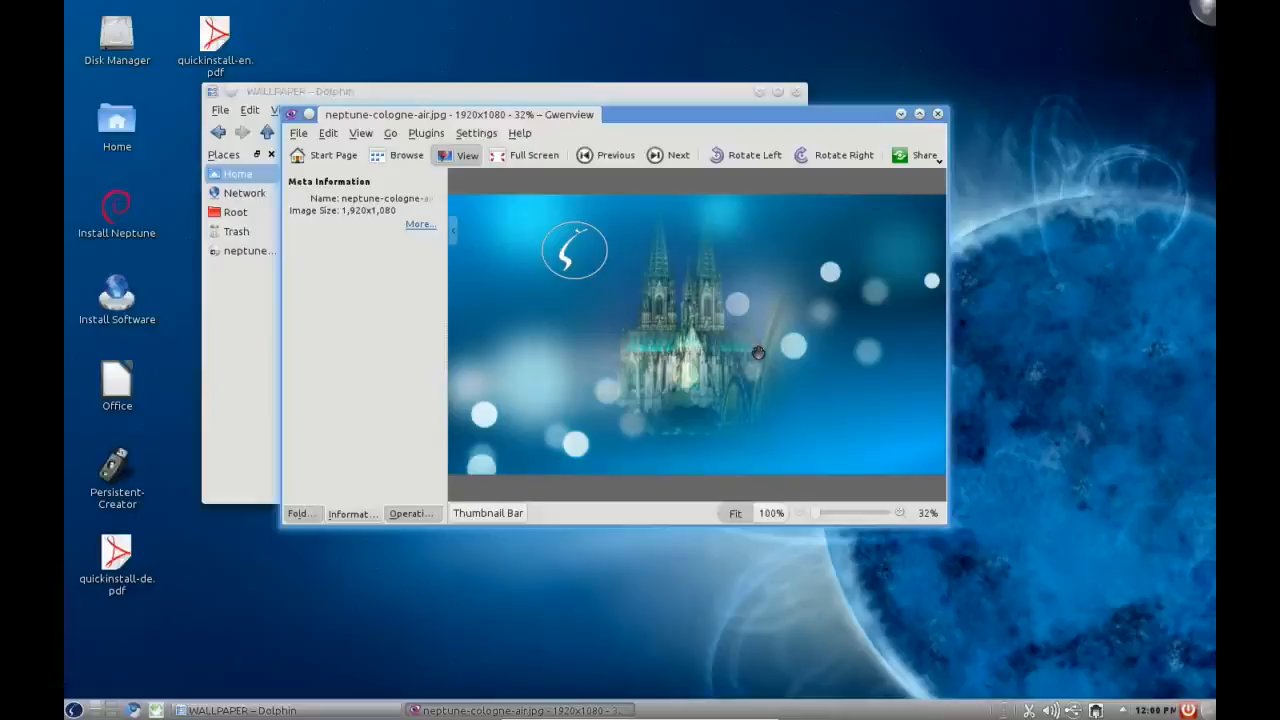
click(668, 155)
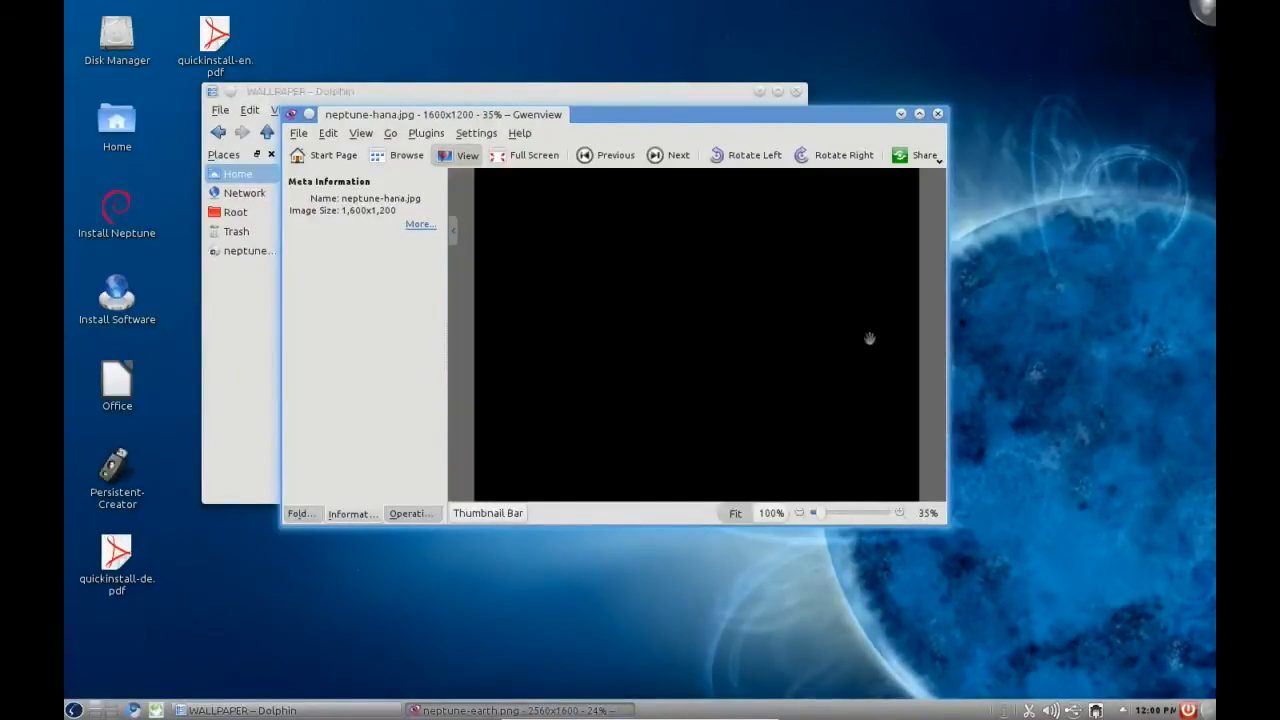
click(667, 155)
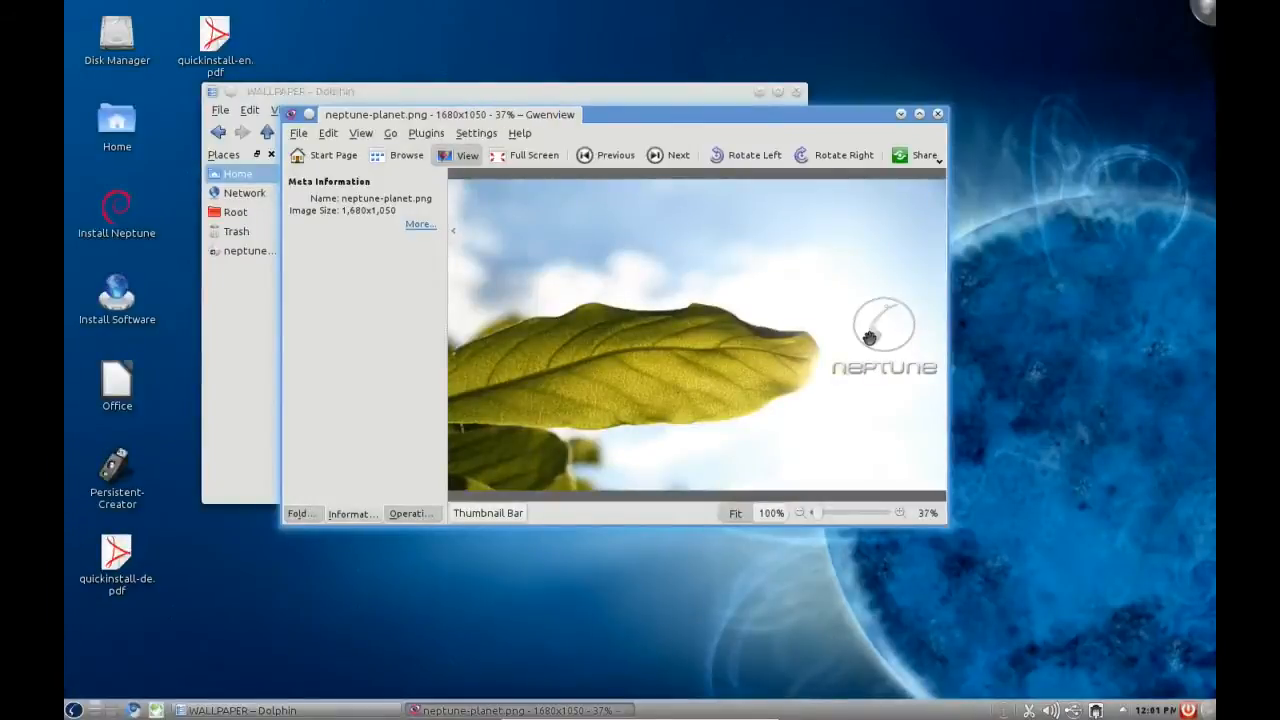
Step: View the remaining wallpapers up to ZevenOS-Space.jpg, then close Gwenview
click(669, 155)
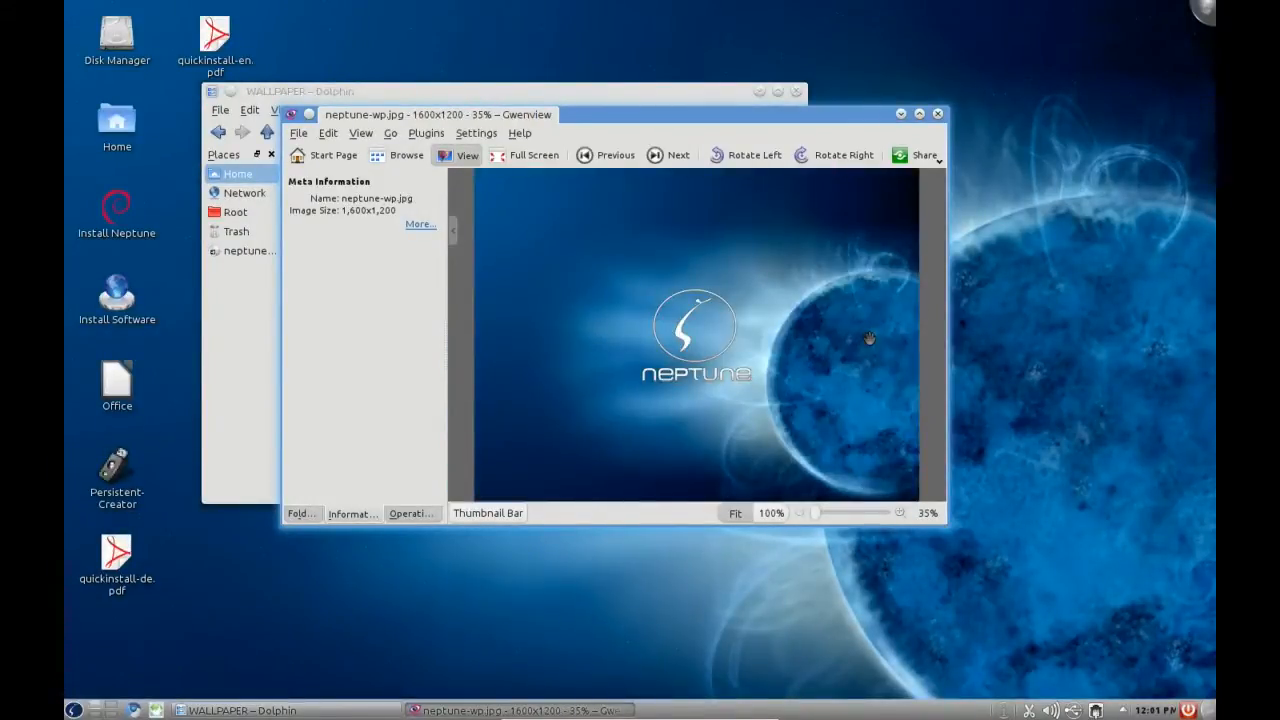
click(669, 155)
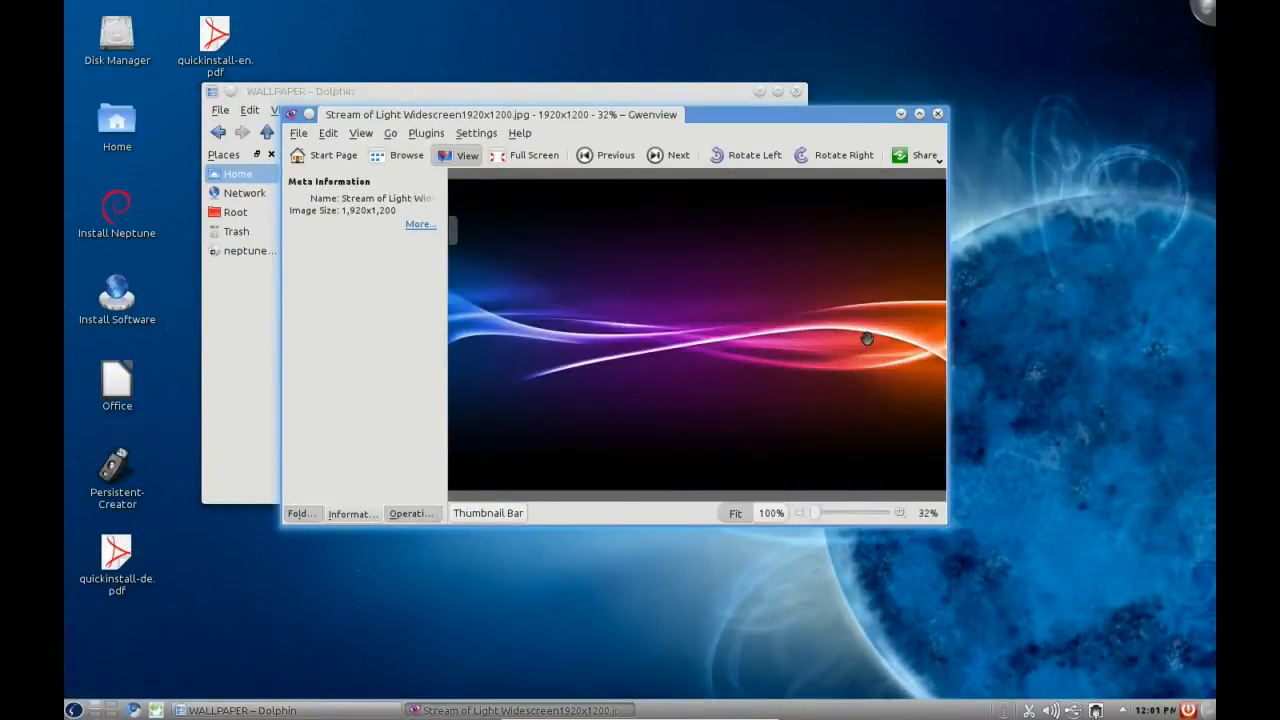
click(668, 155)
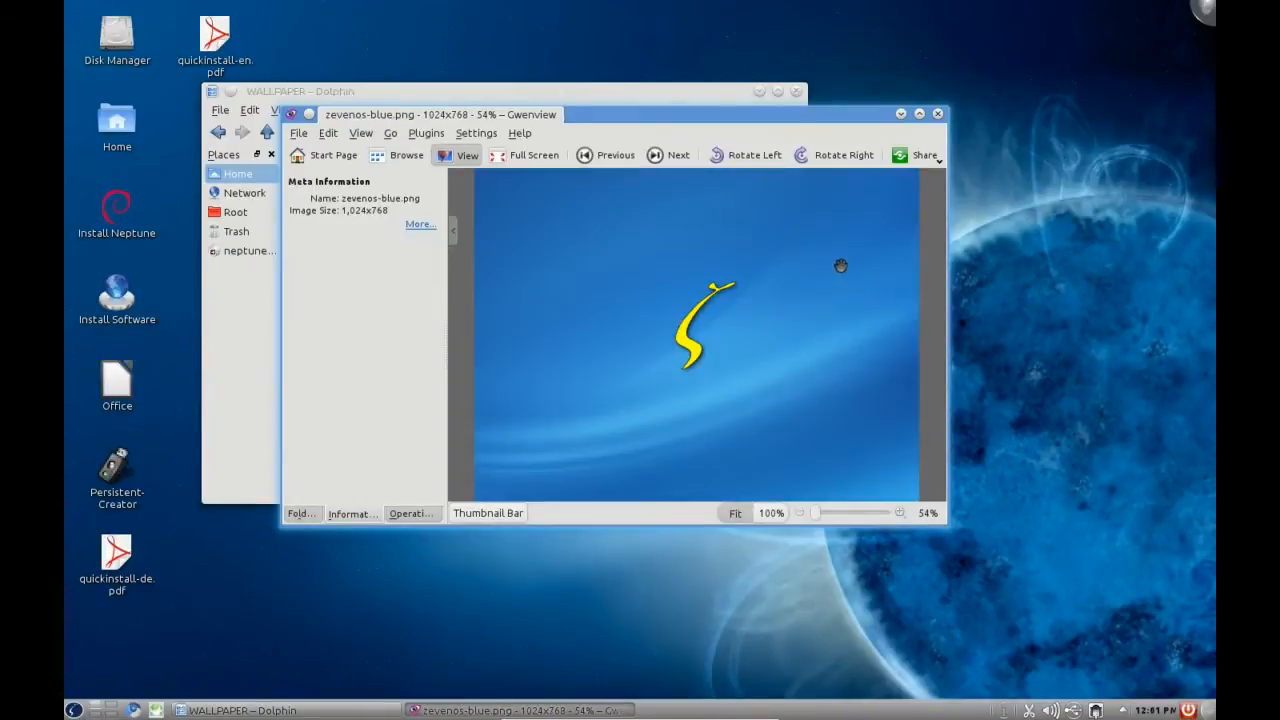
click(667, 155)
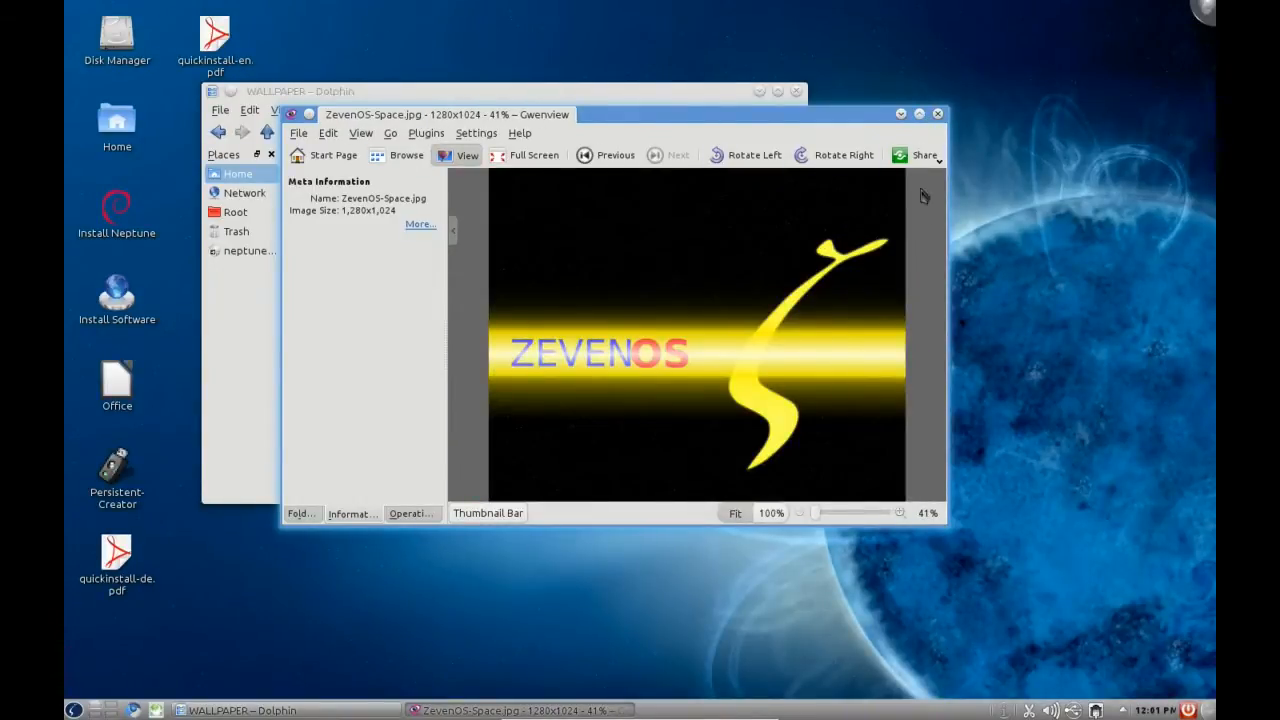
click(937, 113)
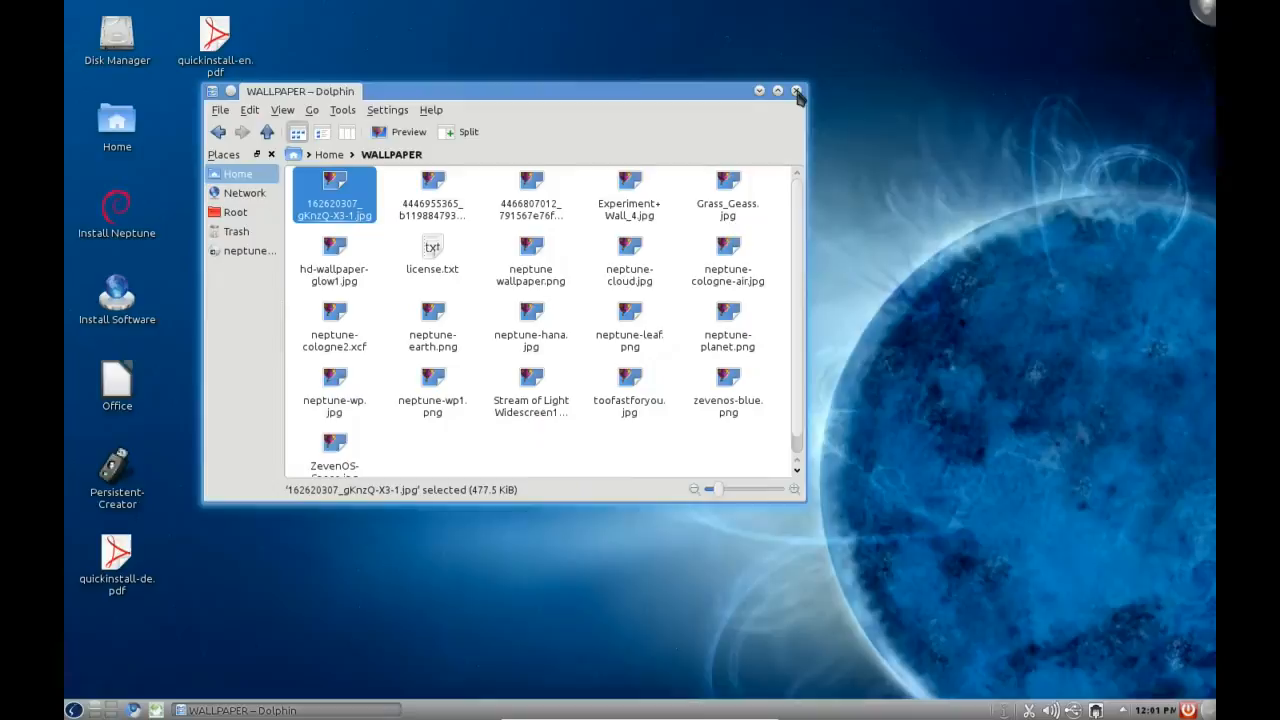
click(799, 91)
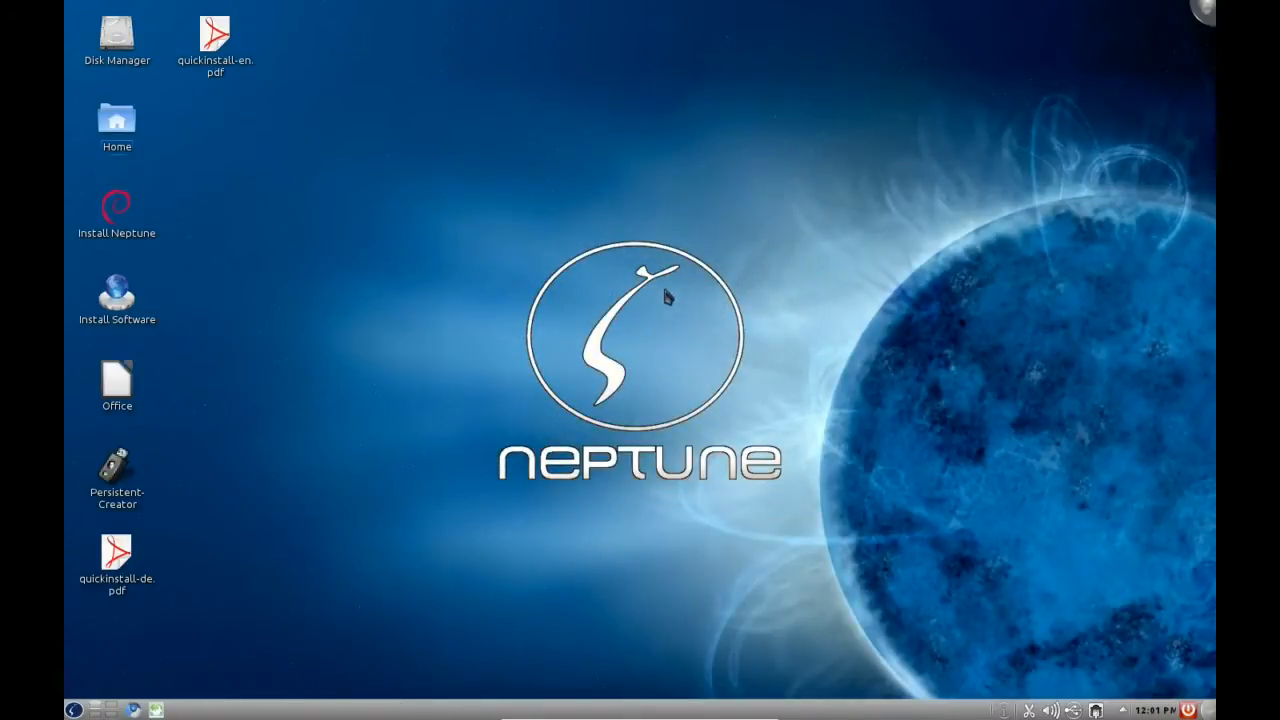
mouse_move(330, 113)
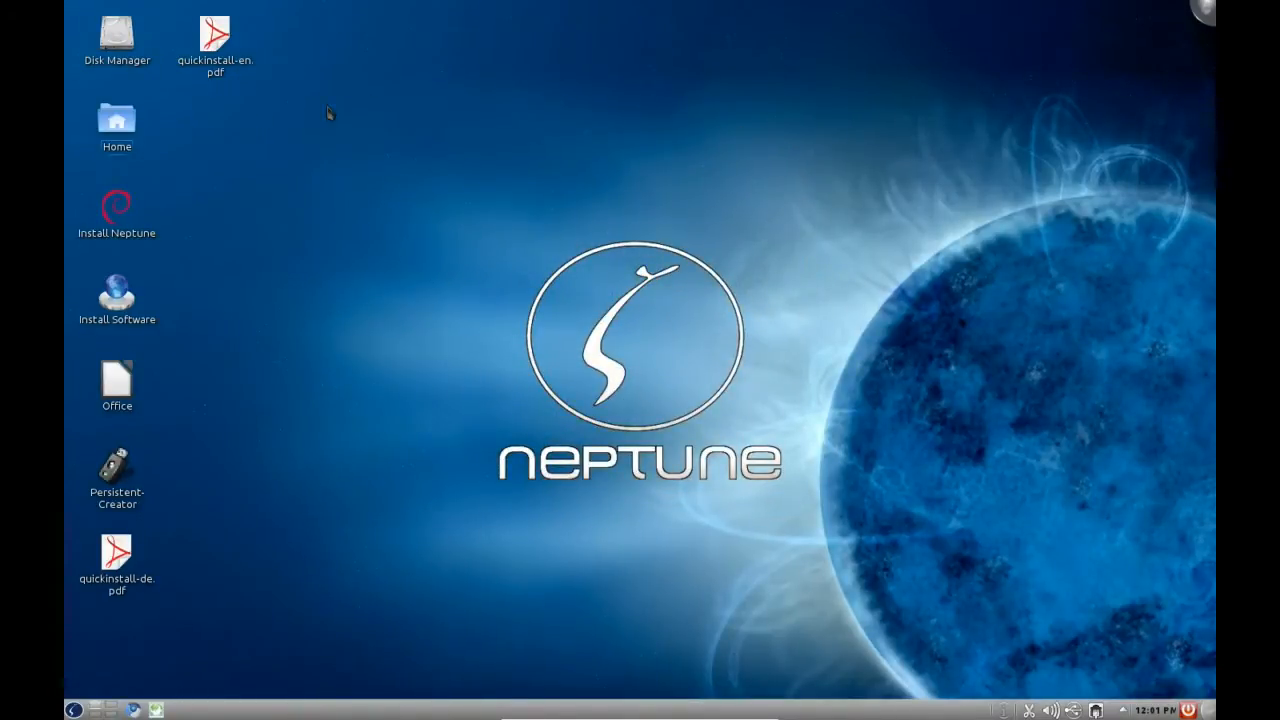
click(116, 127)
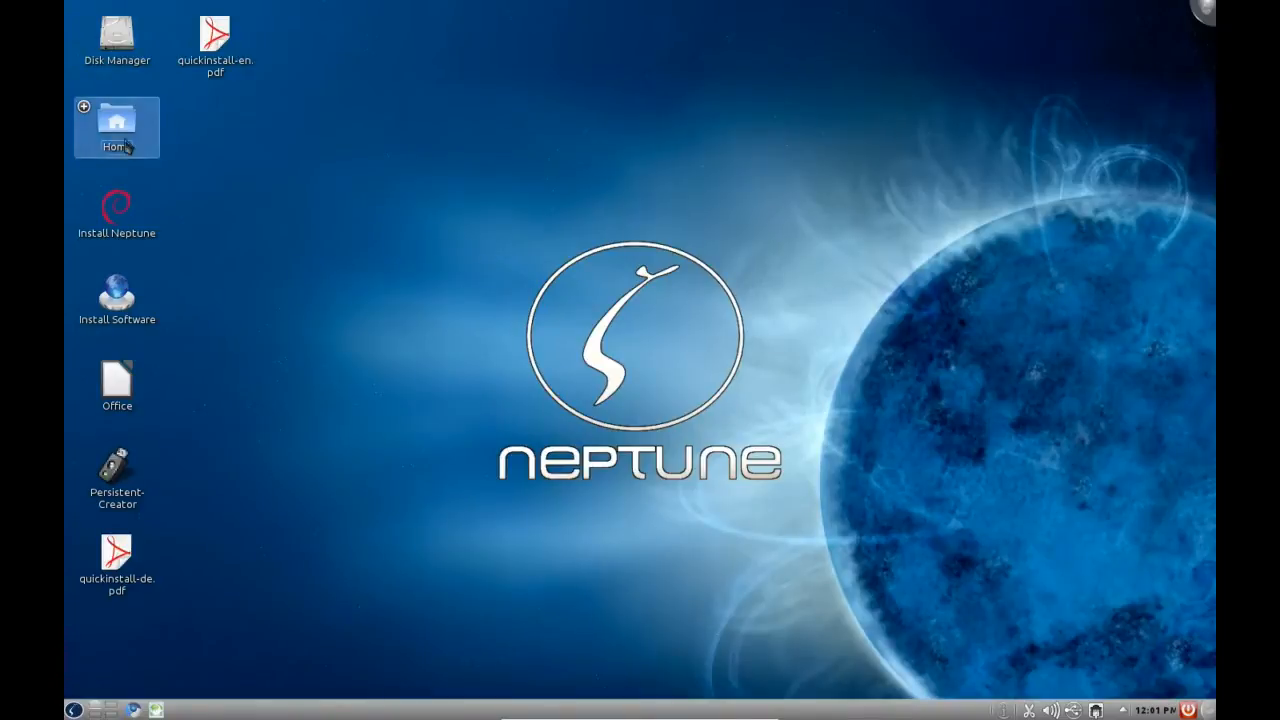
mouse_move(458, 209)
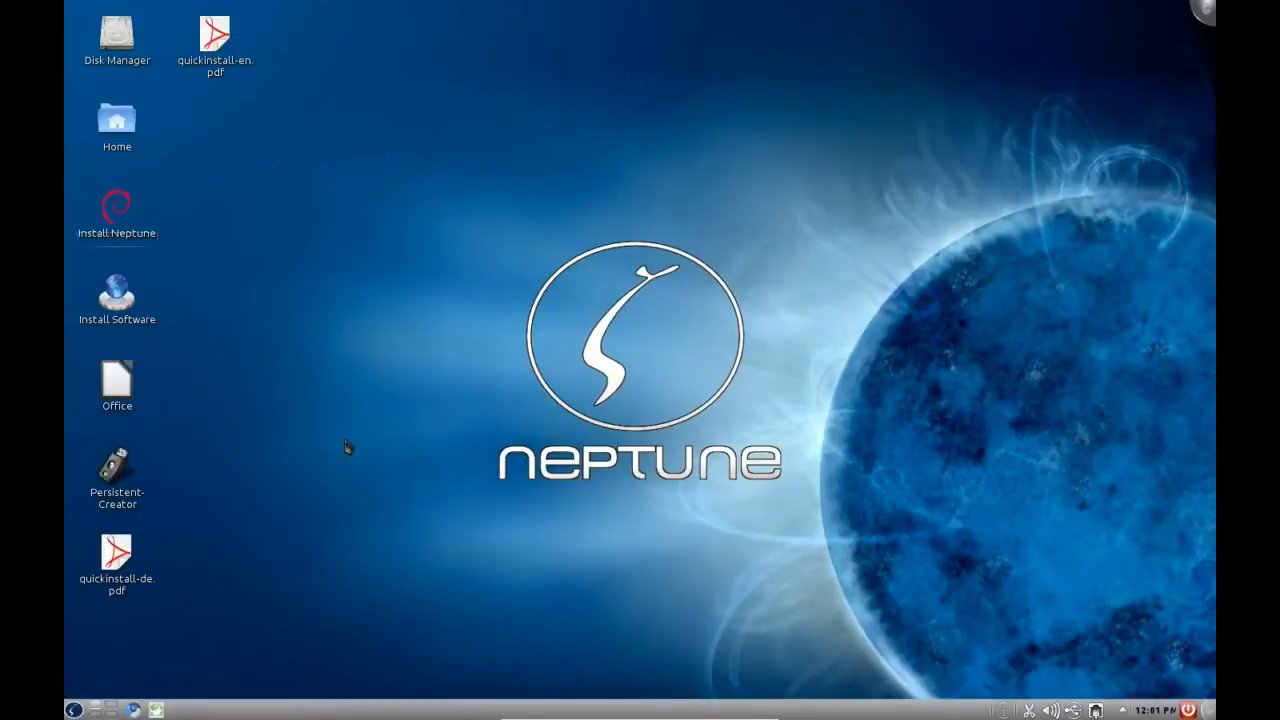
mouse_move(315, 441)
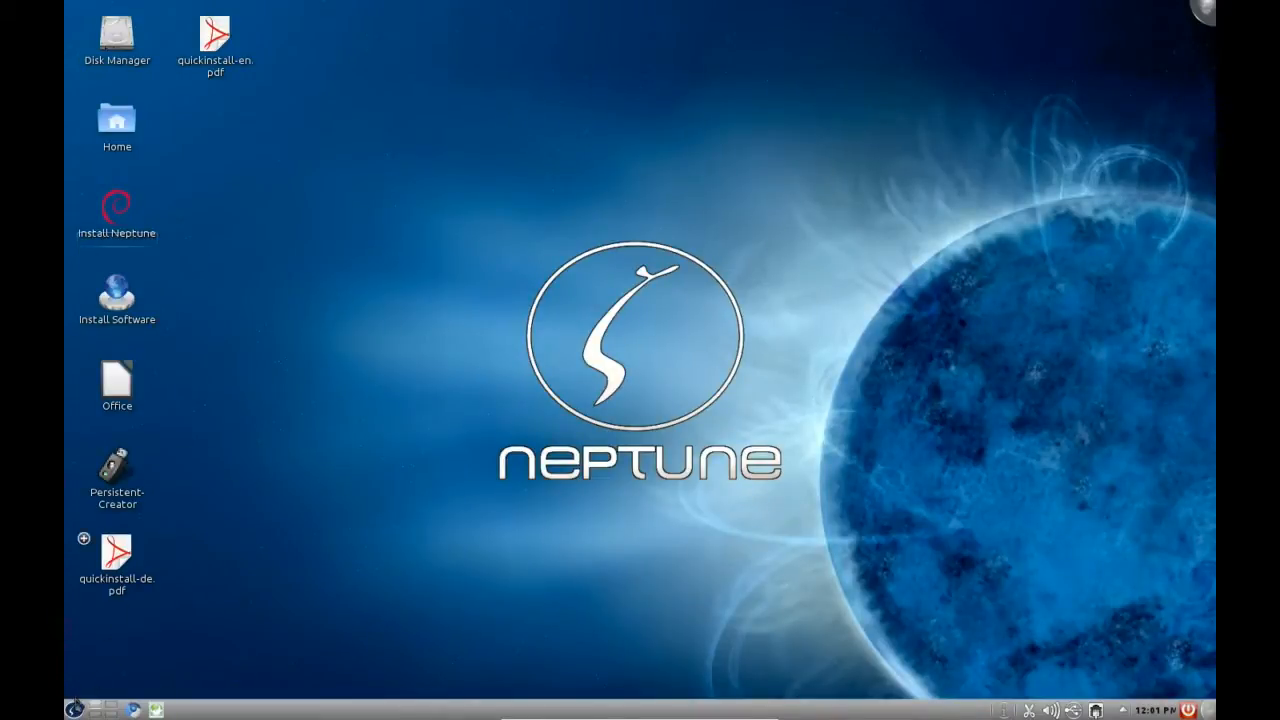
click(72, 710)
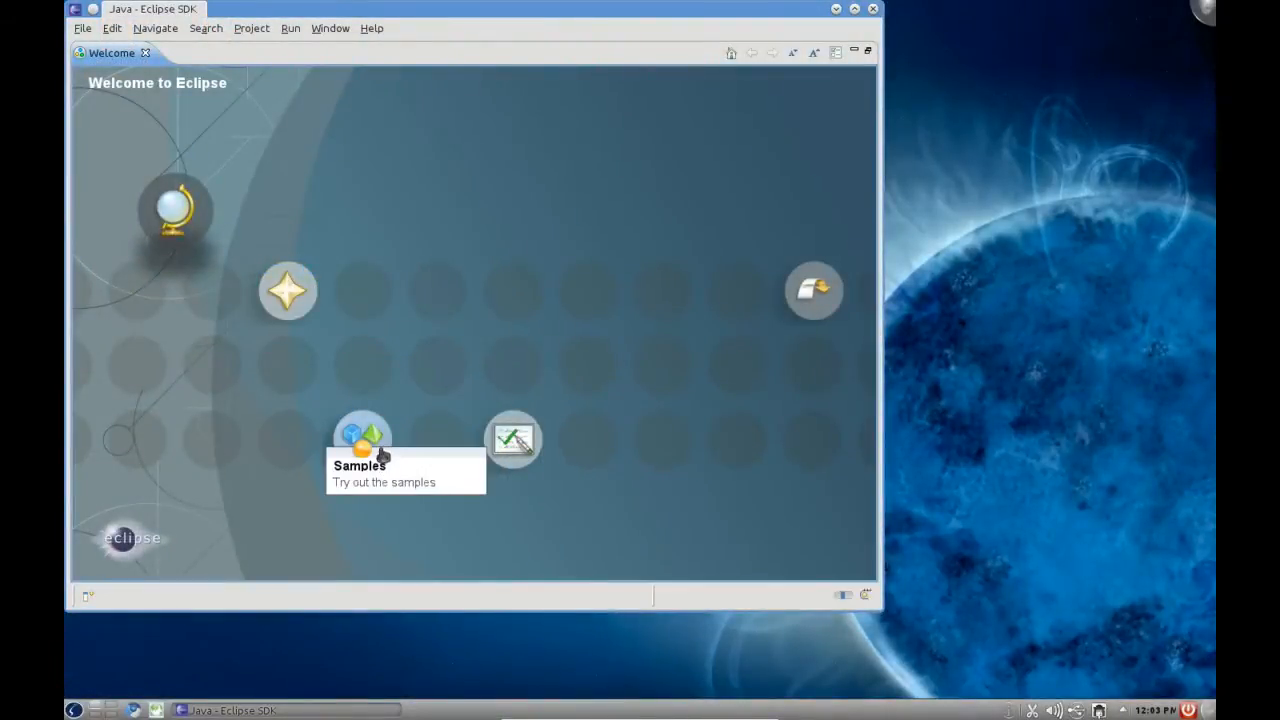
mouse_move(437, 18)
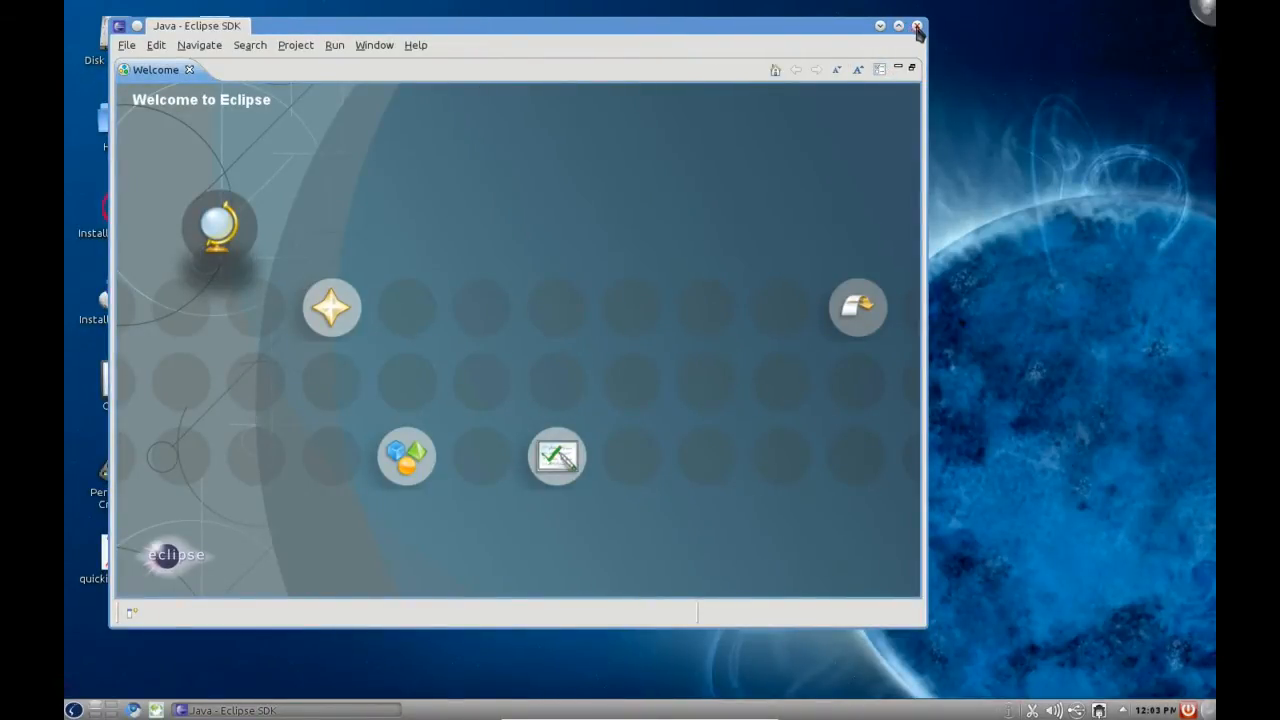
Step: Browse Eclipse's File and Search menus, then dismiss the open menu
click(126, 45)
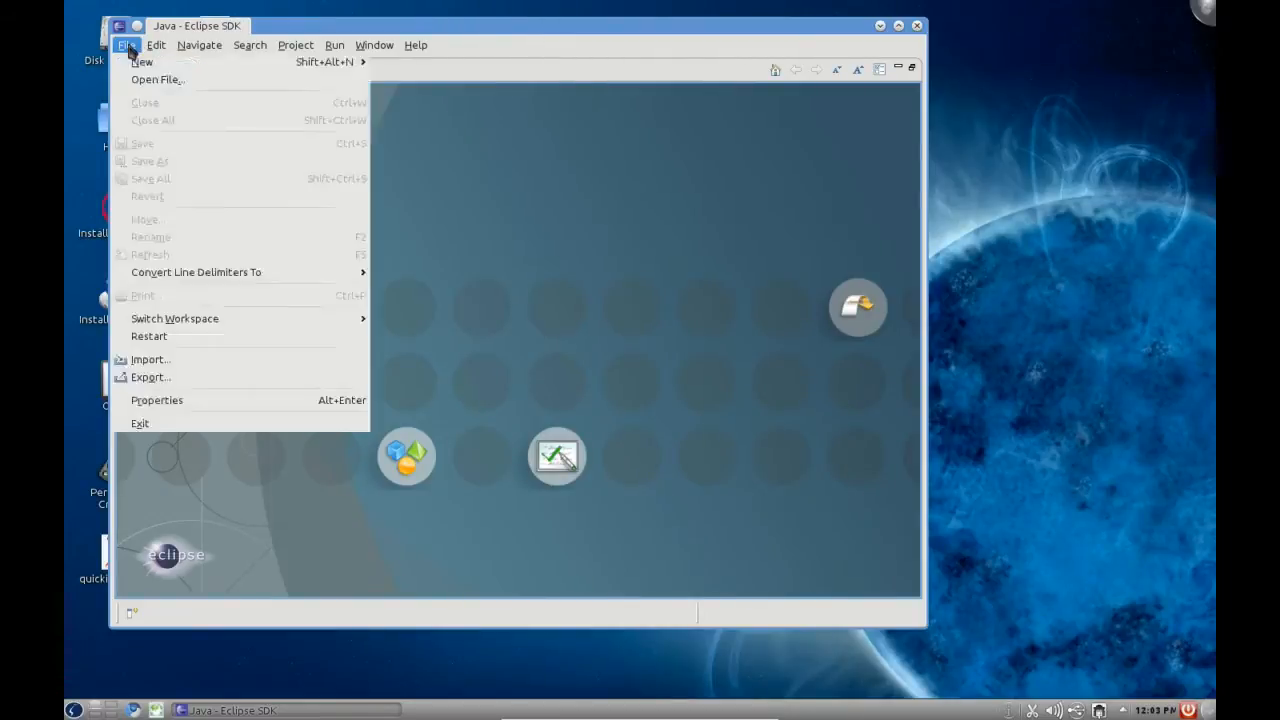
click(250, 45)
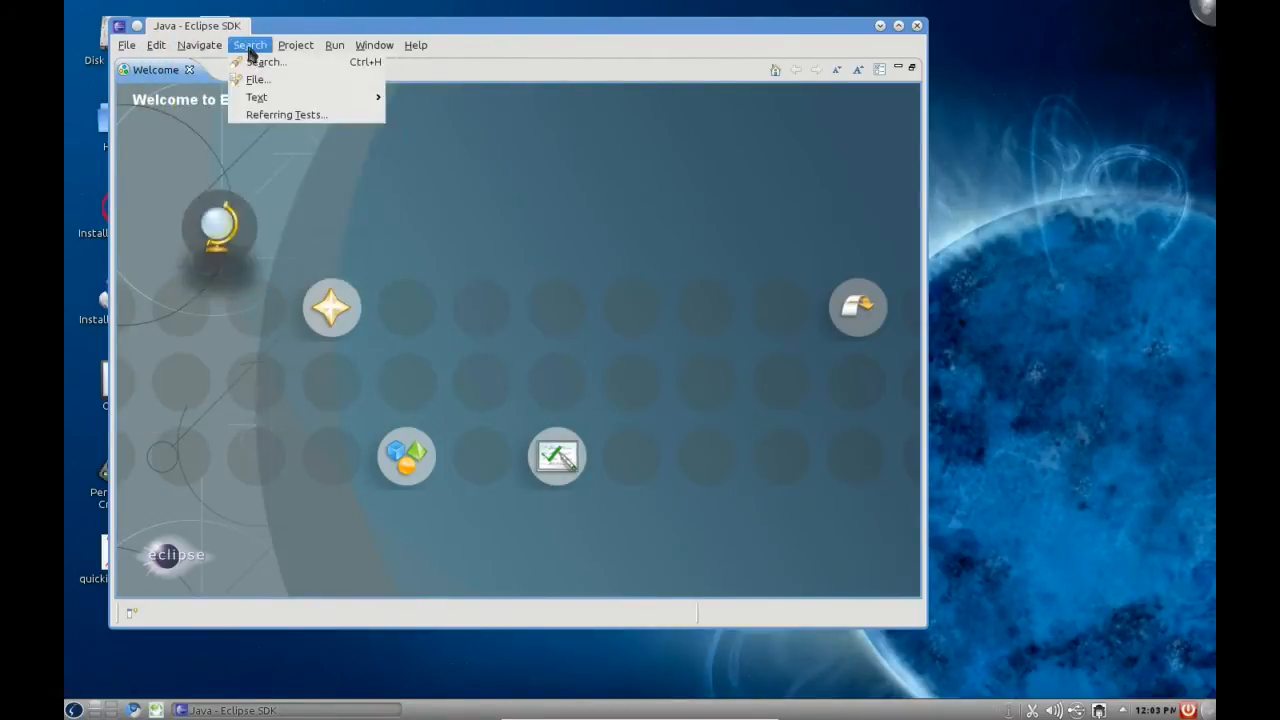
click(295, 45)
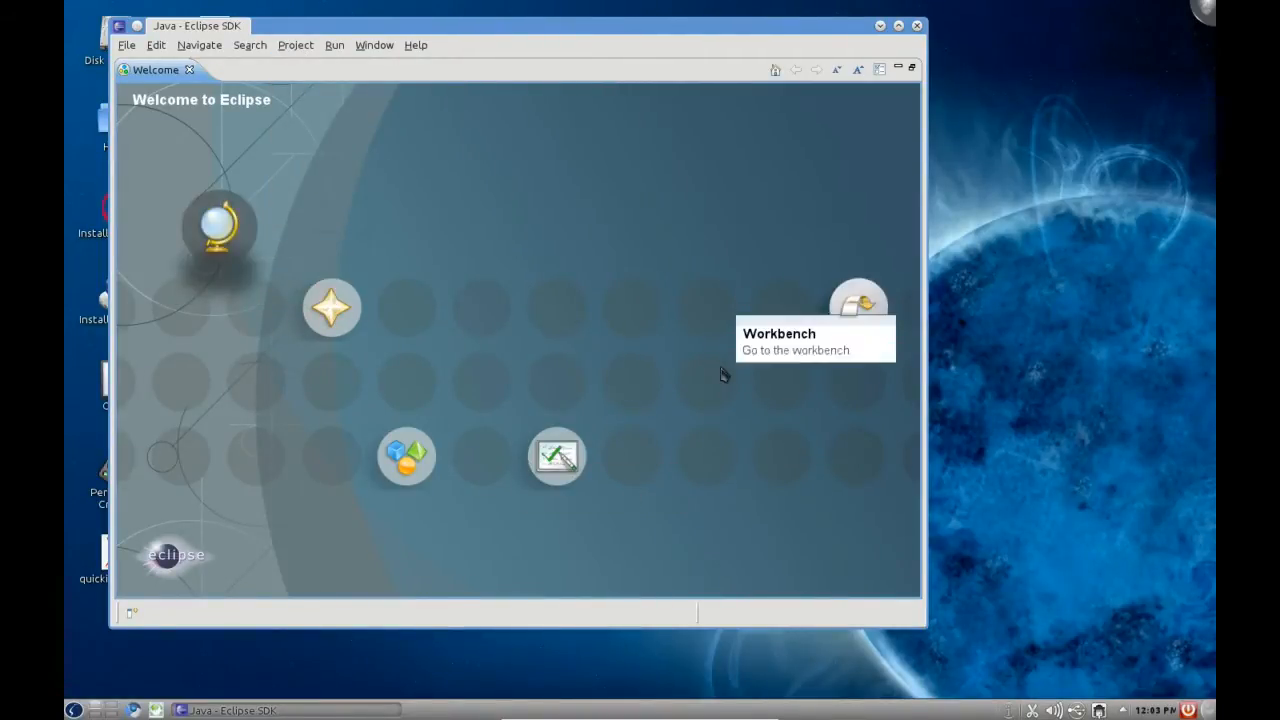
mouse_move(920, 33)
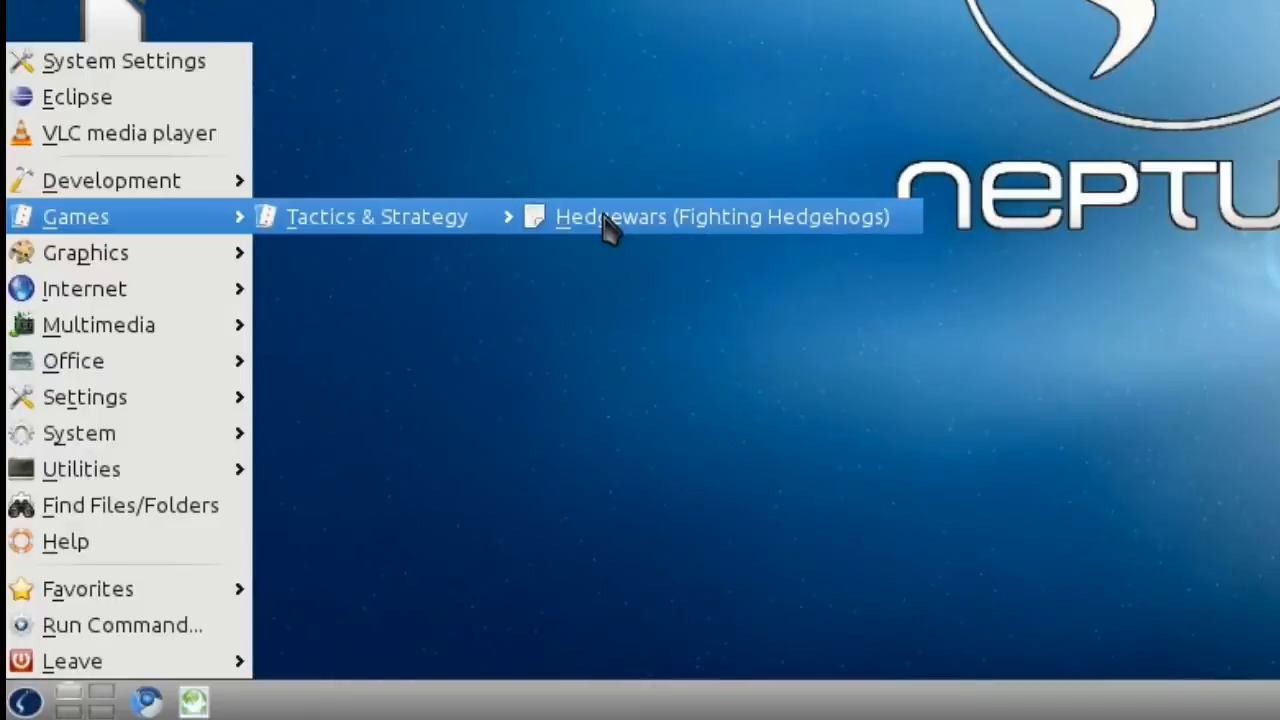
mouse_move(555, 228)
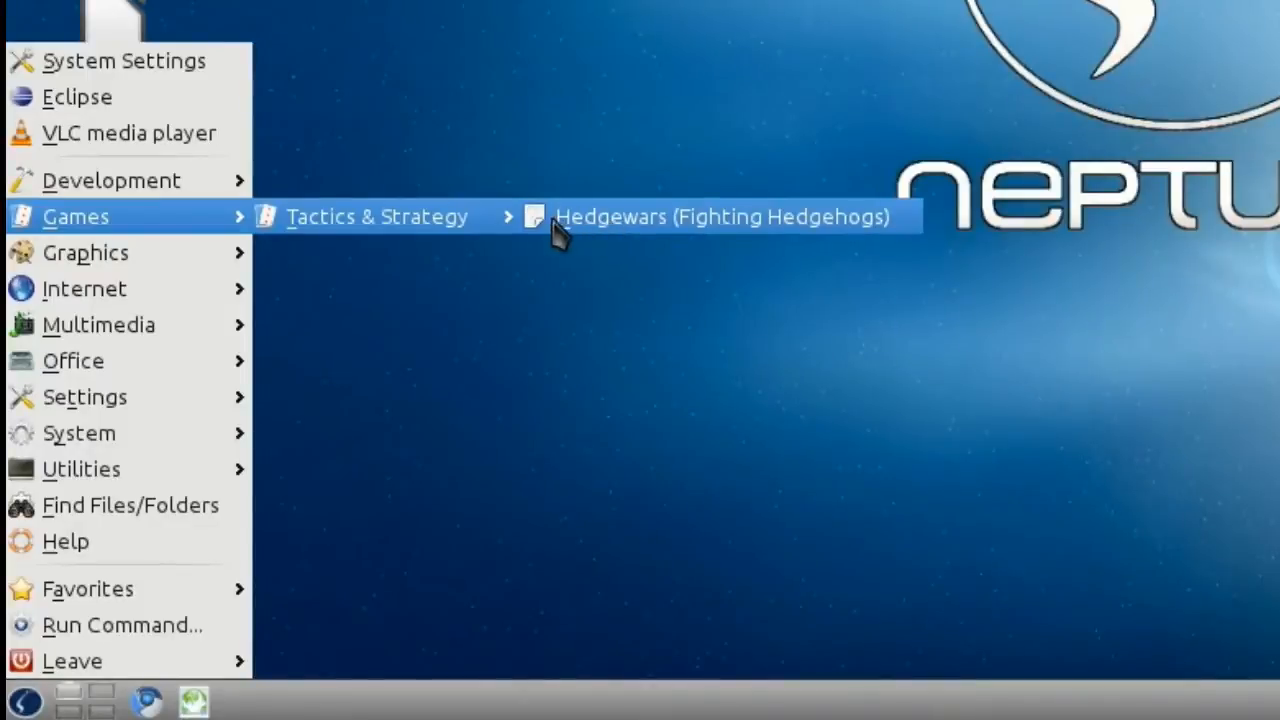
mouse_move(85, 252)
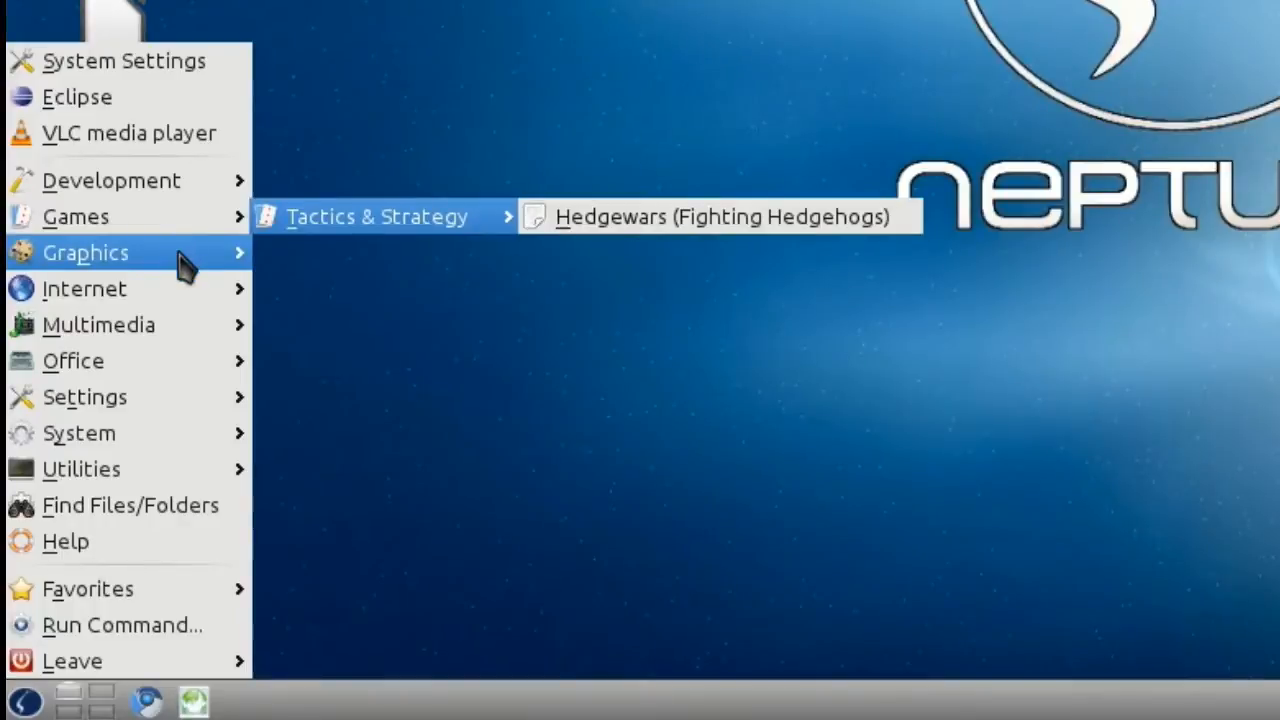
mouse_move(86, 252)
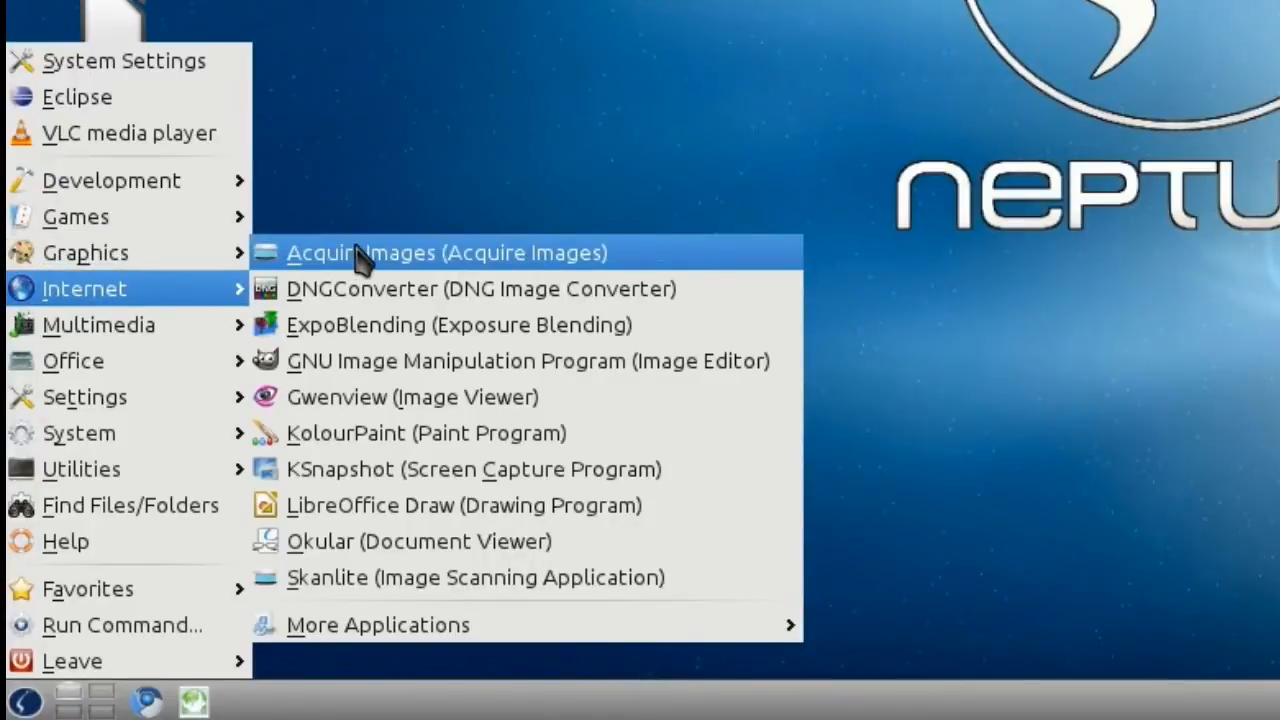
mouse_move(85, 252)
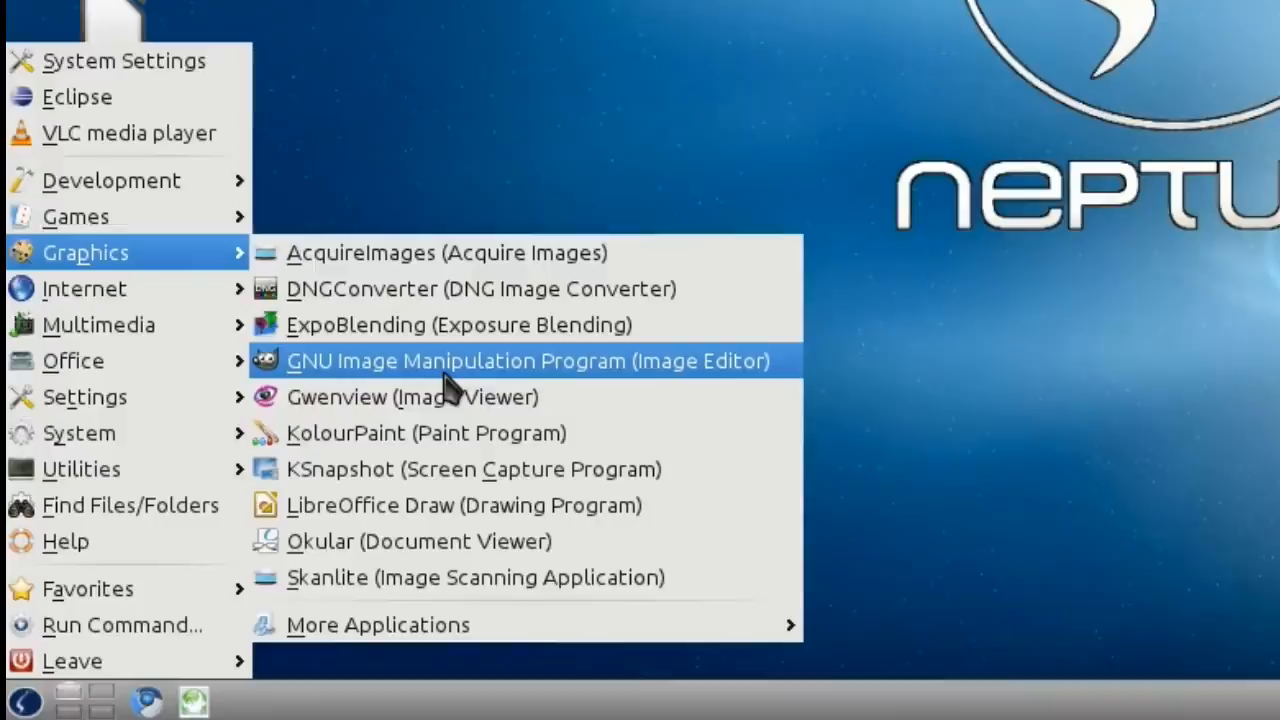
mouse_move(450, 469)
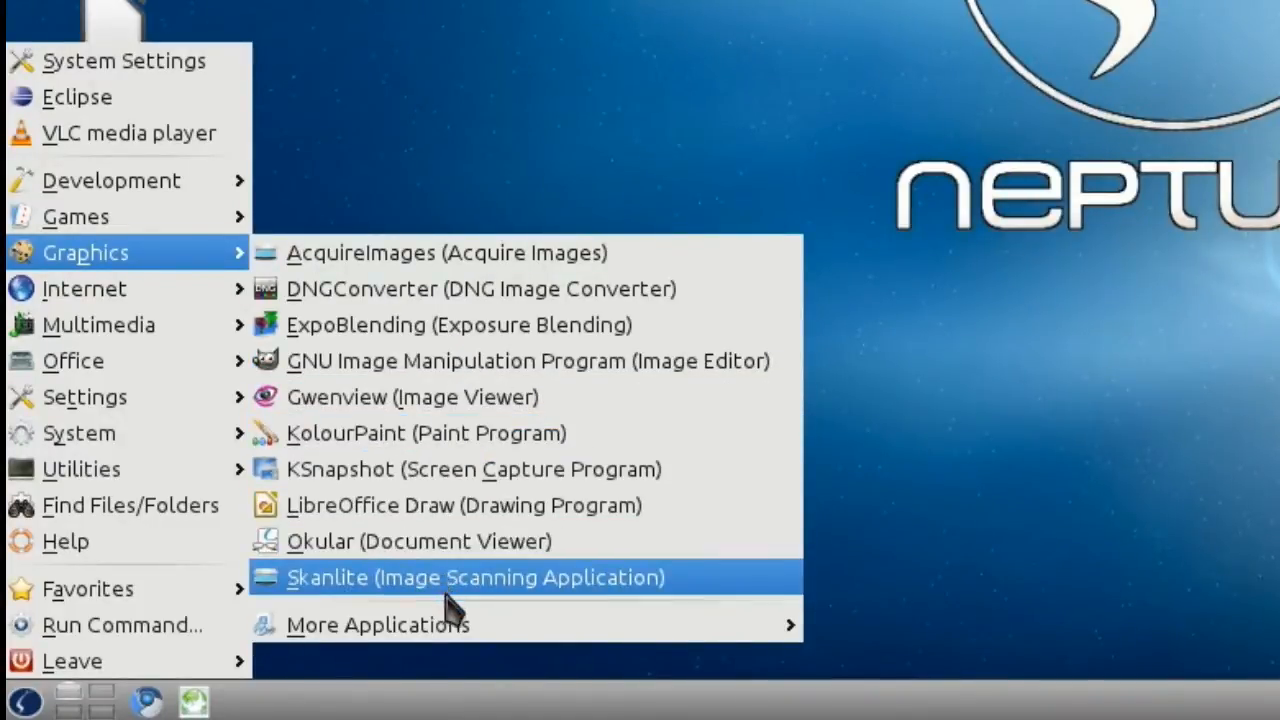
mouse_move(420, 505)
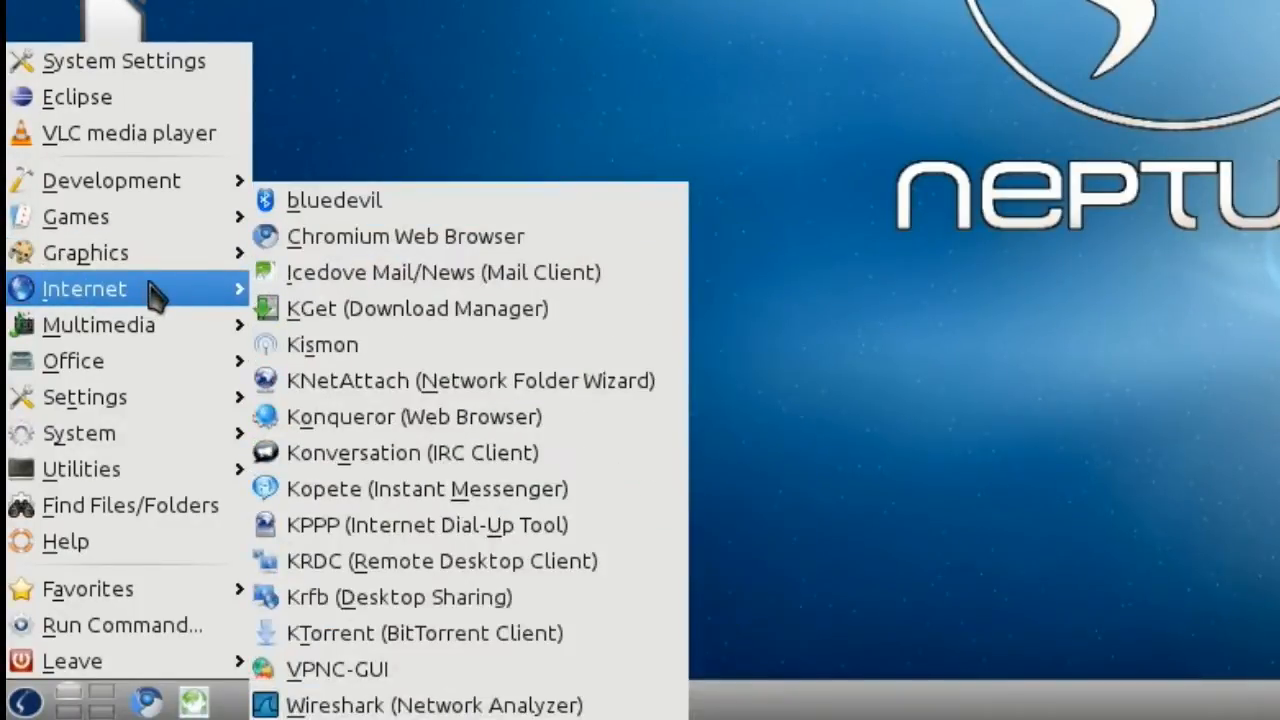
mouse_move(590, 410)
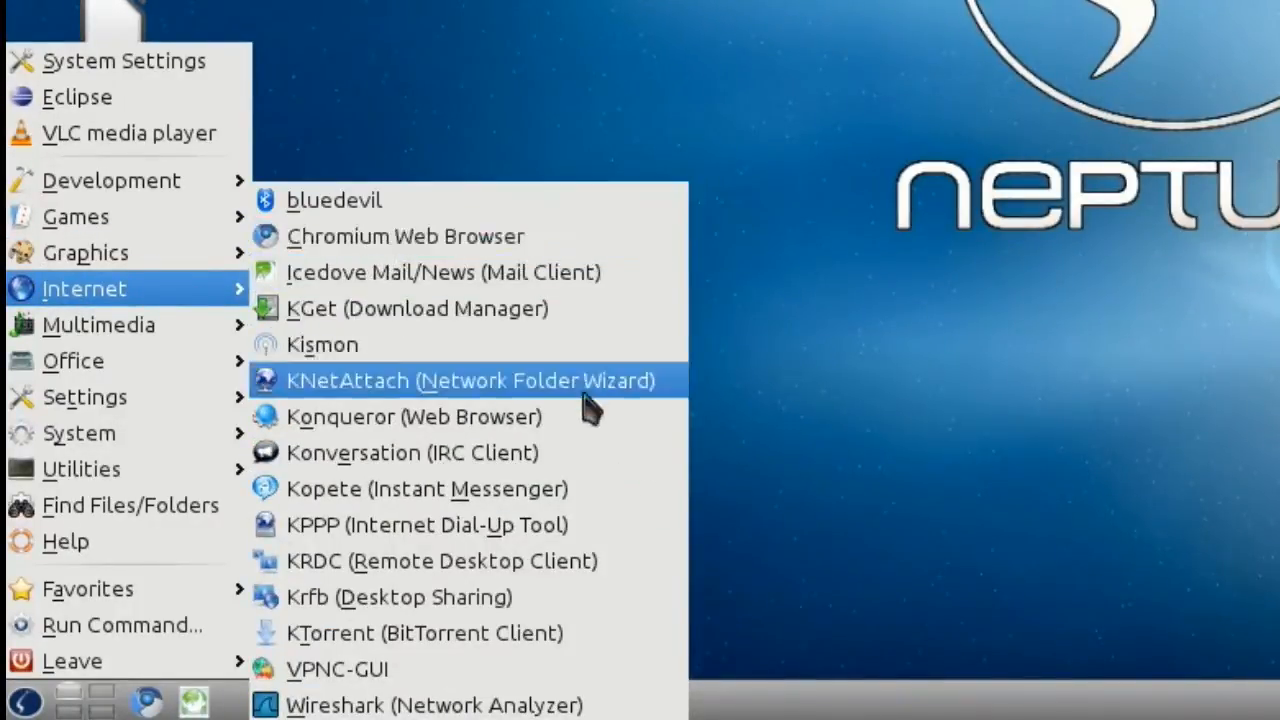
mouse_move(485, 355)
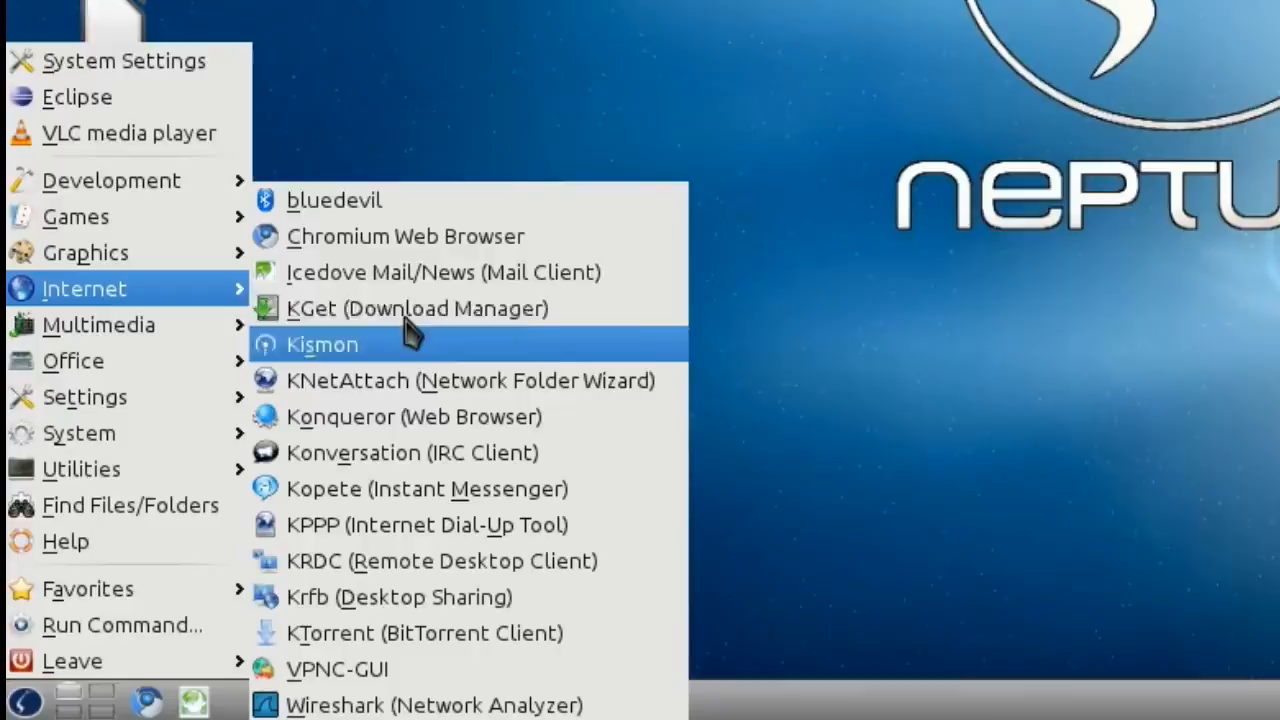
mouse_move(400, 280)
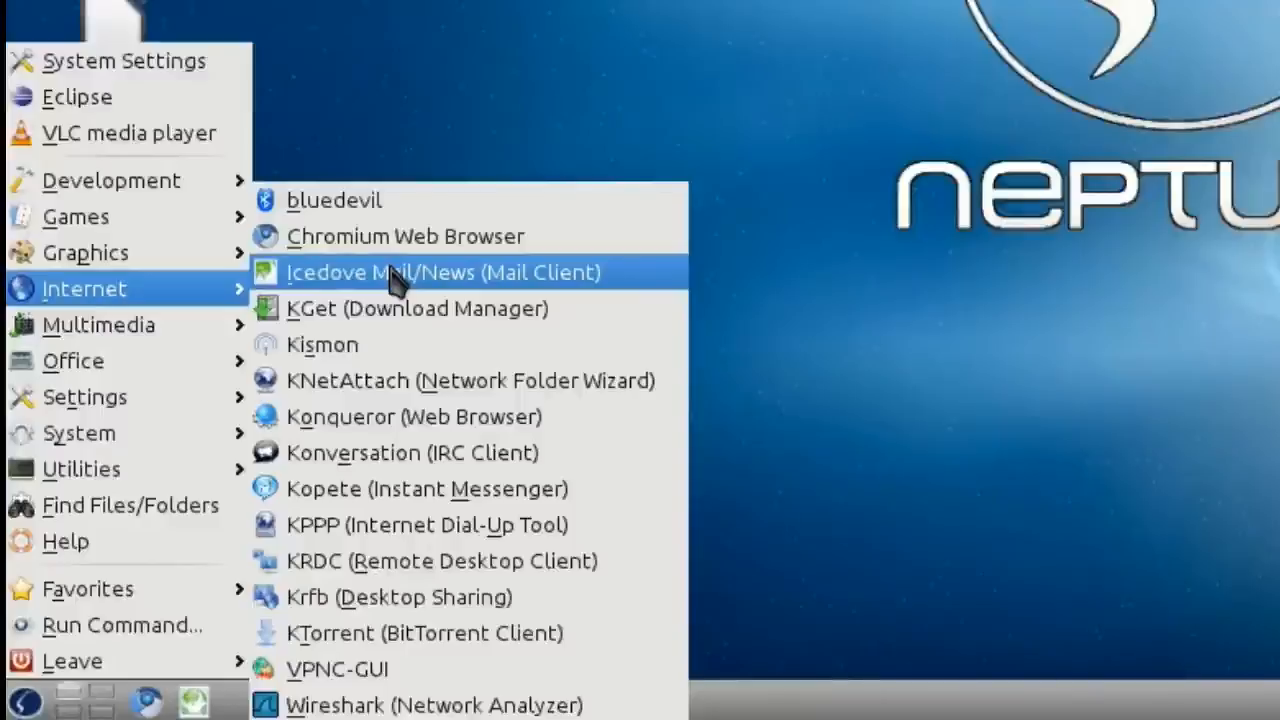
mouse_move(405, 236)
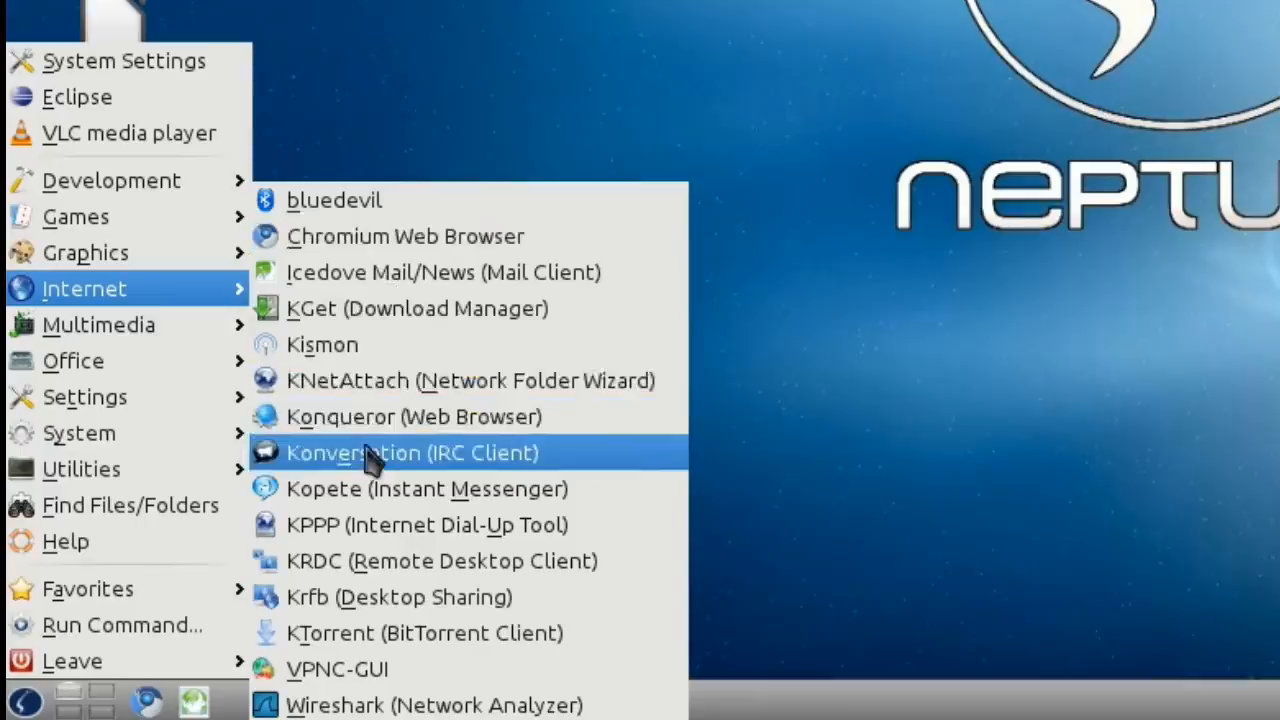
mouse_move(390, 520)
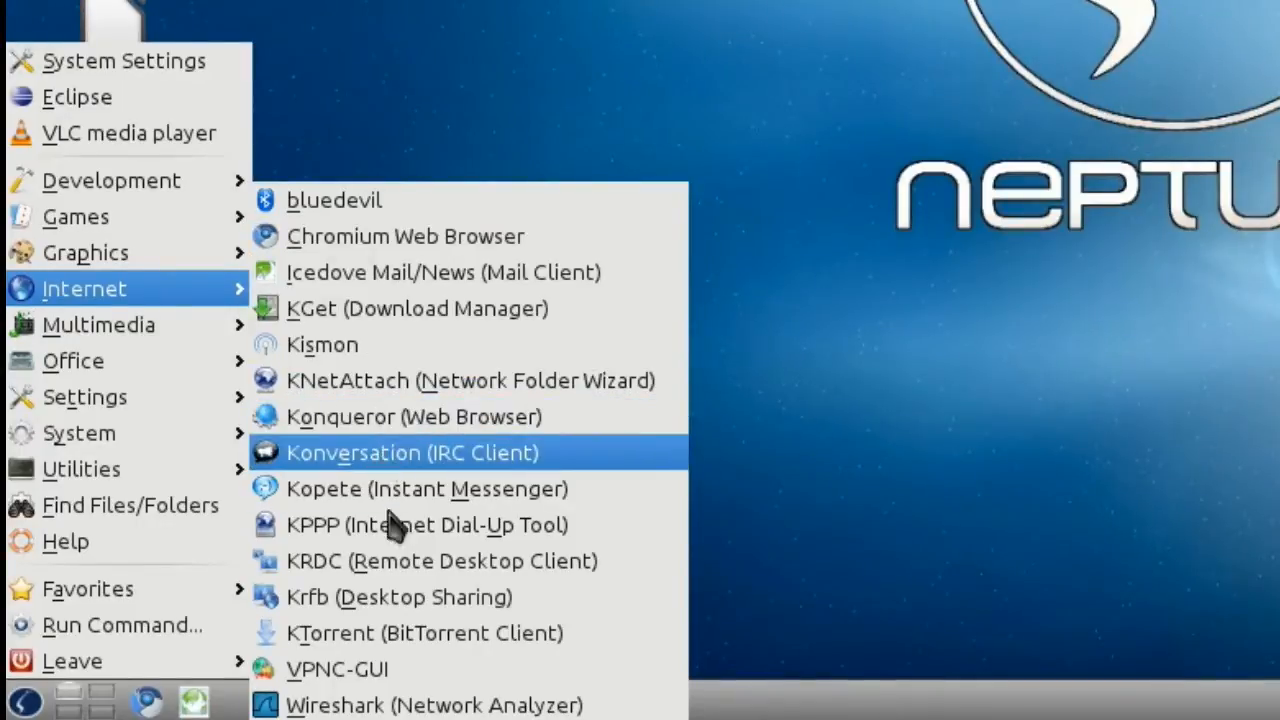
mouse_move(433, 705)
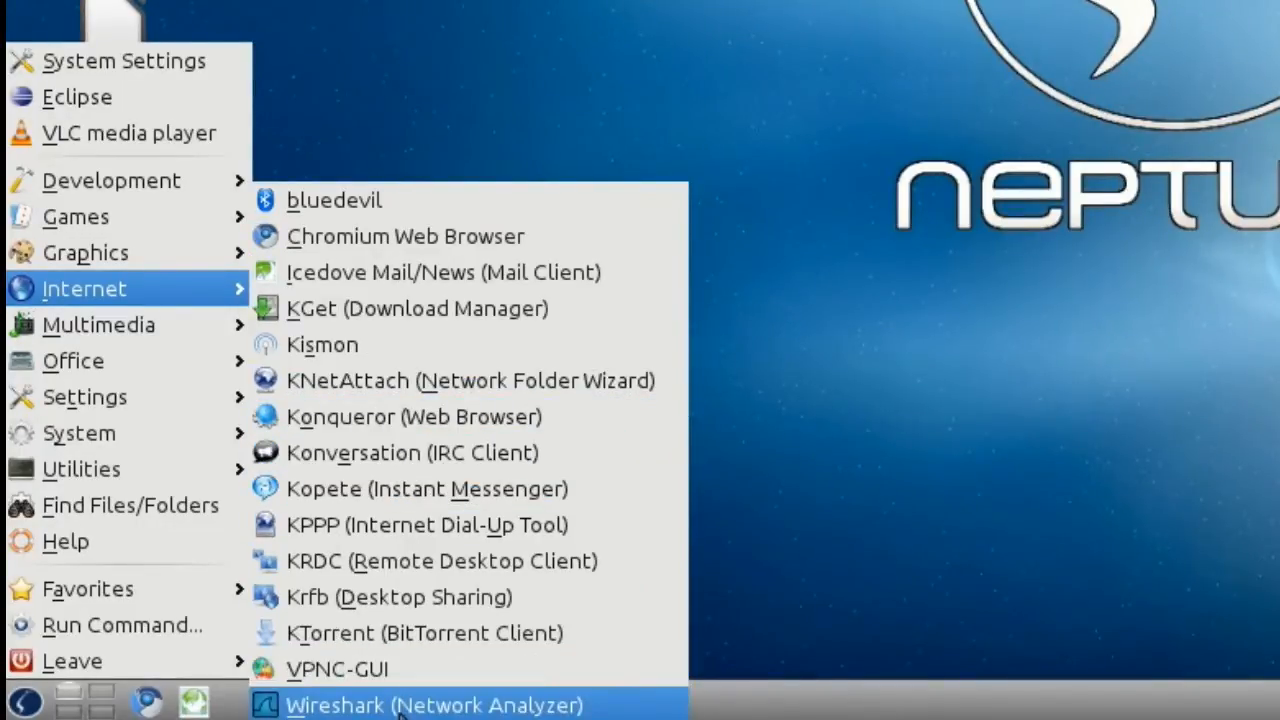
Step: Launch Wireshark (Network Analyzer) from the Internet category and reopen the K menu
click(433, 704)
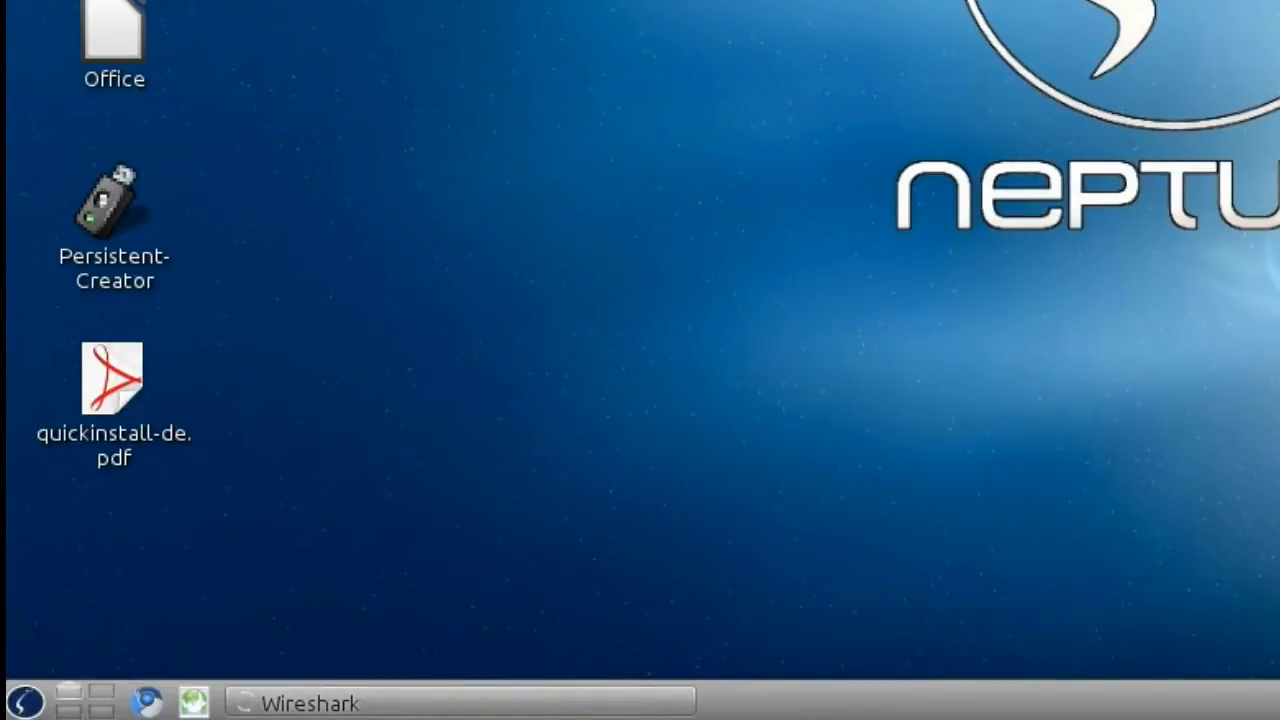
click(22, 702)
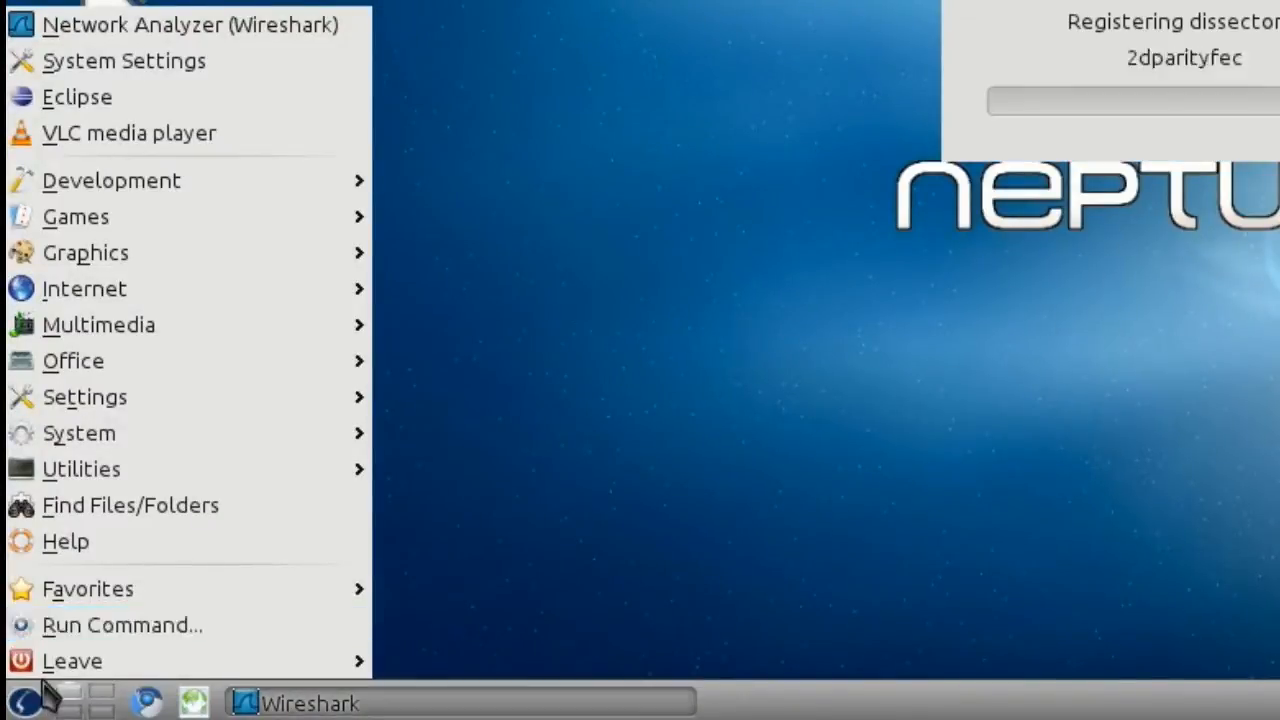
mouse_move(81, 468)
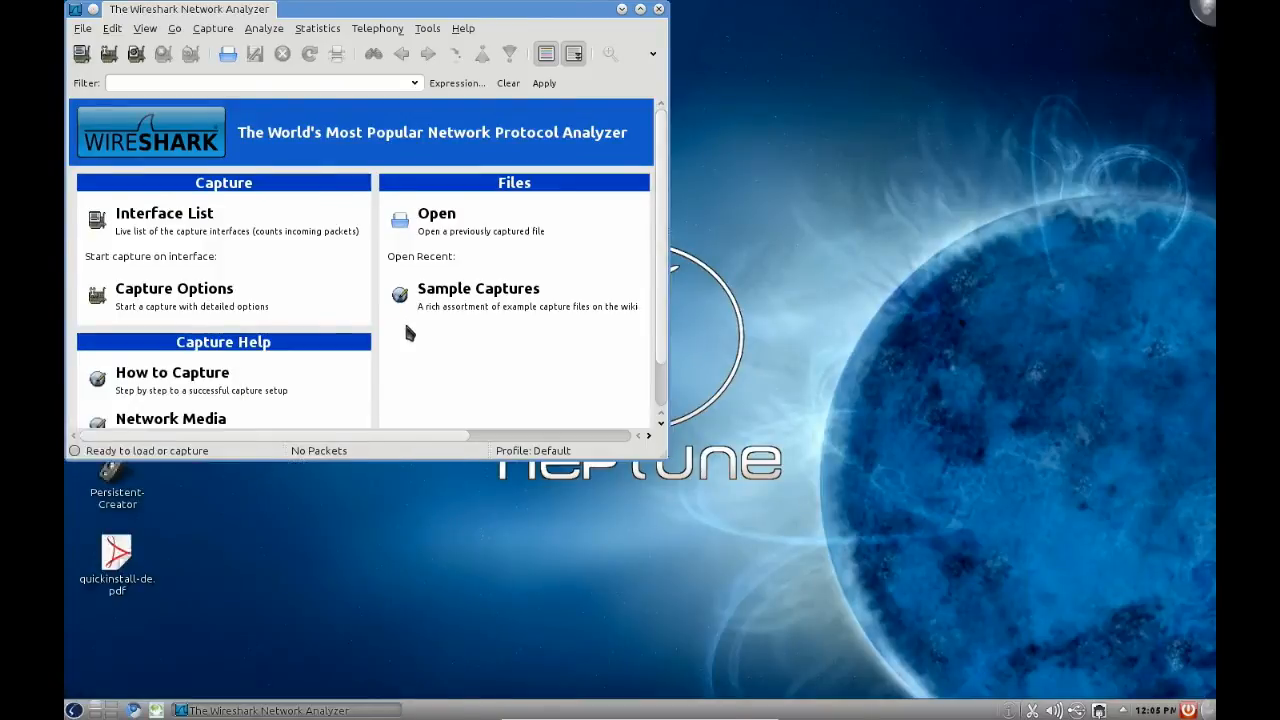
mouse_move(185, 230)
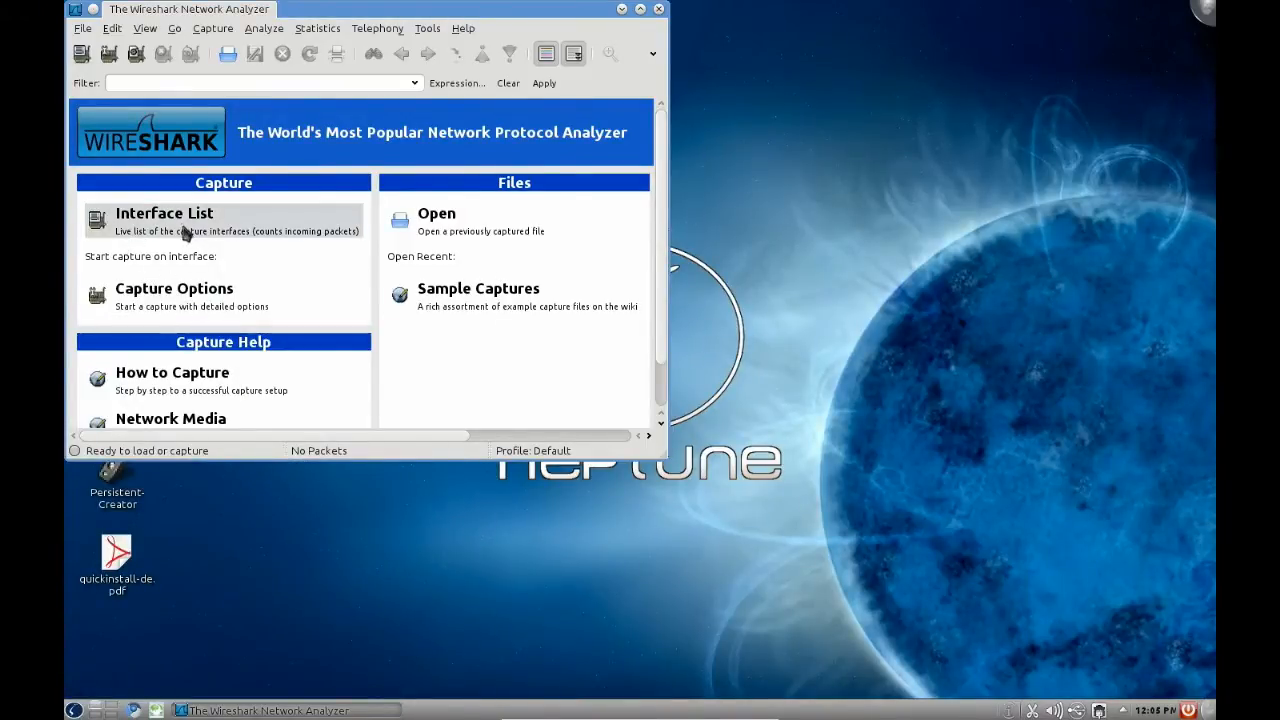
mouse_move(178, 295)
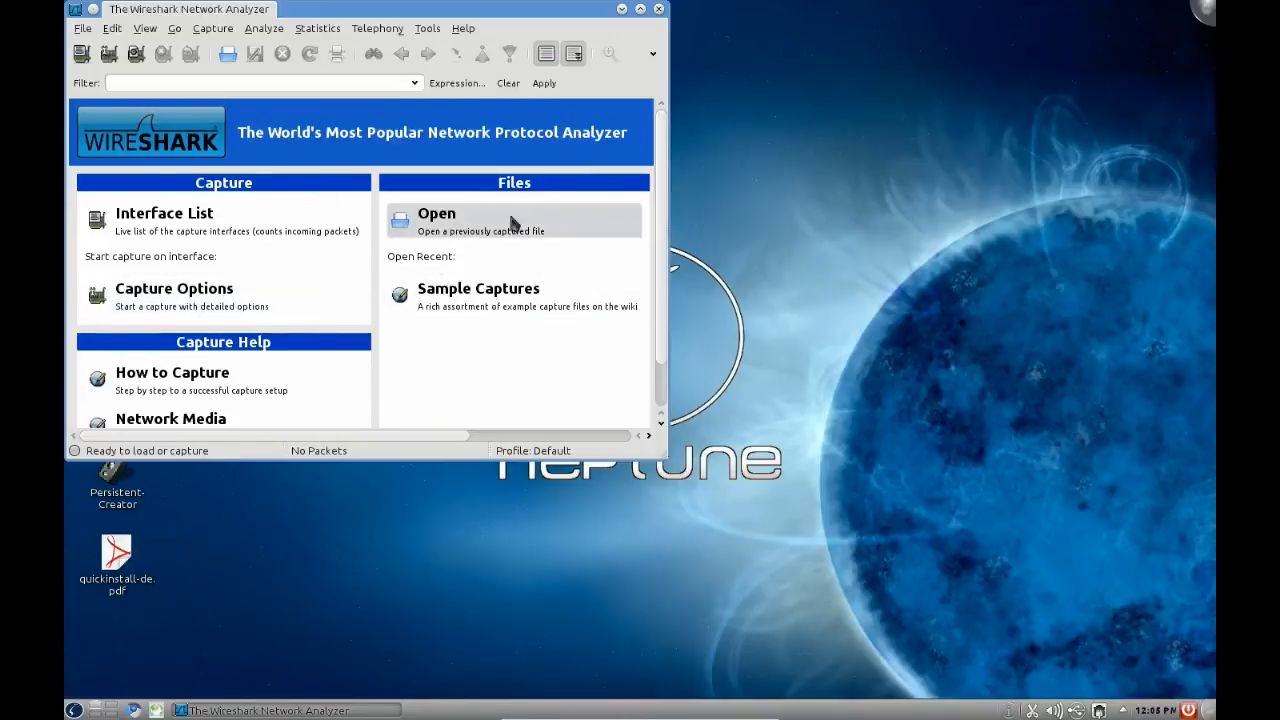
Step: Scroll the Wireshark start page showing capture, capture help and file options
scroll(down, 3)
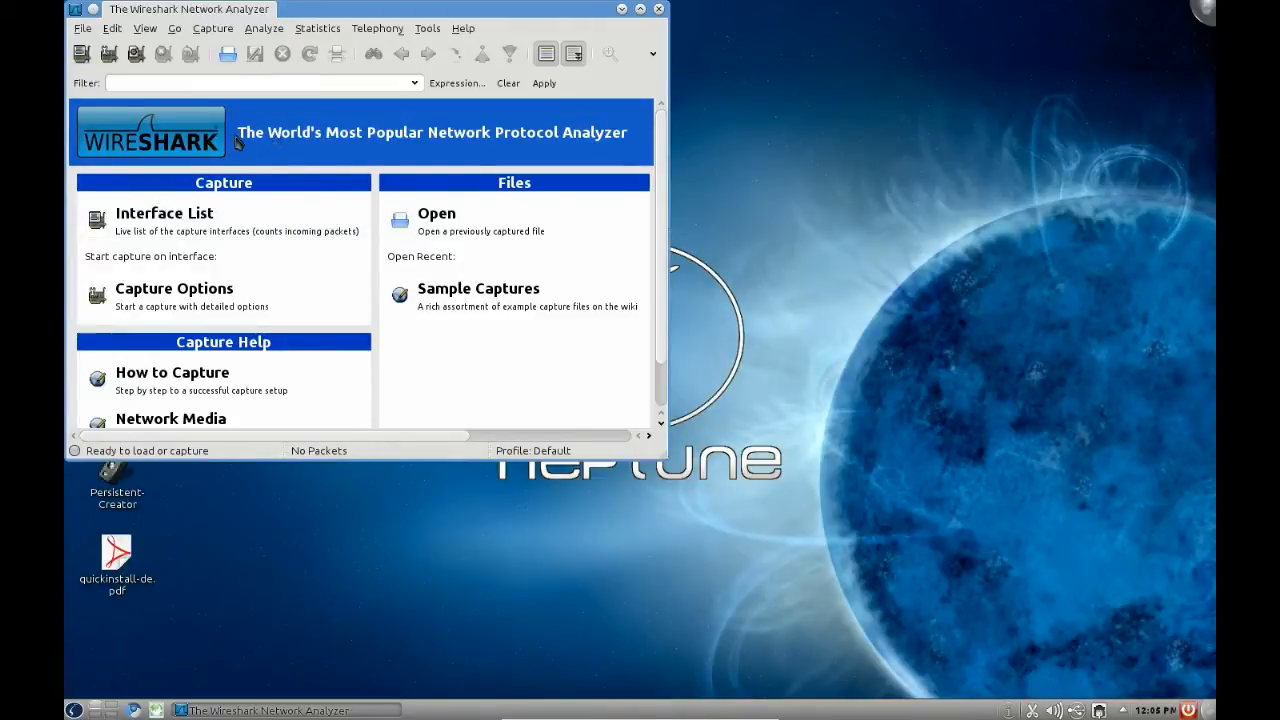
mouse_move(530, 117)
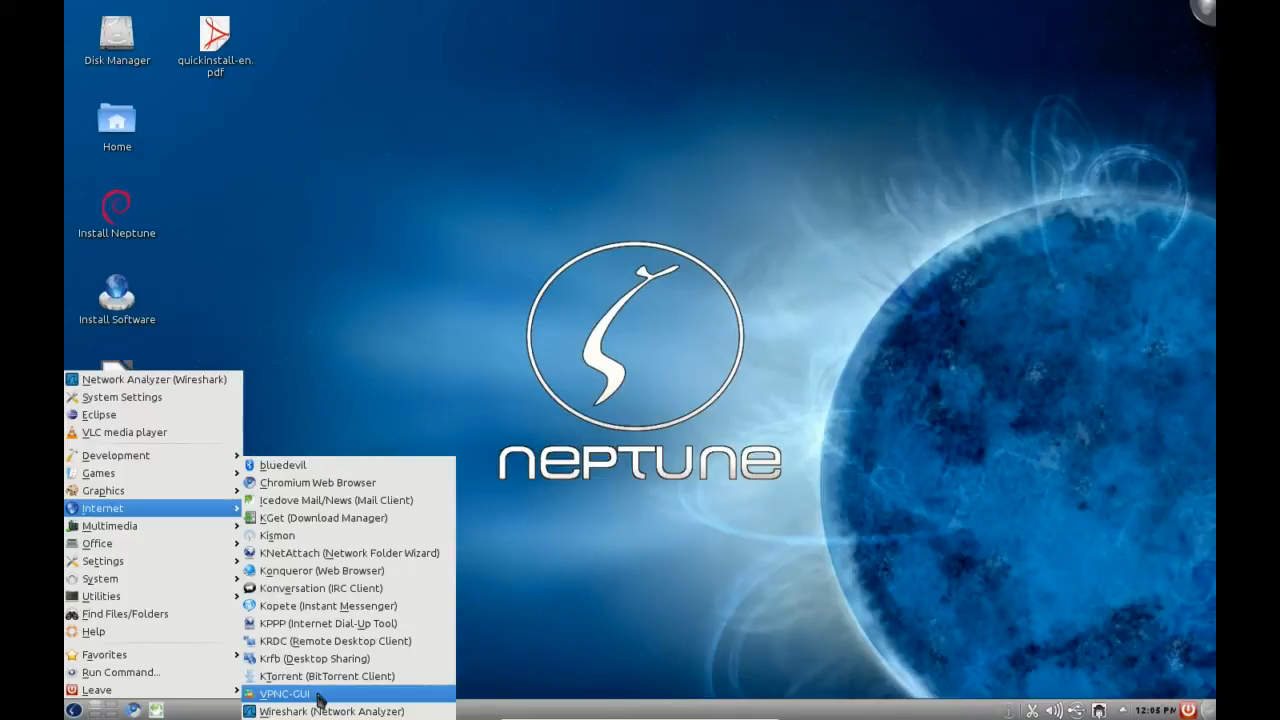
mouse_move(320, 606)
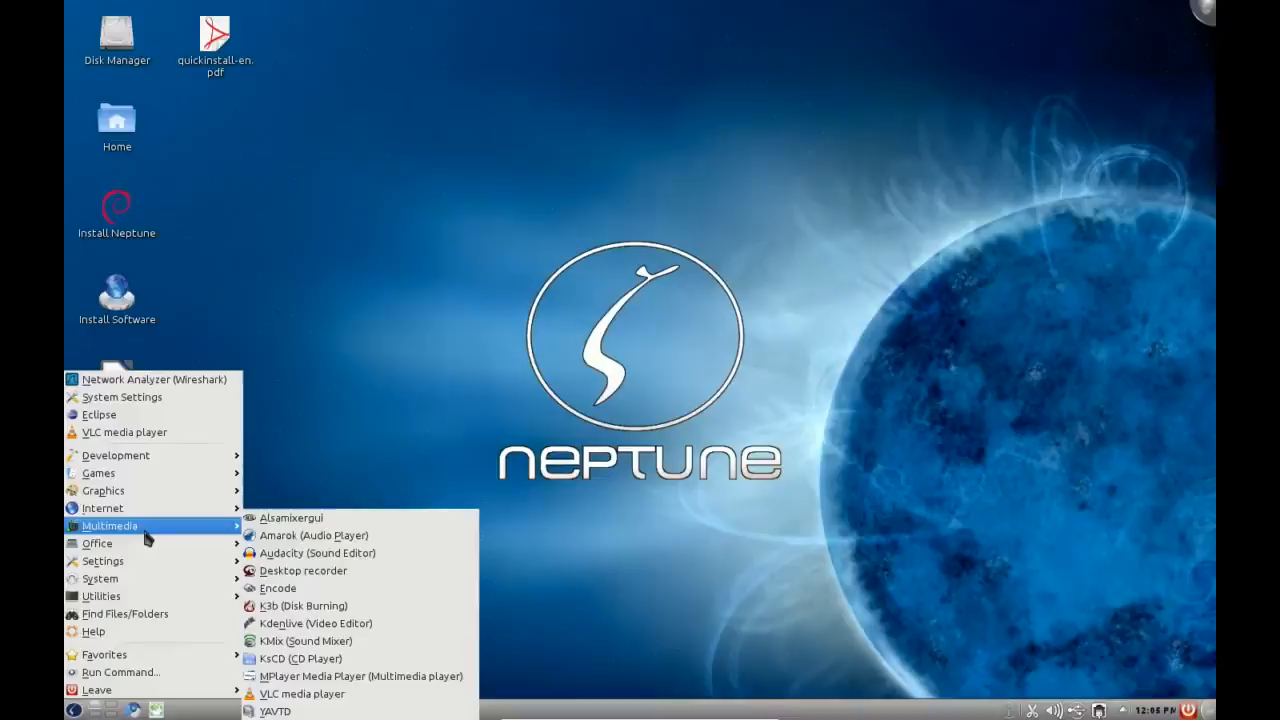
mouse_move(290, 518)
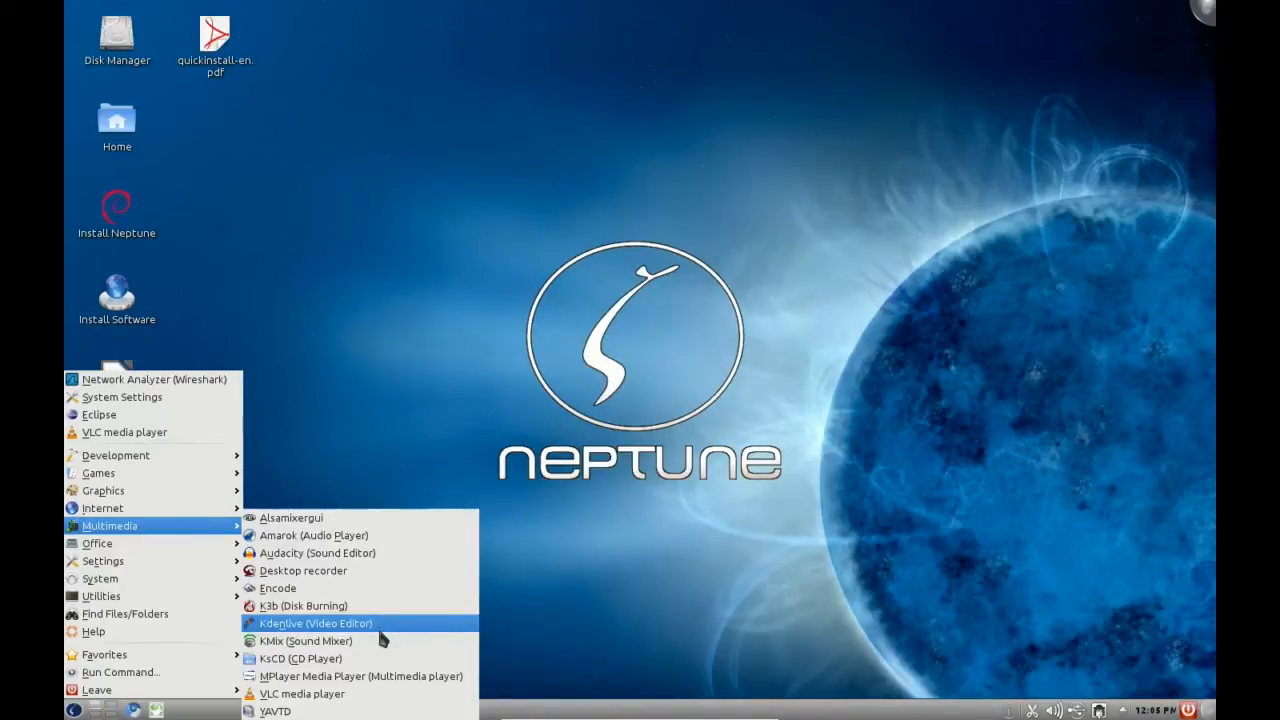
mouse_move(360, 676)
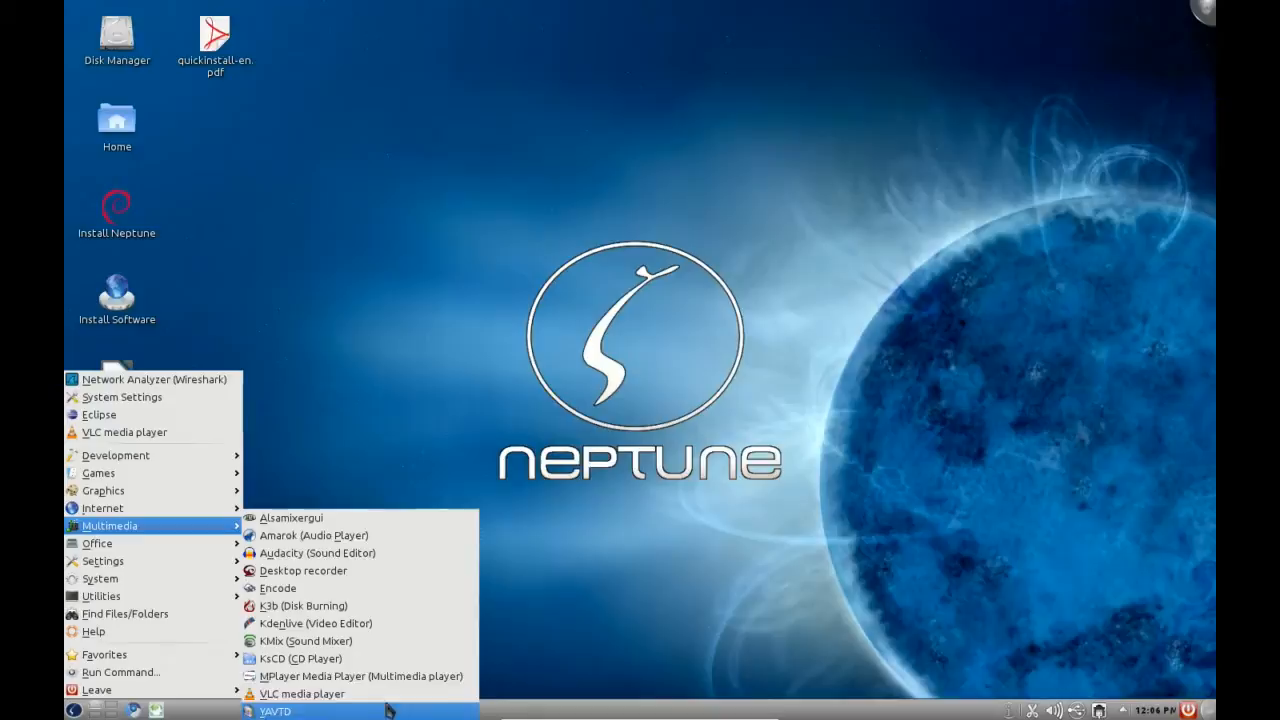
mouse_move(302, 693)
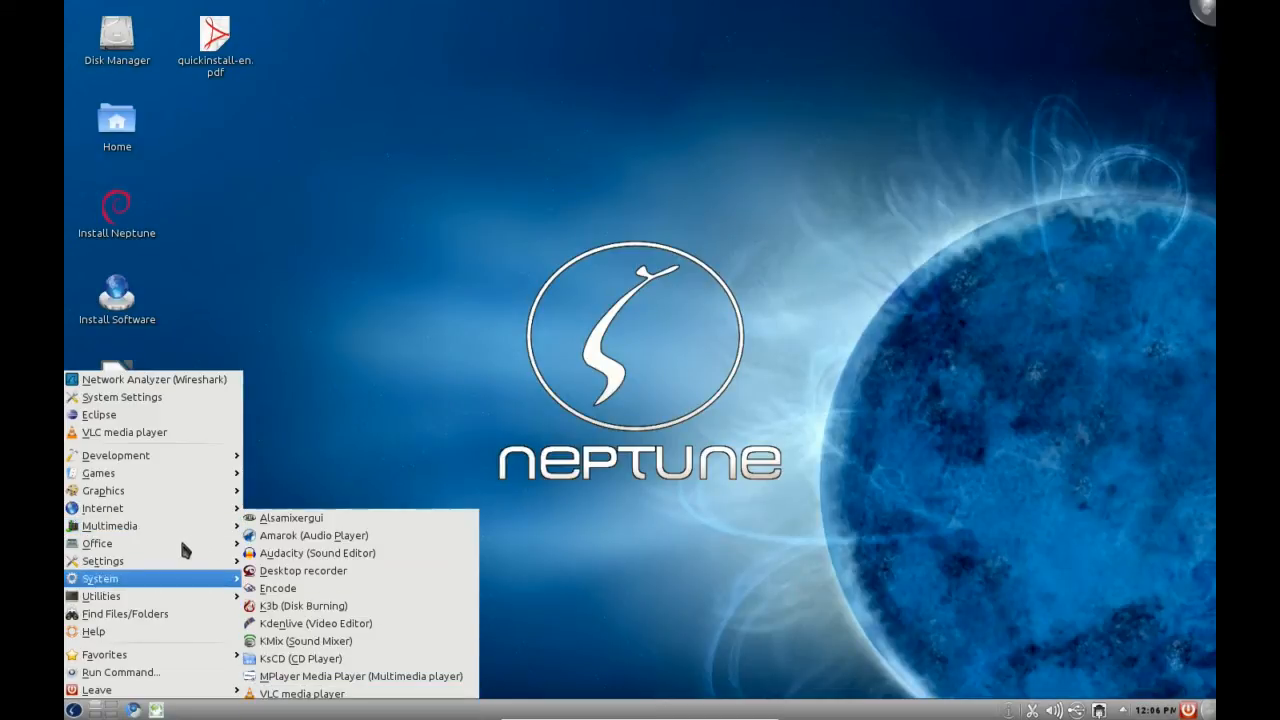
mouse_move(97, 543)
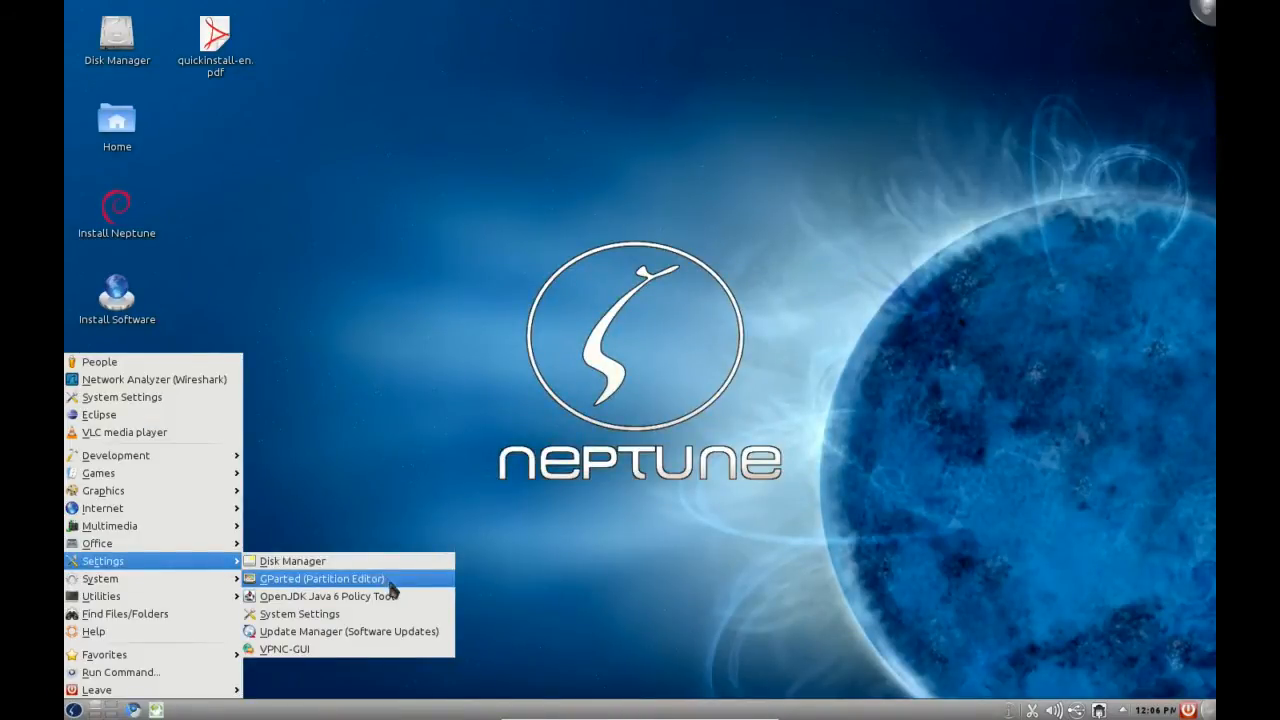
mouse_move(330, 596)
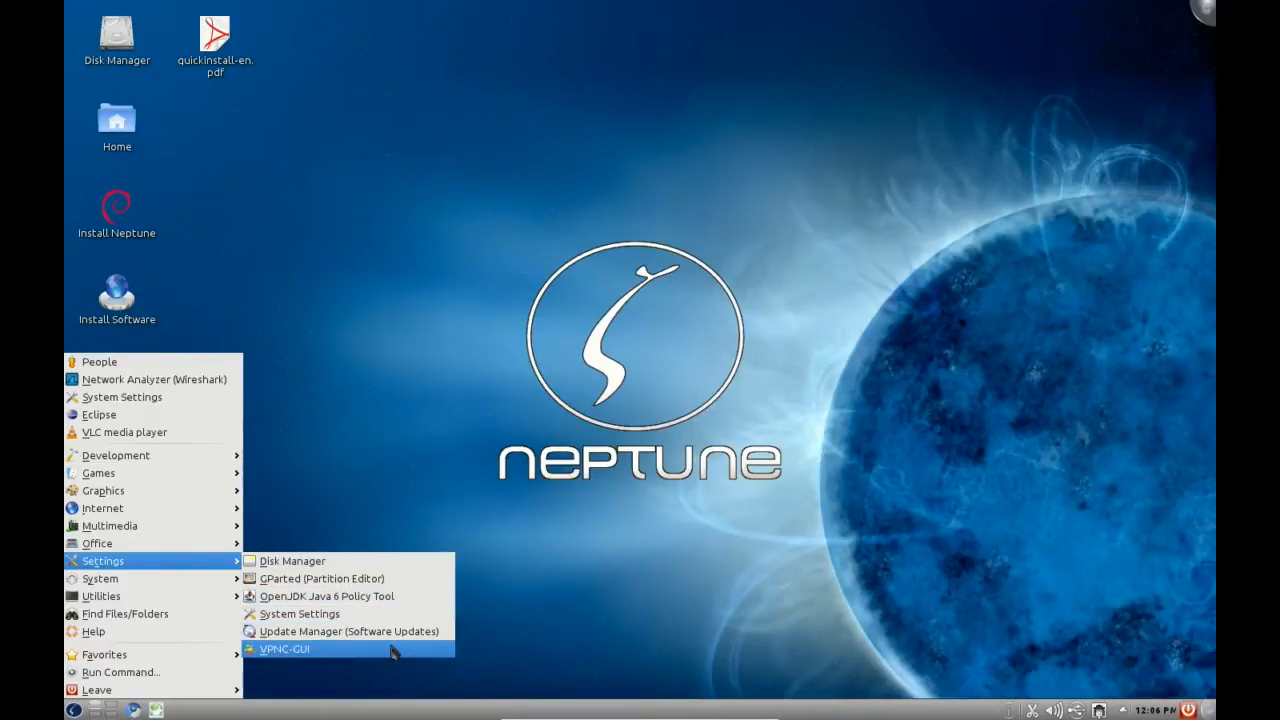
mouse_move(99, 578)
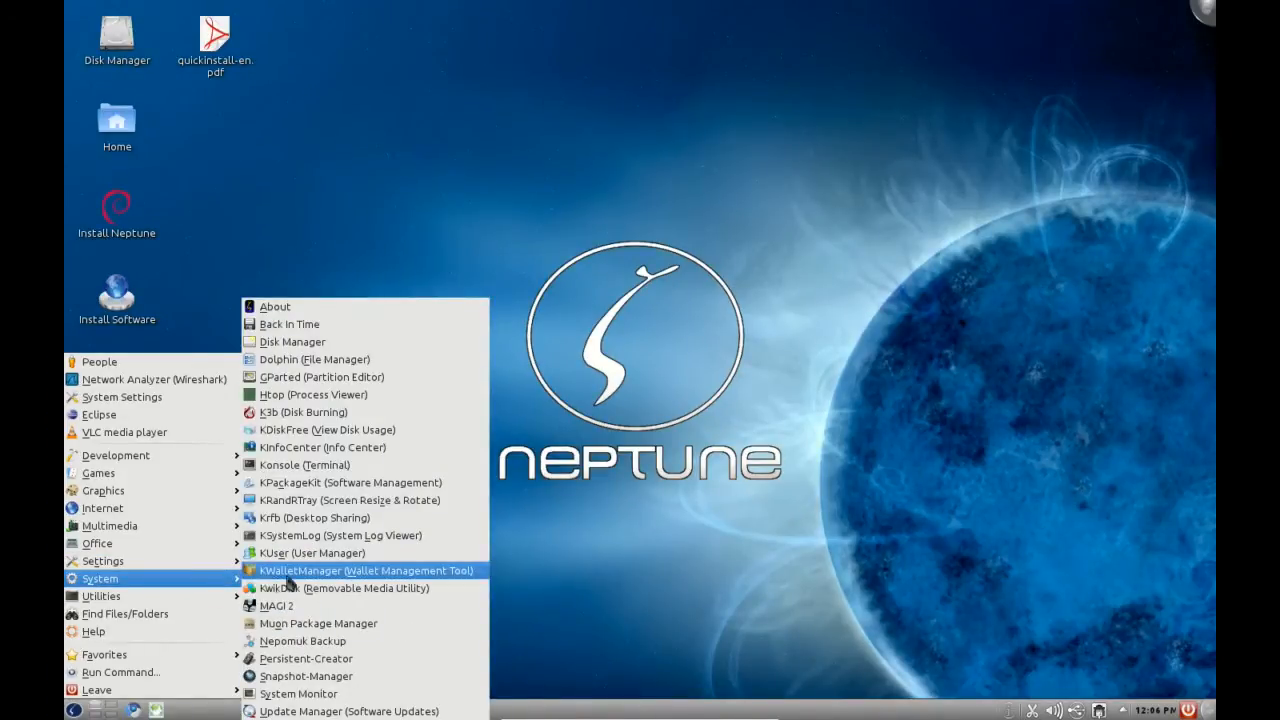
mouse_move(288, 324)
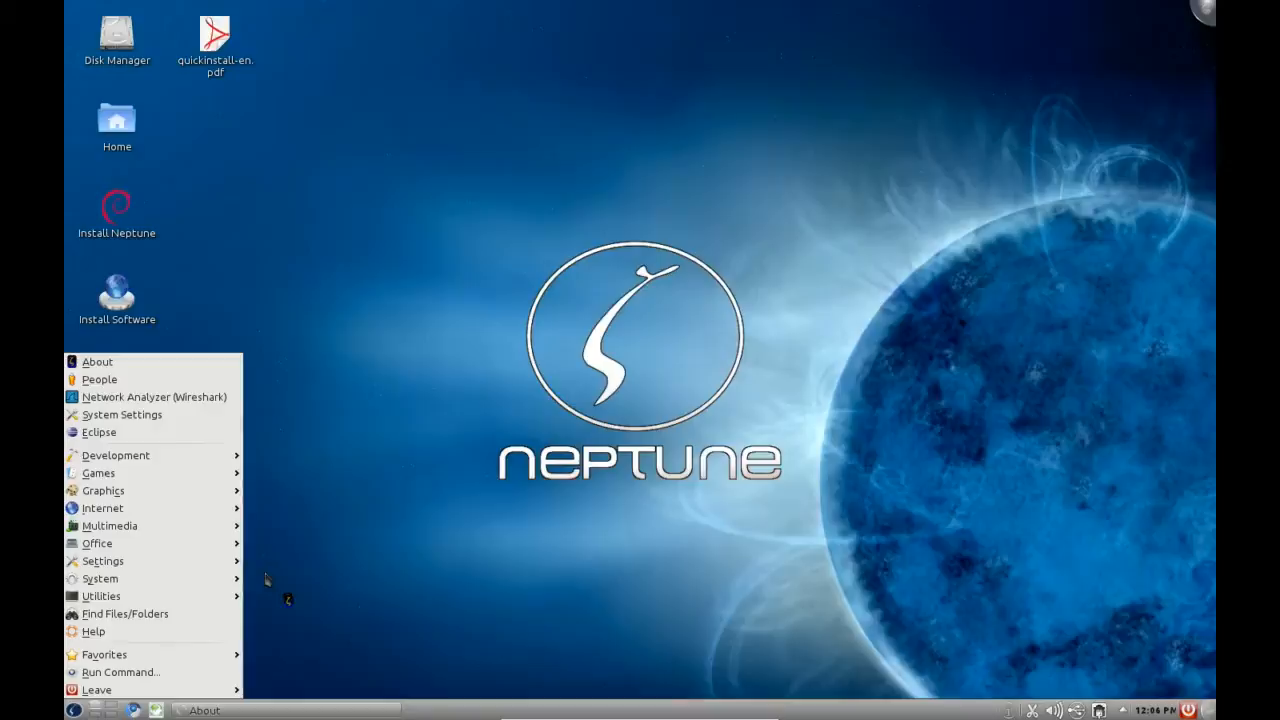
Step: Launch the ZevenOS About tool, closing the application menu
click(98, 361)
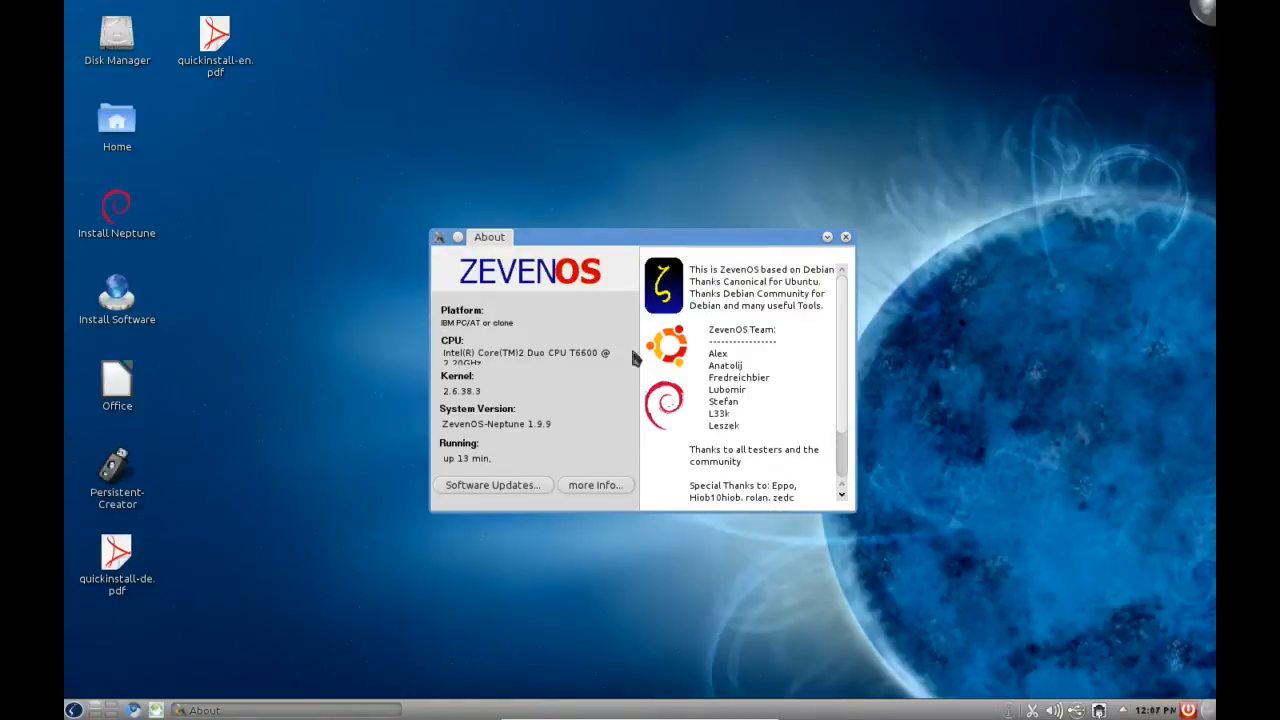
Step: Scroll through the ZevenOS About credits, then close the About window
scroll(down, 3)
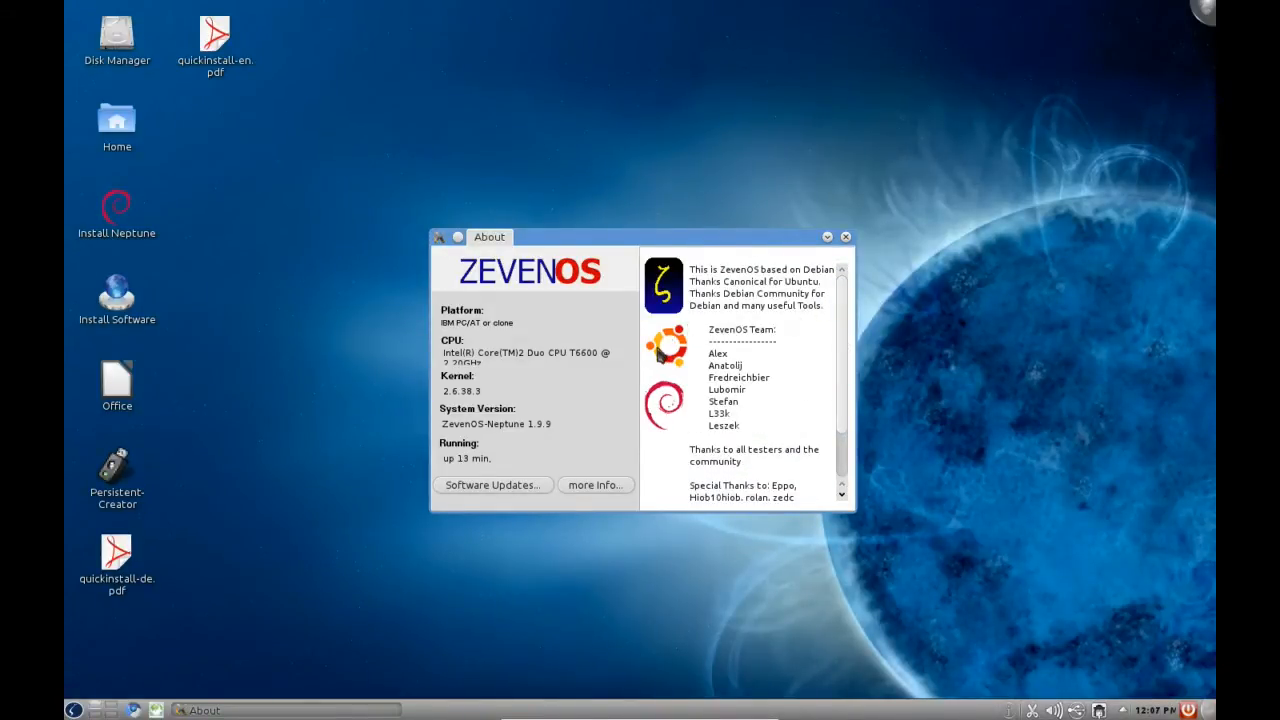
scroll(down, 3)
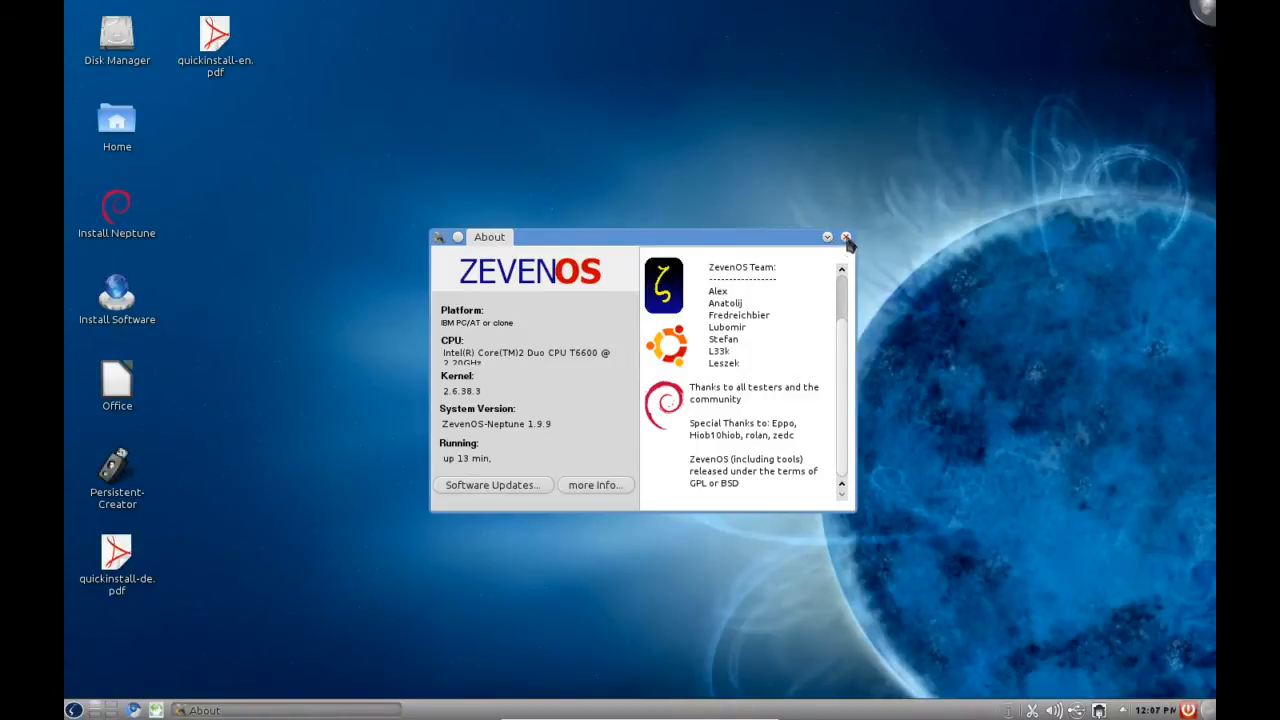
click(845, 237)
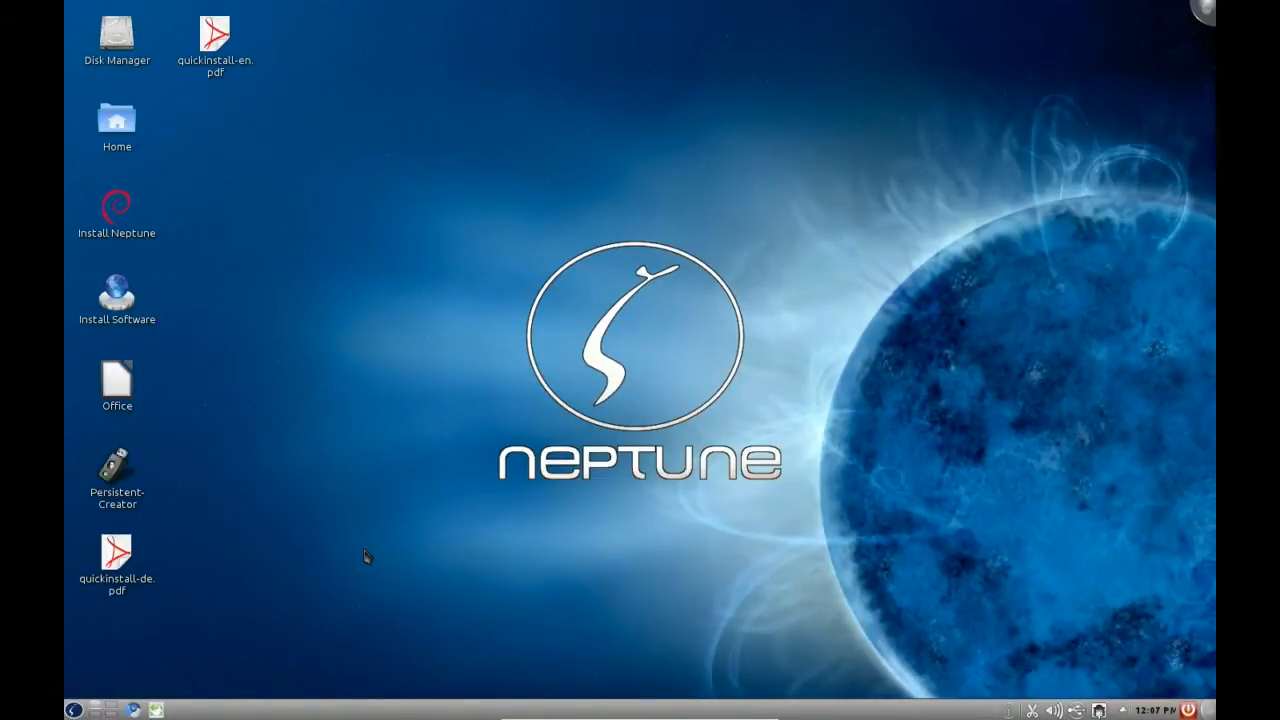
click(117, 563)
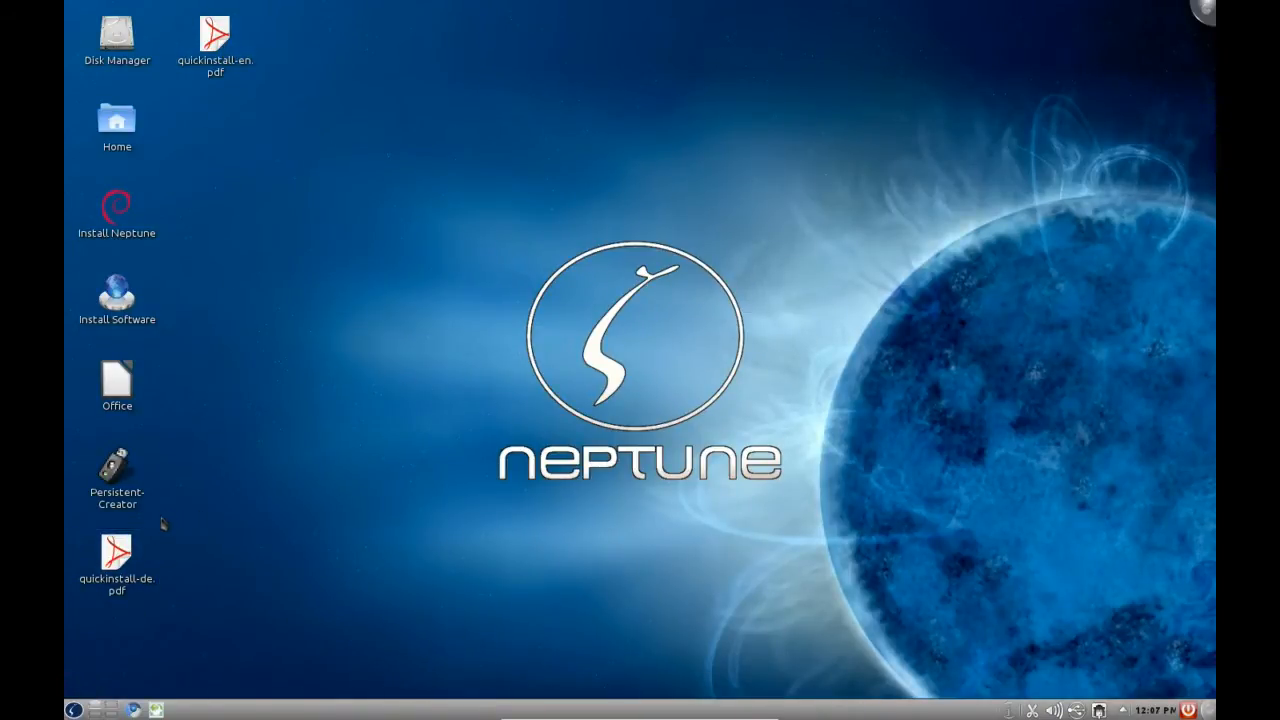
click(117, 475)
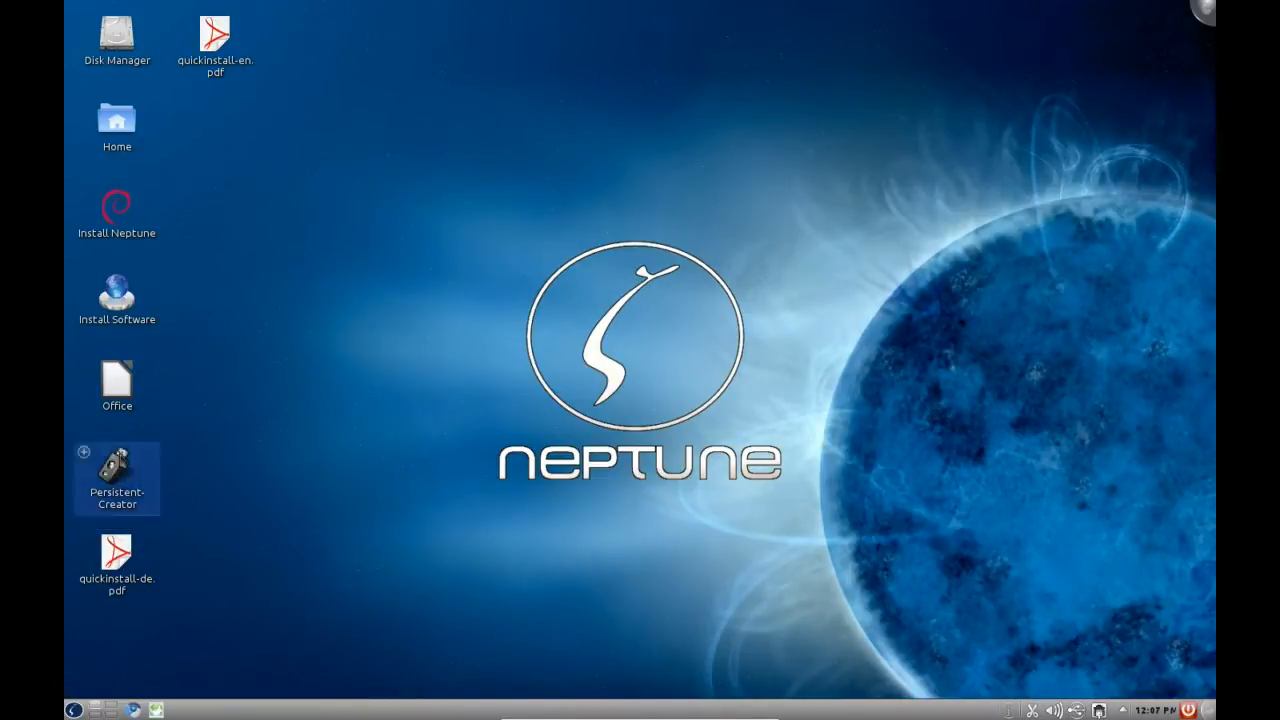
double_click(116, 478)
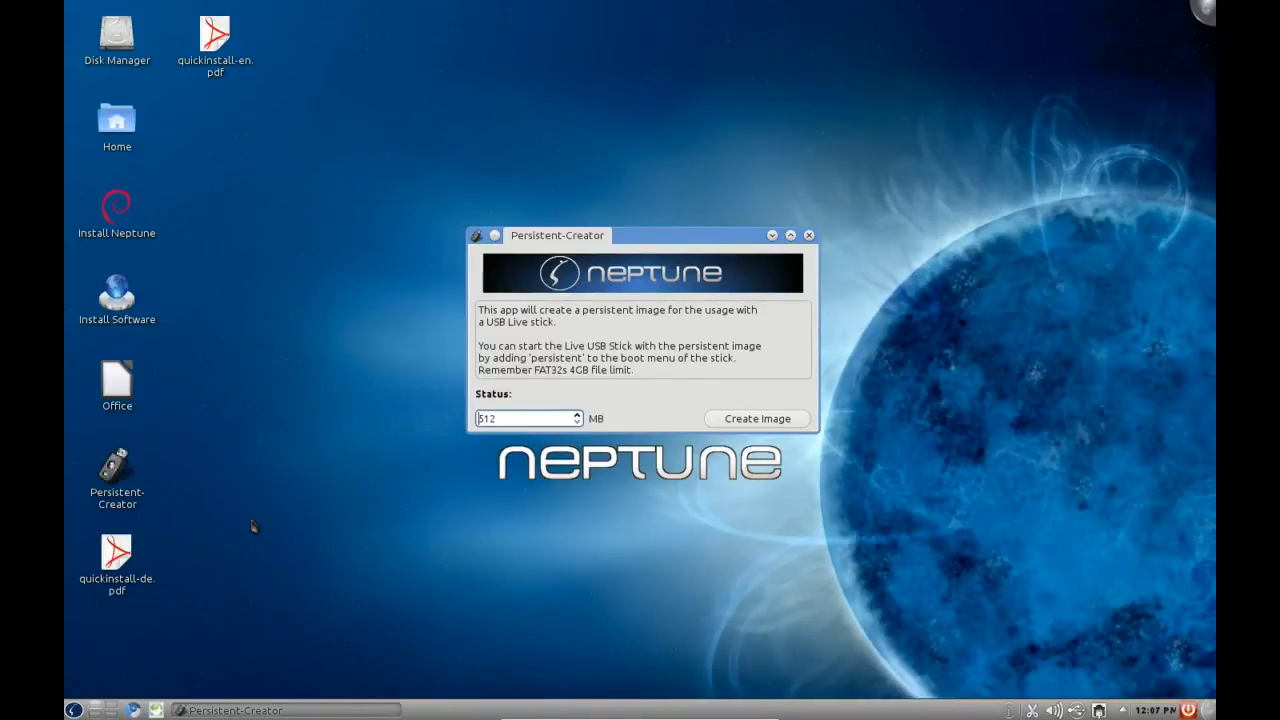
mouse_move(318, 481)
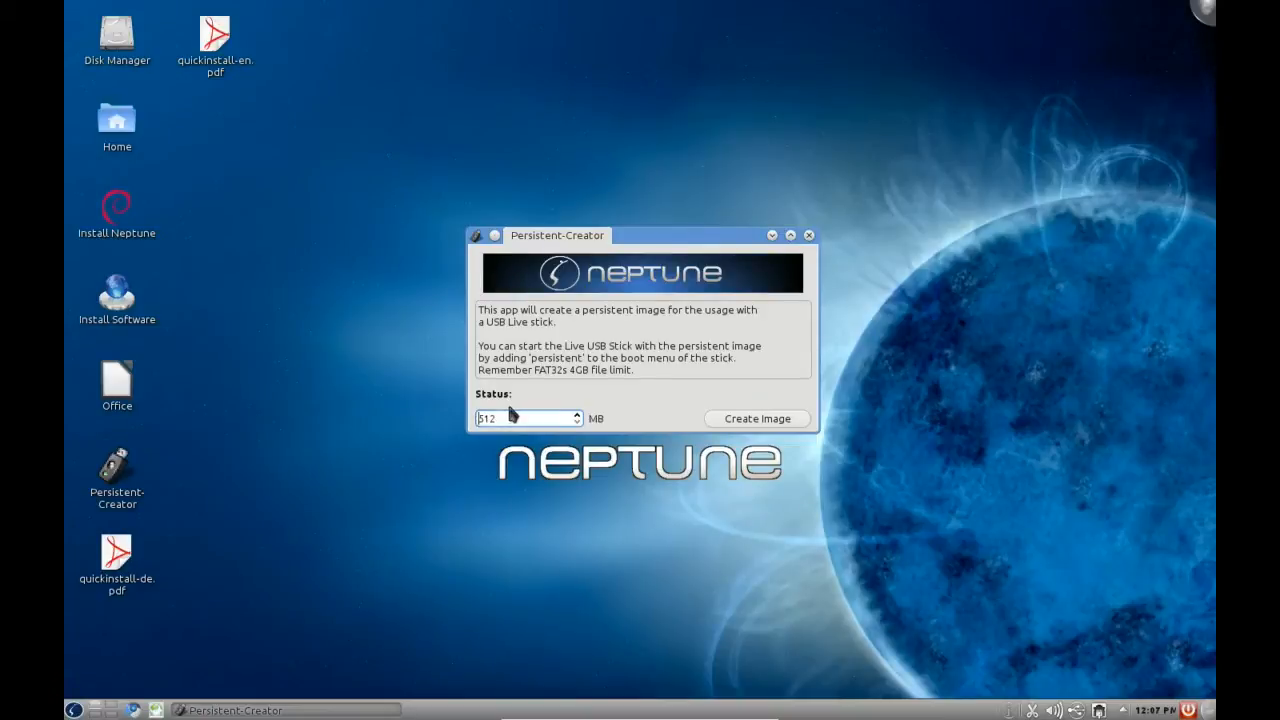
mouse_move(668, 432)
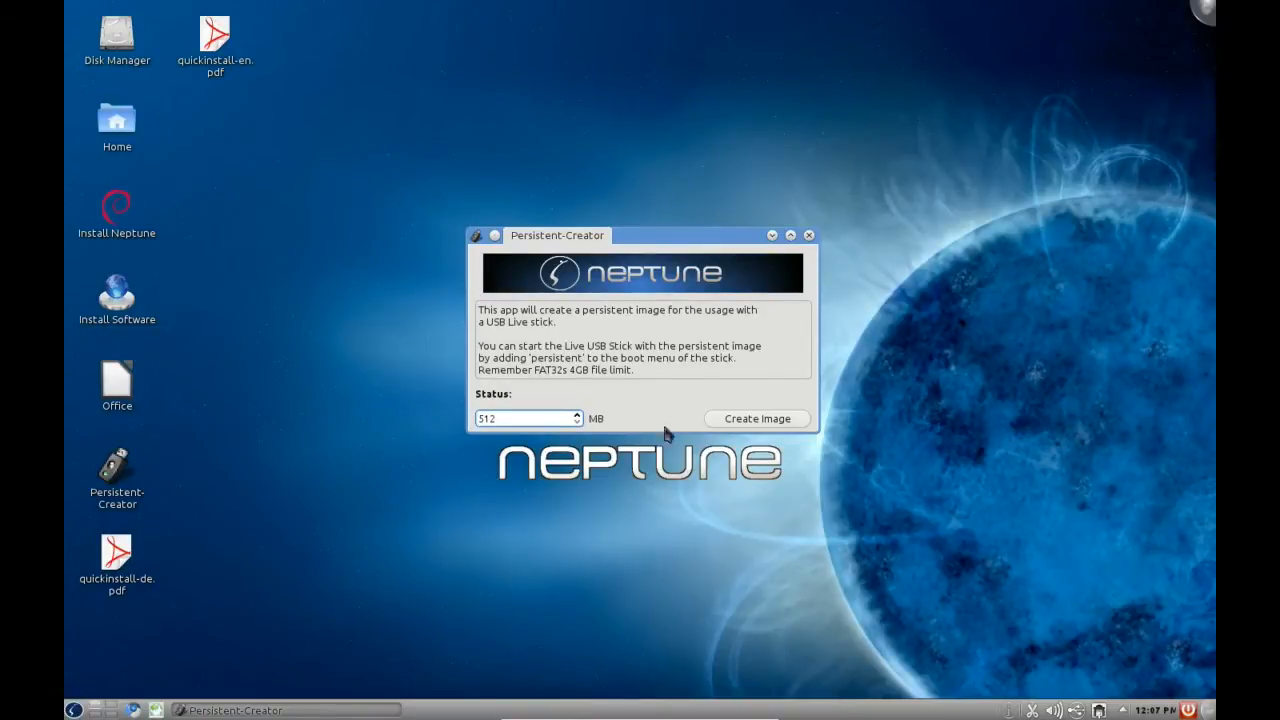
mouse_move(603, 516)
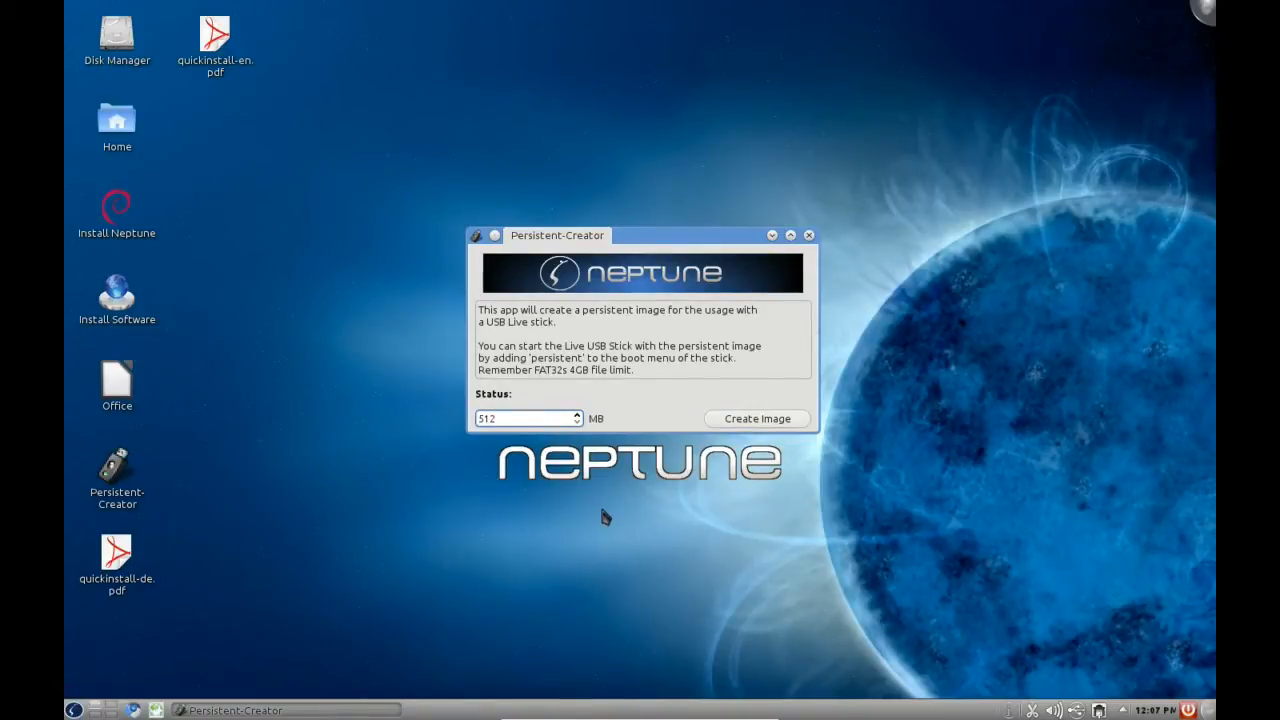
click(520, 418)
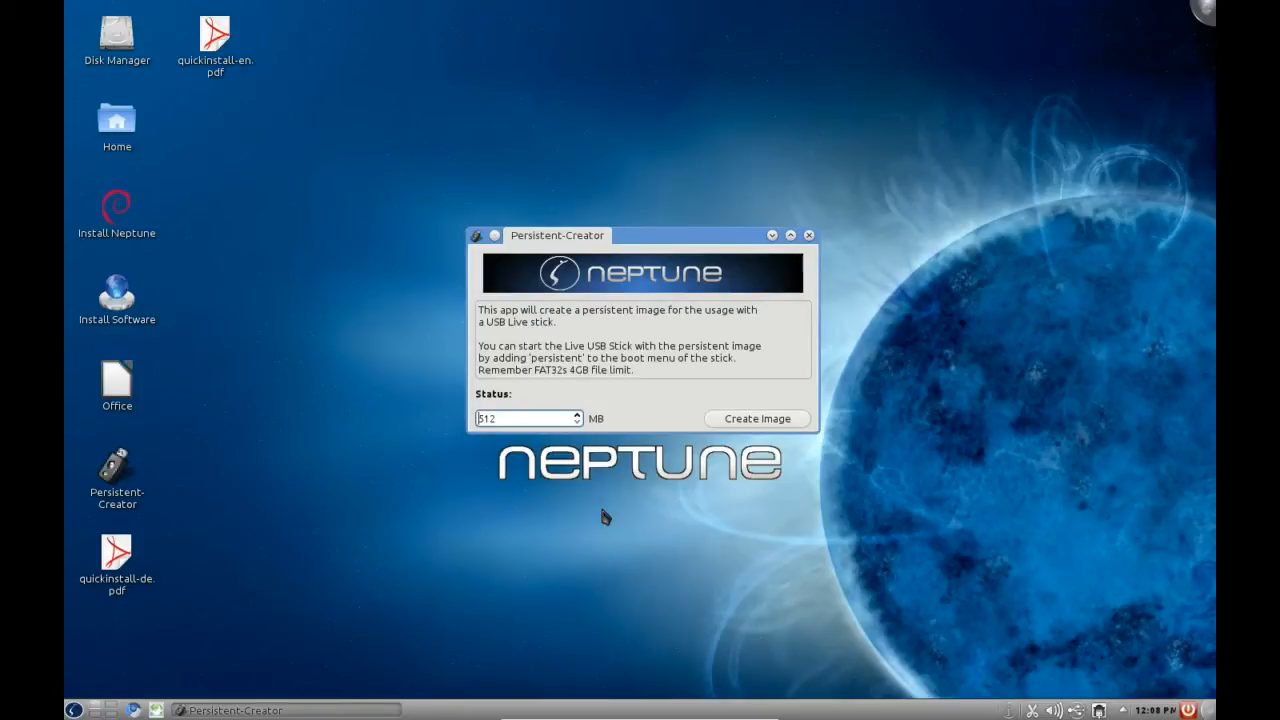
mouse_move(698, 237)
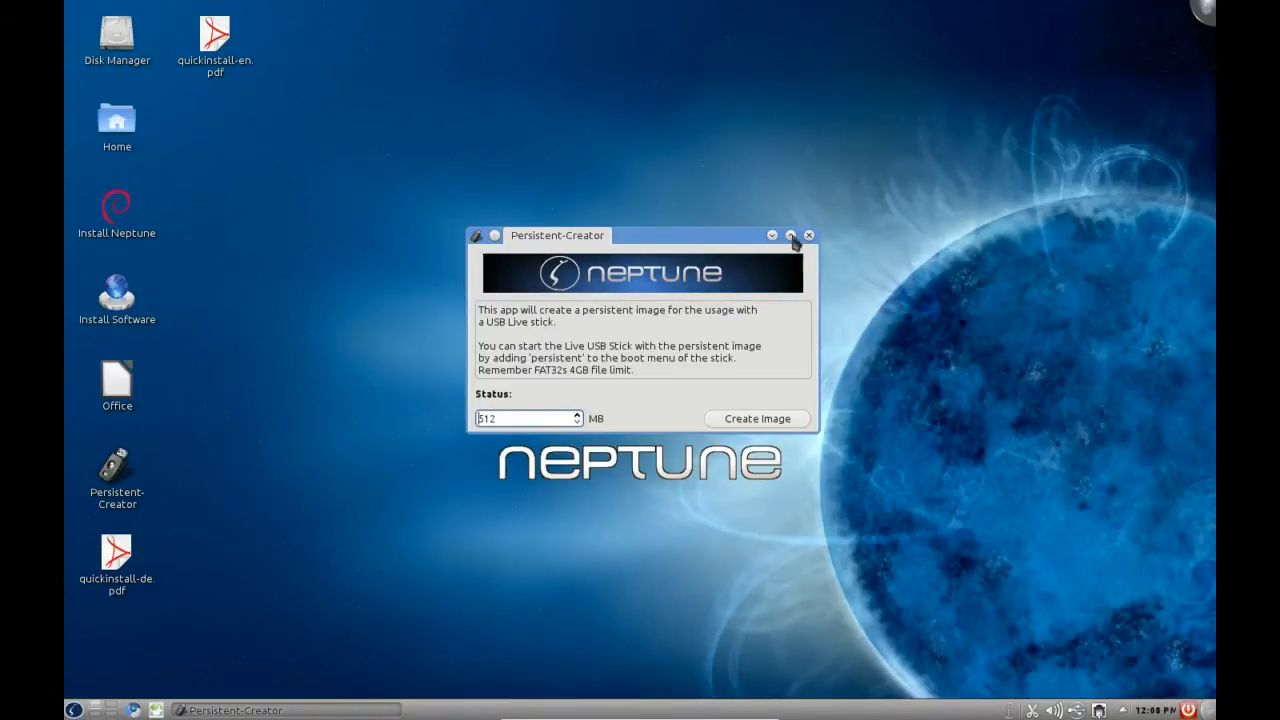
click(808, 235)
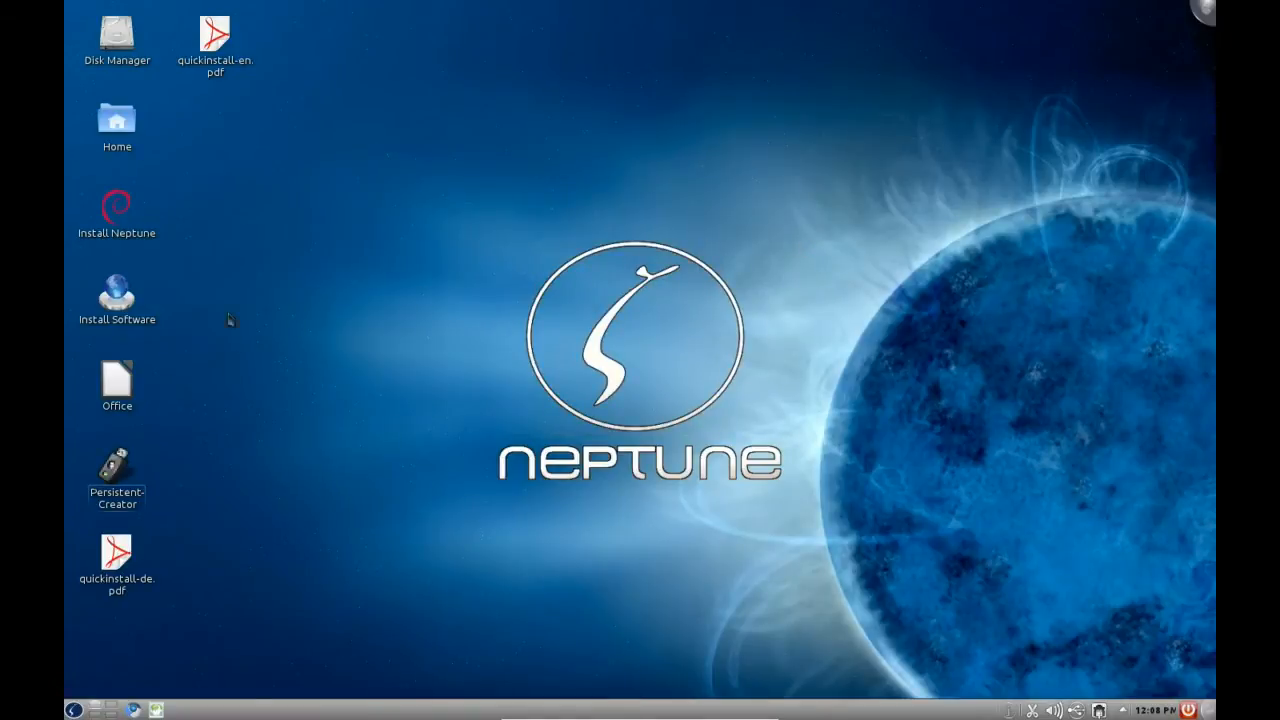
Step: Open the Install Software desktop folder in Dolphin
click(117, 300)
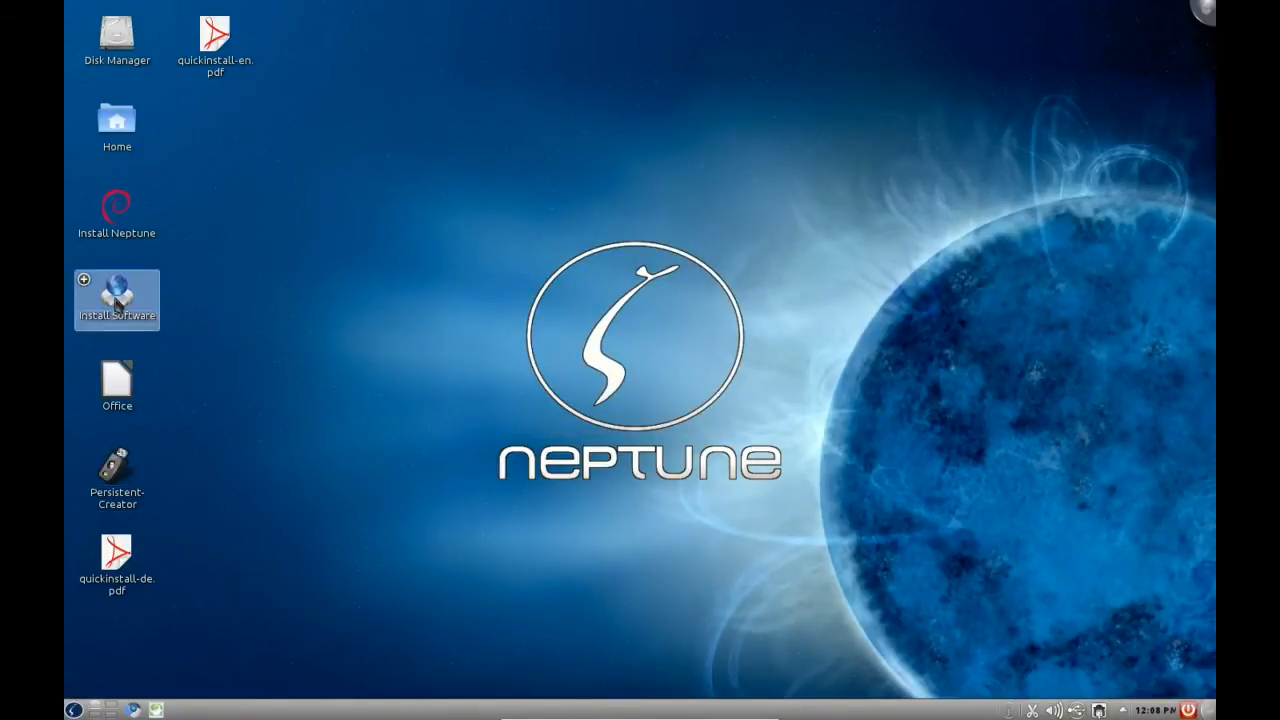
double_click(116, 299)
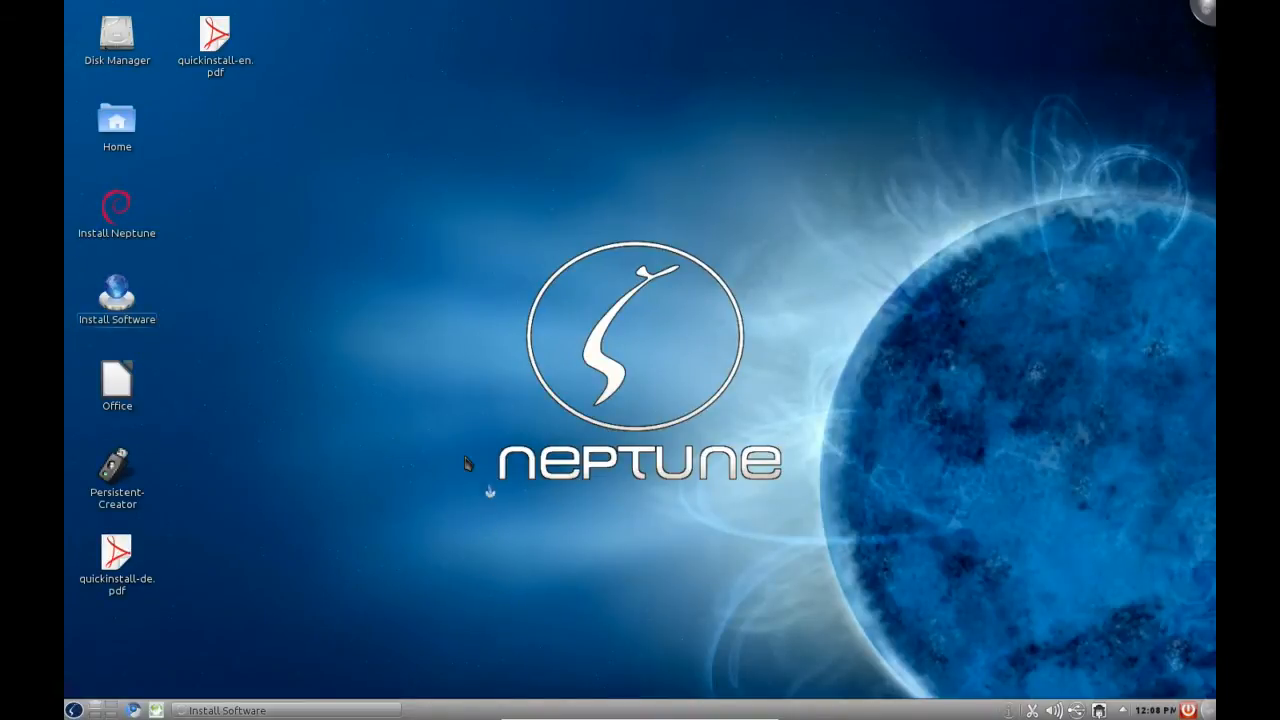
double_click(117, 290)
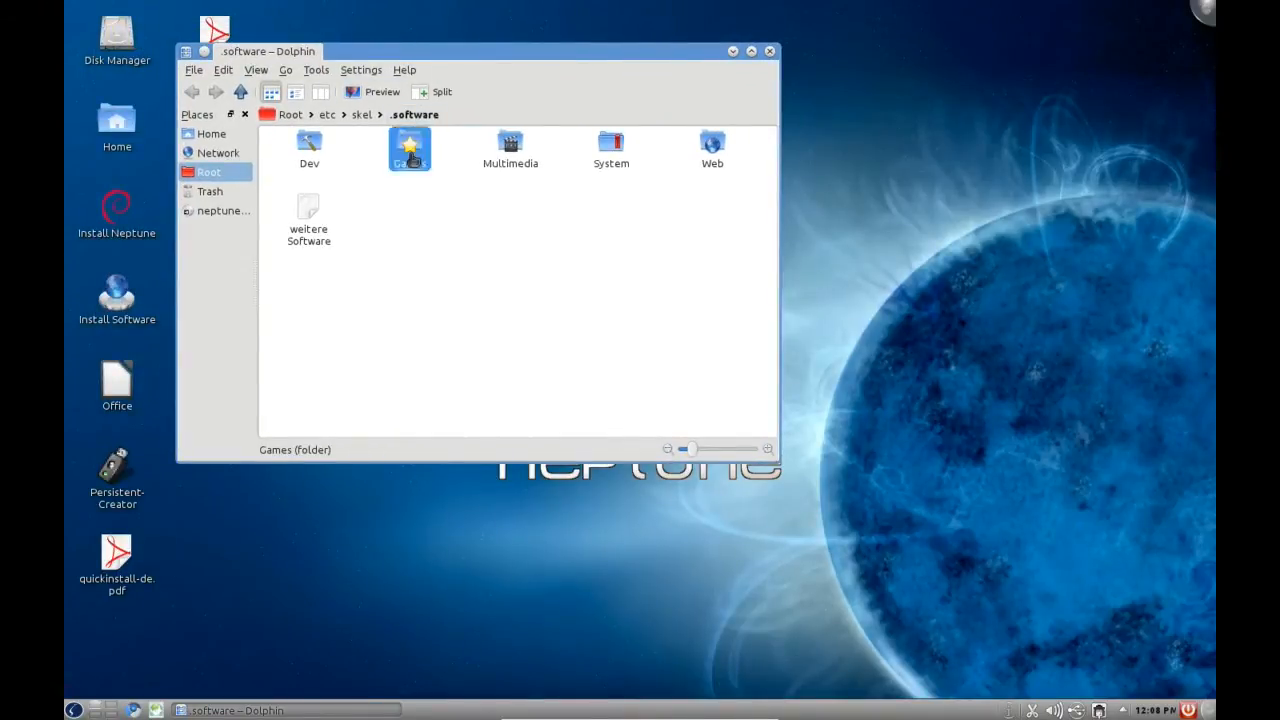
Step: Look into the Games folder, then open the Multimedia software folder
double_click(408, 148)
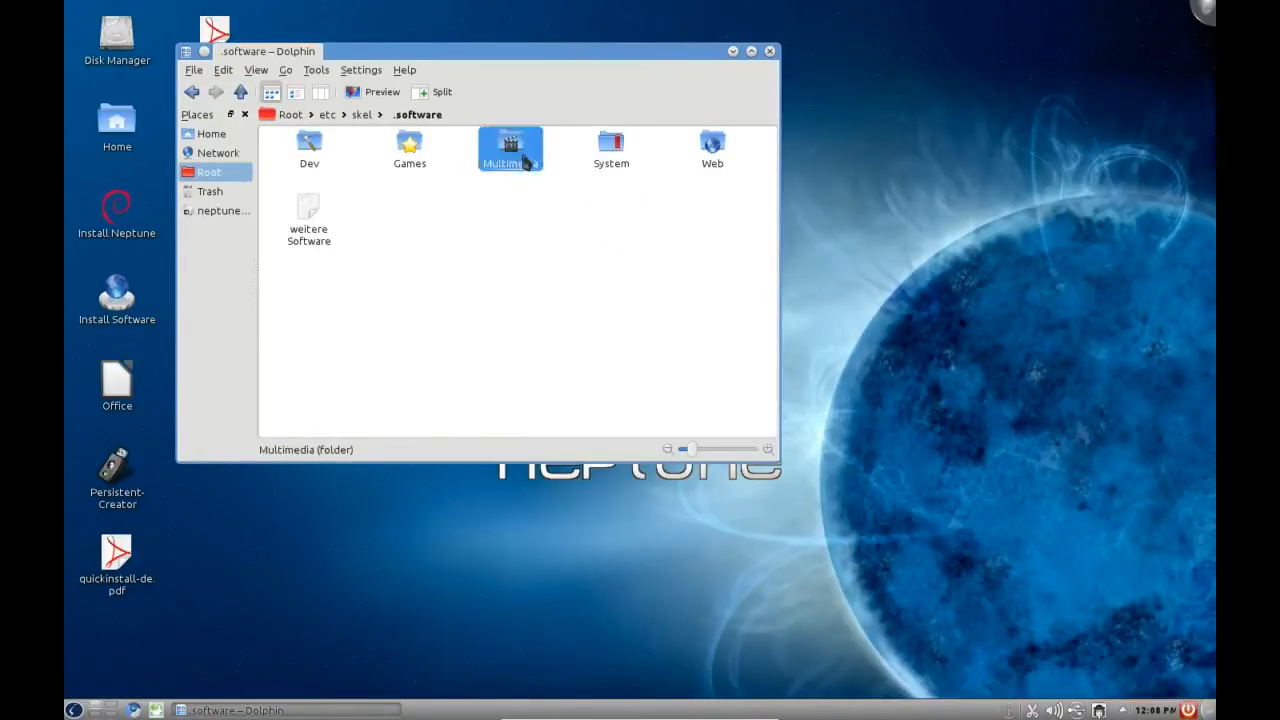
double_click(510, 148)
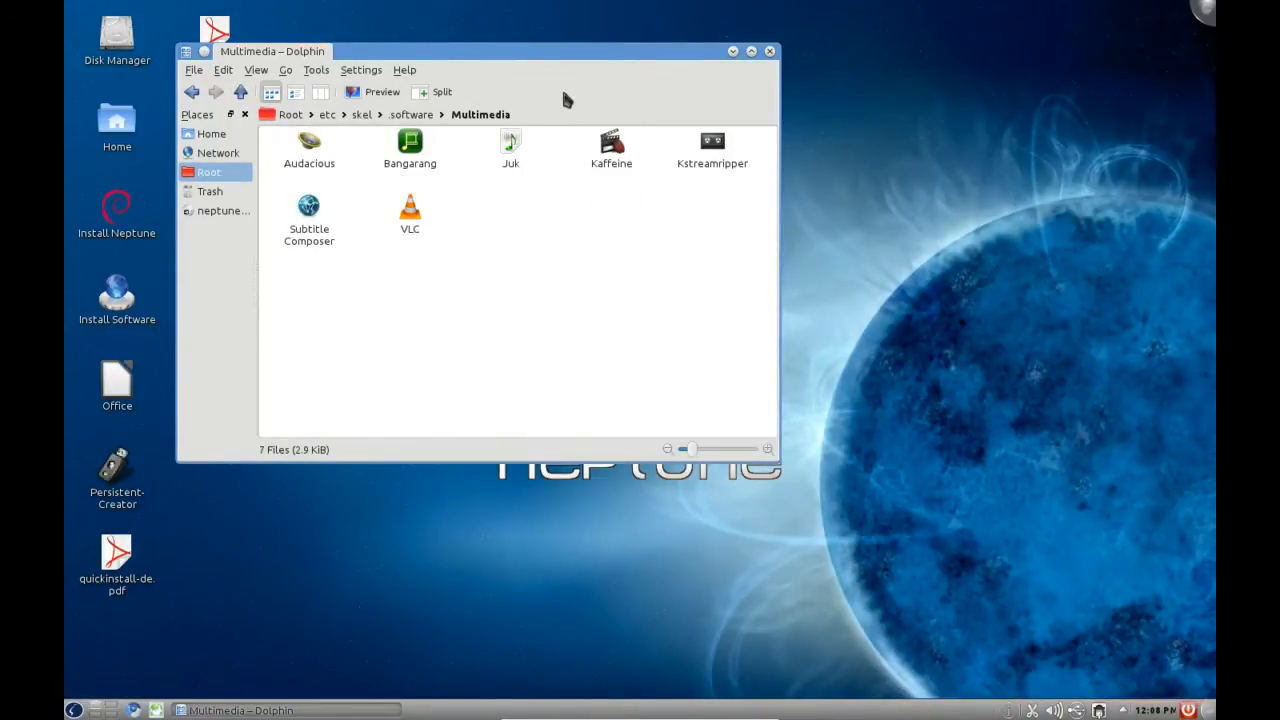
mouse_move(558, 55)
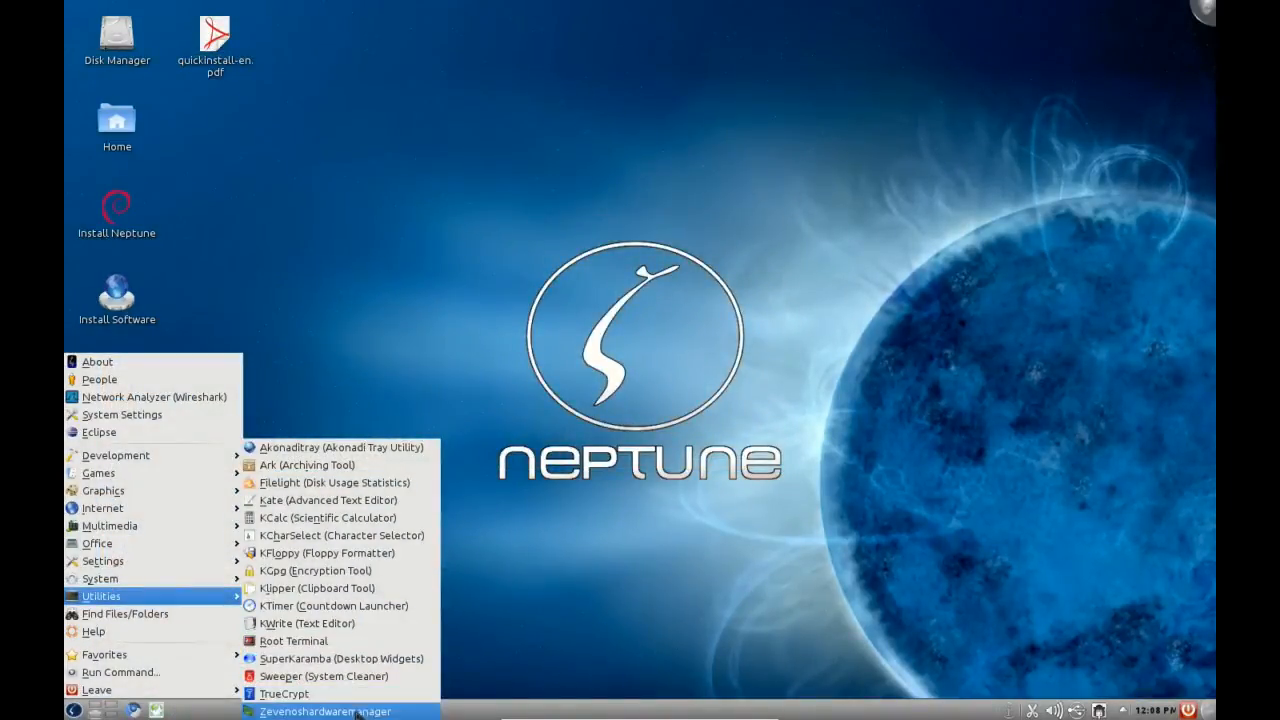
mouse_move(284, 693)
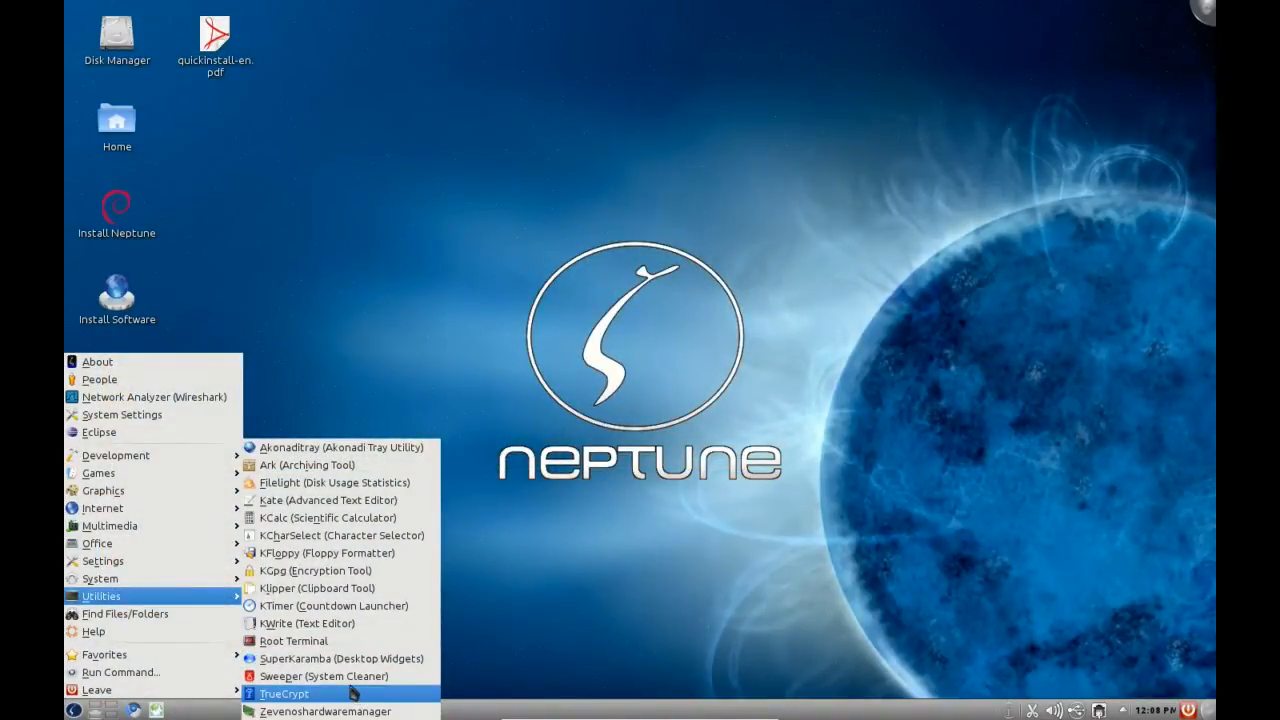
mouse_move(340, 658)
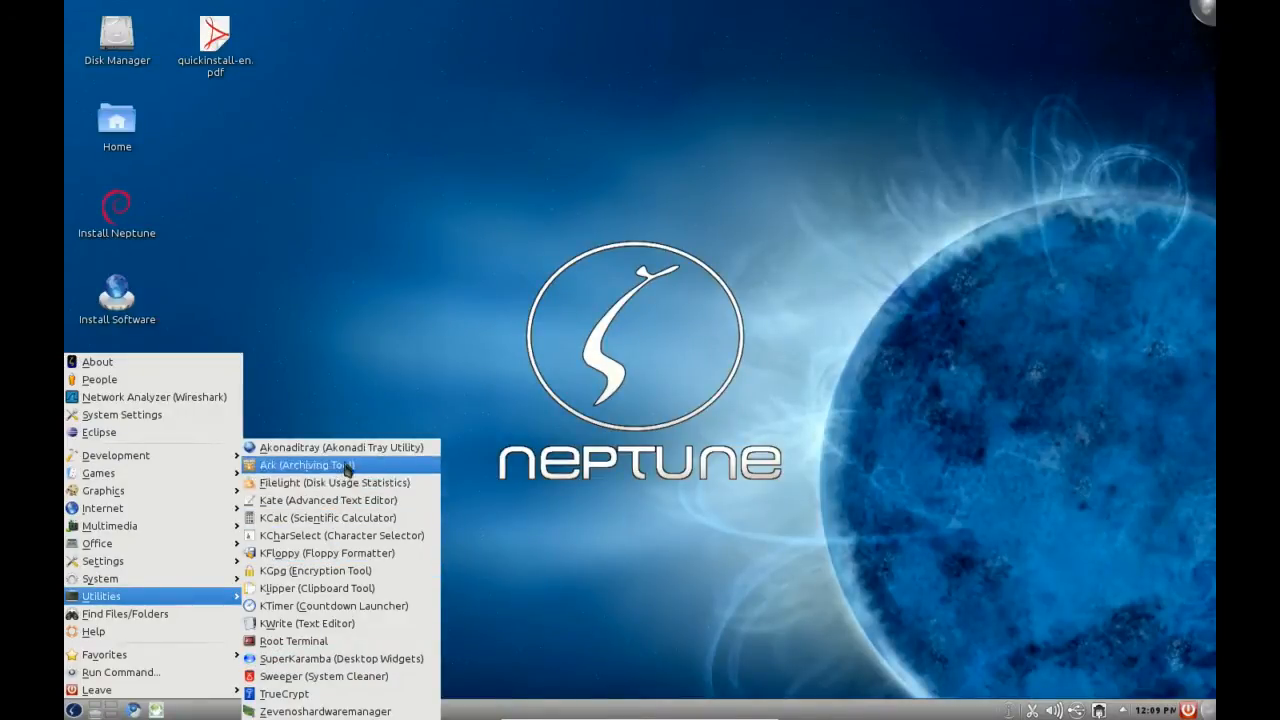
mouse_move(325, 711)
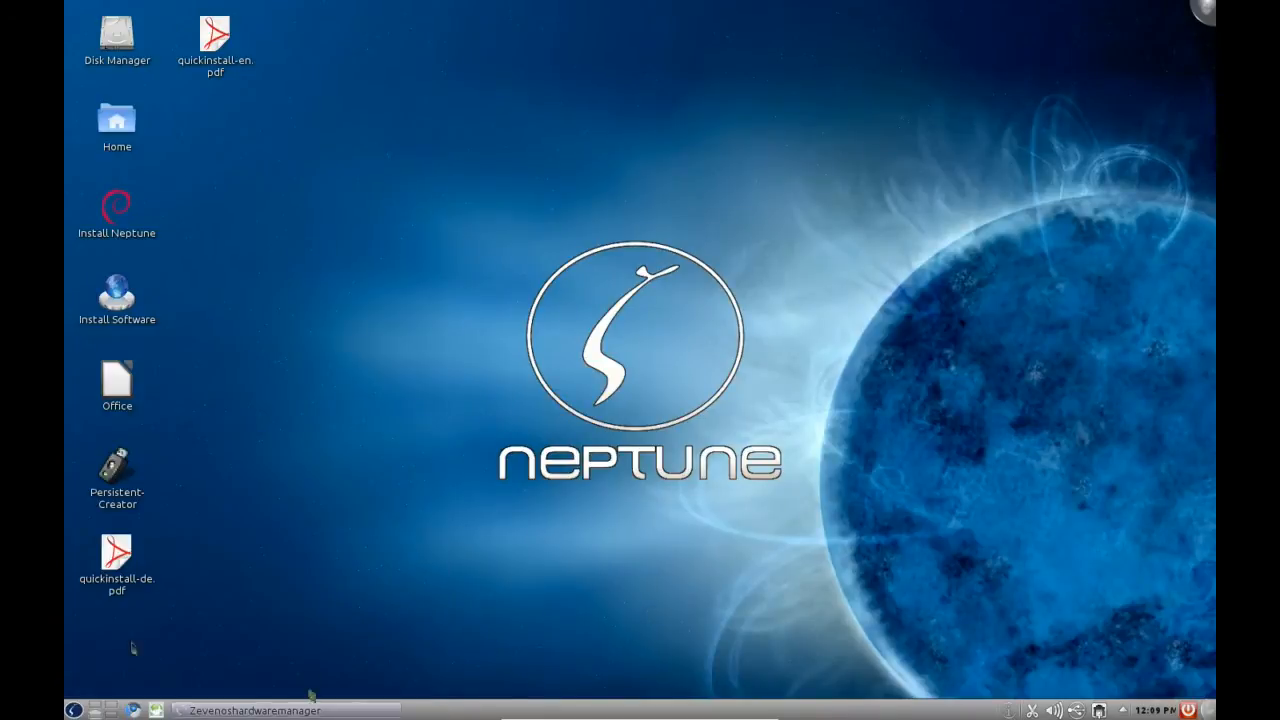
Step: Reopen the K menu after starting Zevenoshardwaremanager
click(72, 709)
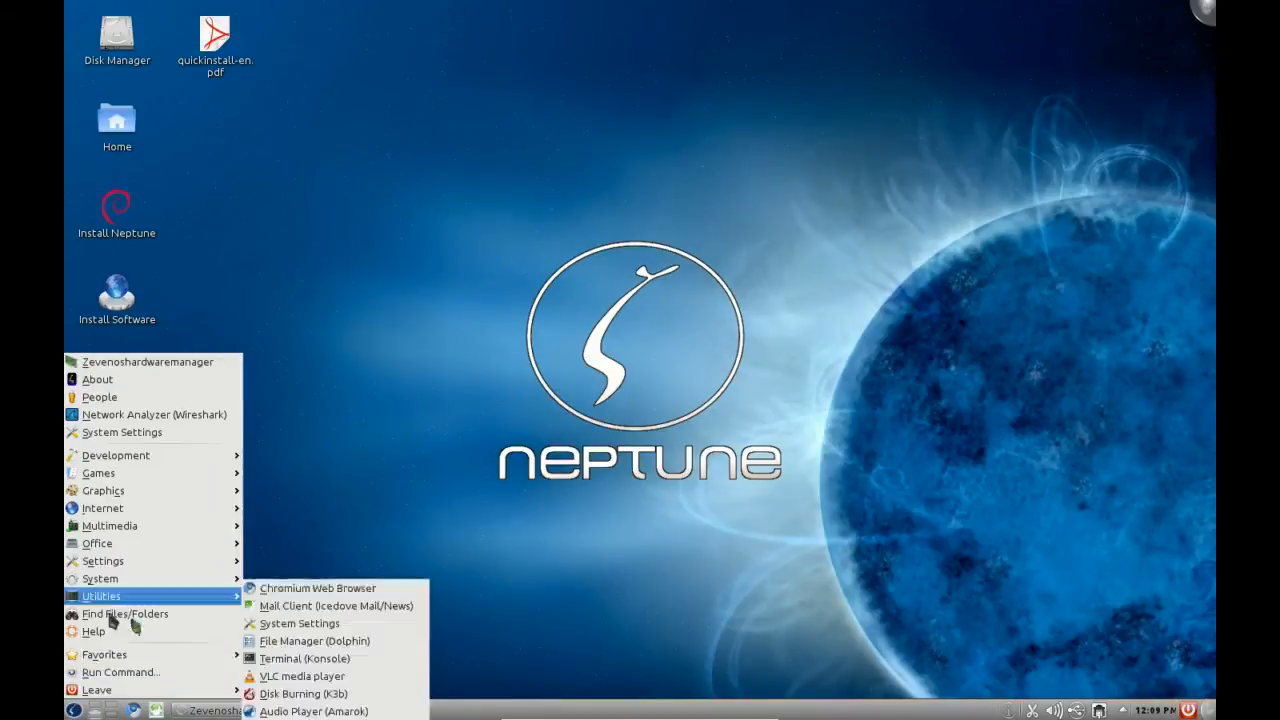
Step: Review the Nvidia and ATI driver options, nudge the Hardware Manager window up, then close it
click(147, 361)
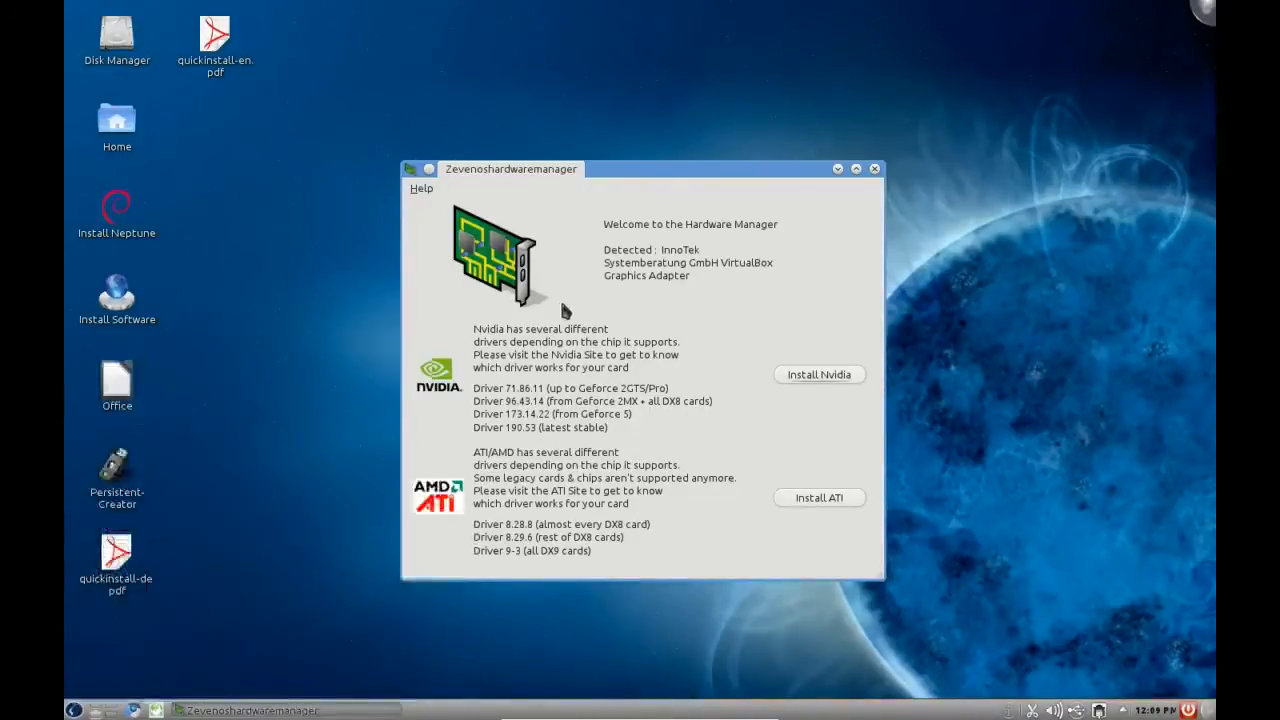
mouse_move(760, 355)
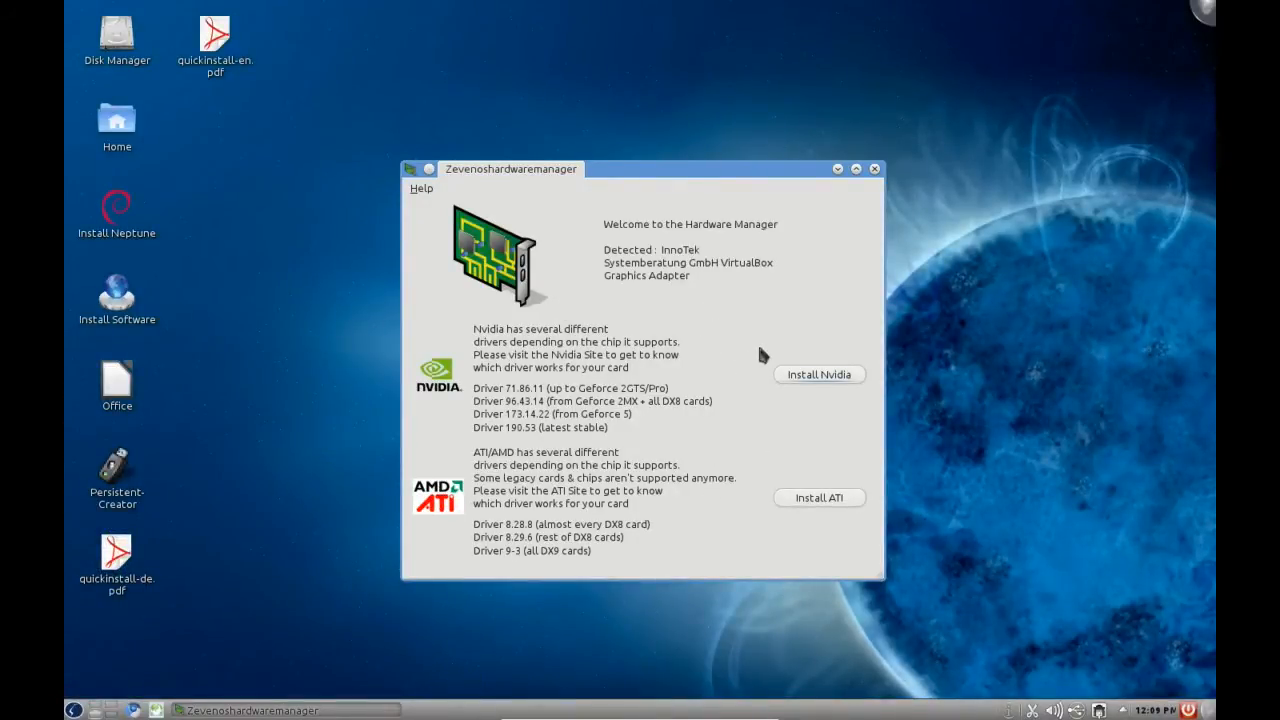
mouse_move(818, 385)
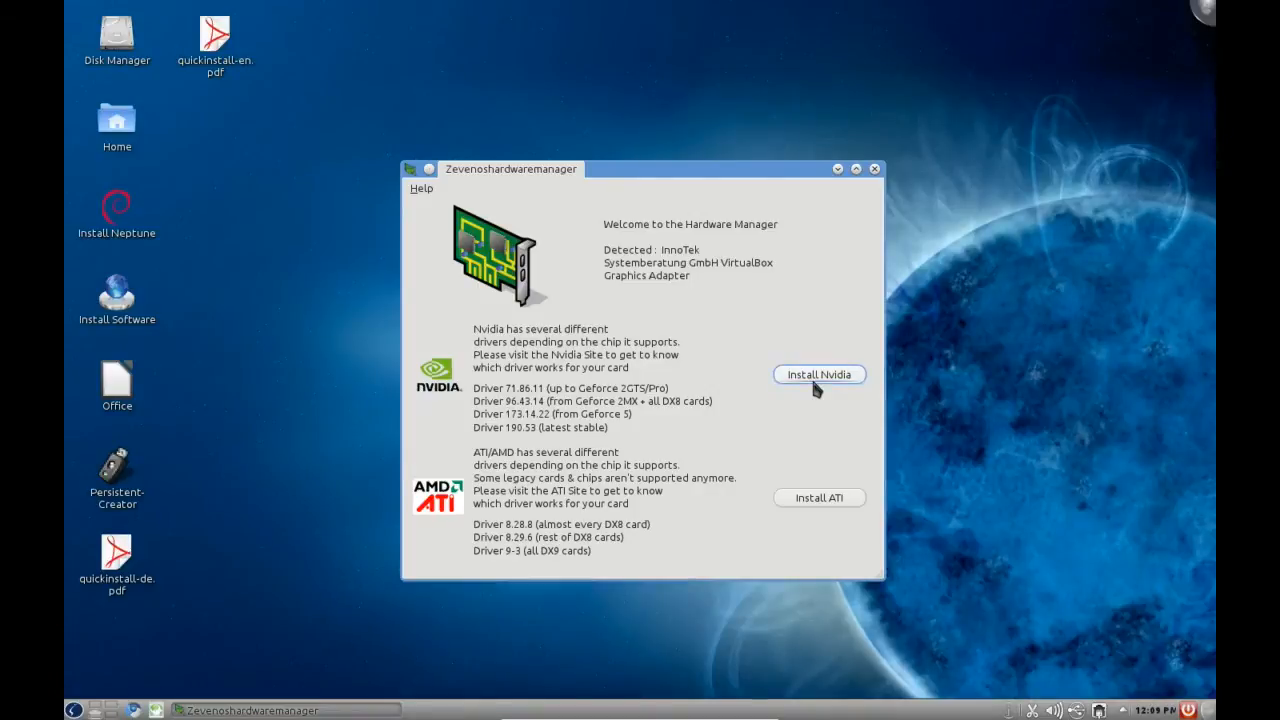
mouse_move(628, 598)
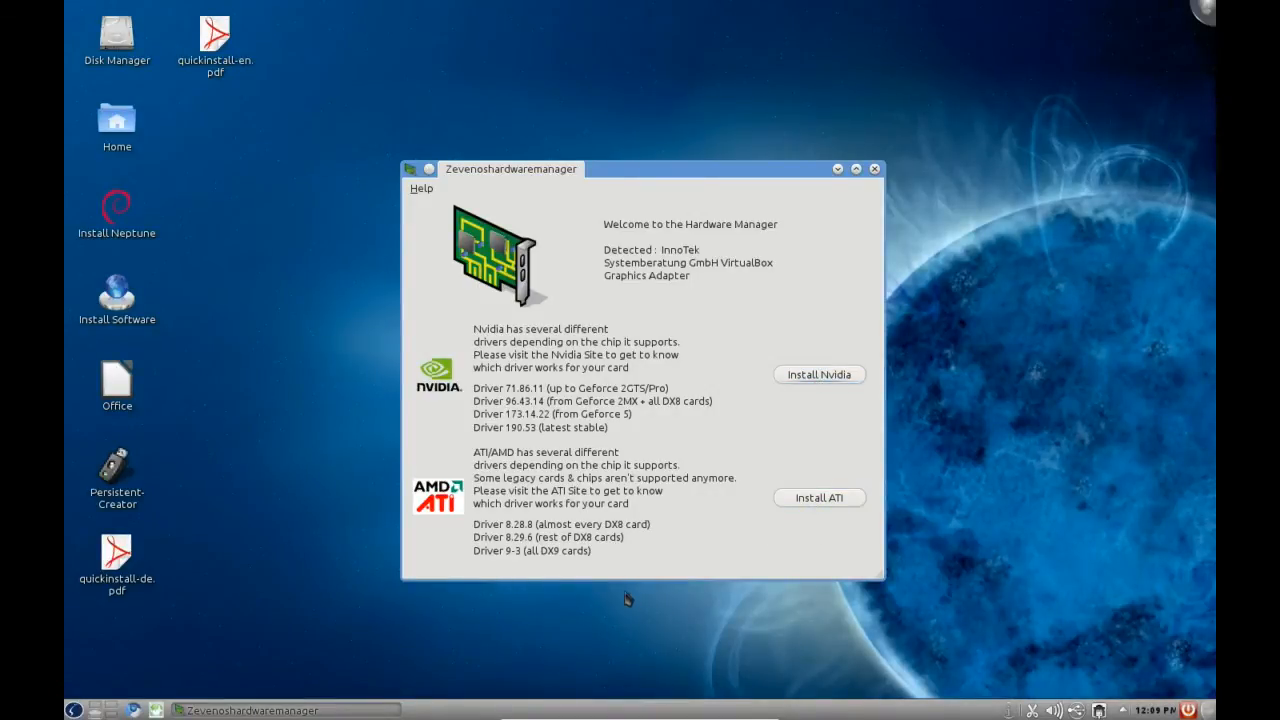
mouse_move(603, 178)
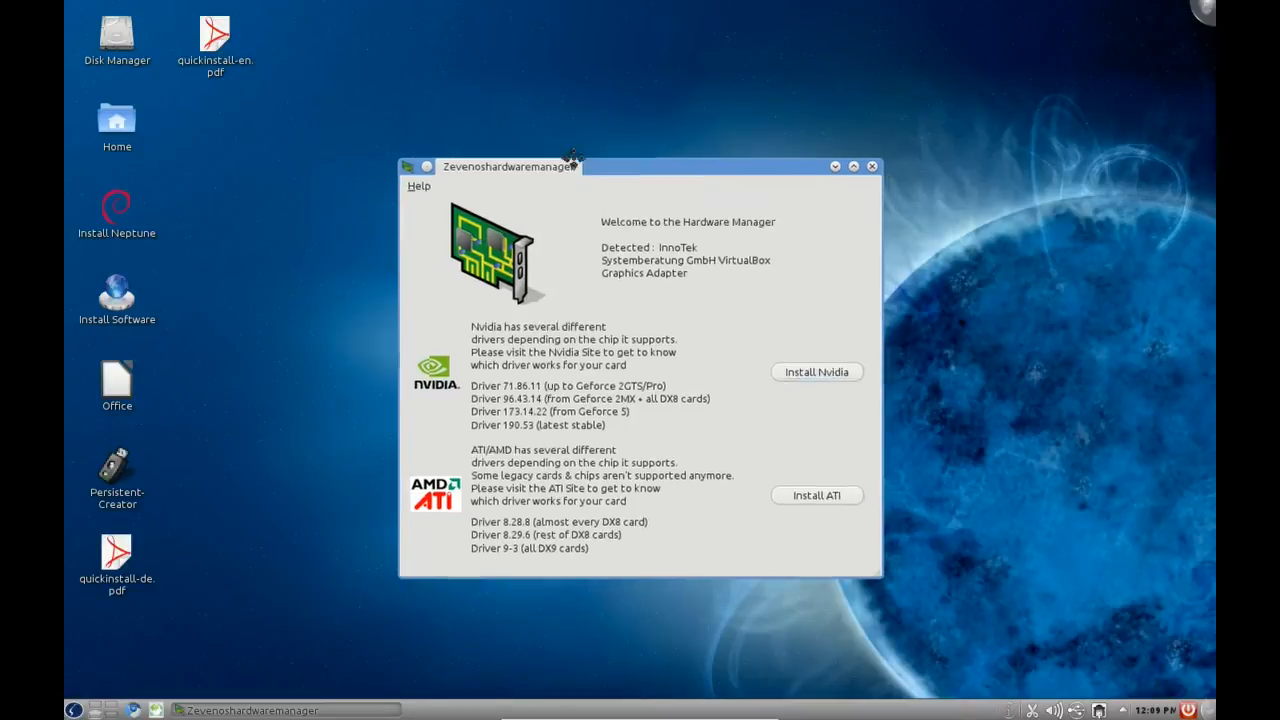
drag(572, 160, 578, 147)
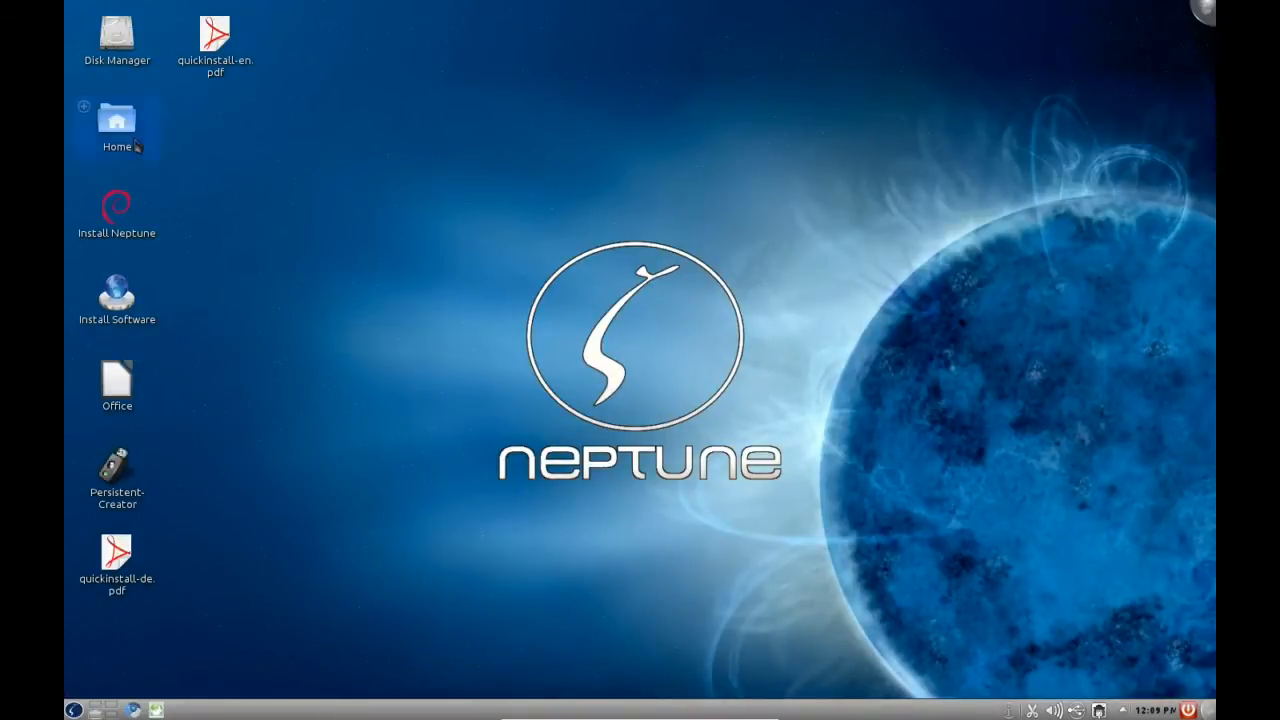
Step: Launch System Settings from the K menu and view its appearance, workspace and network categories
click(116, 478)
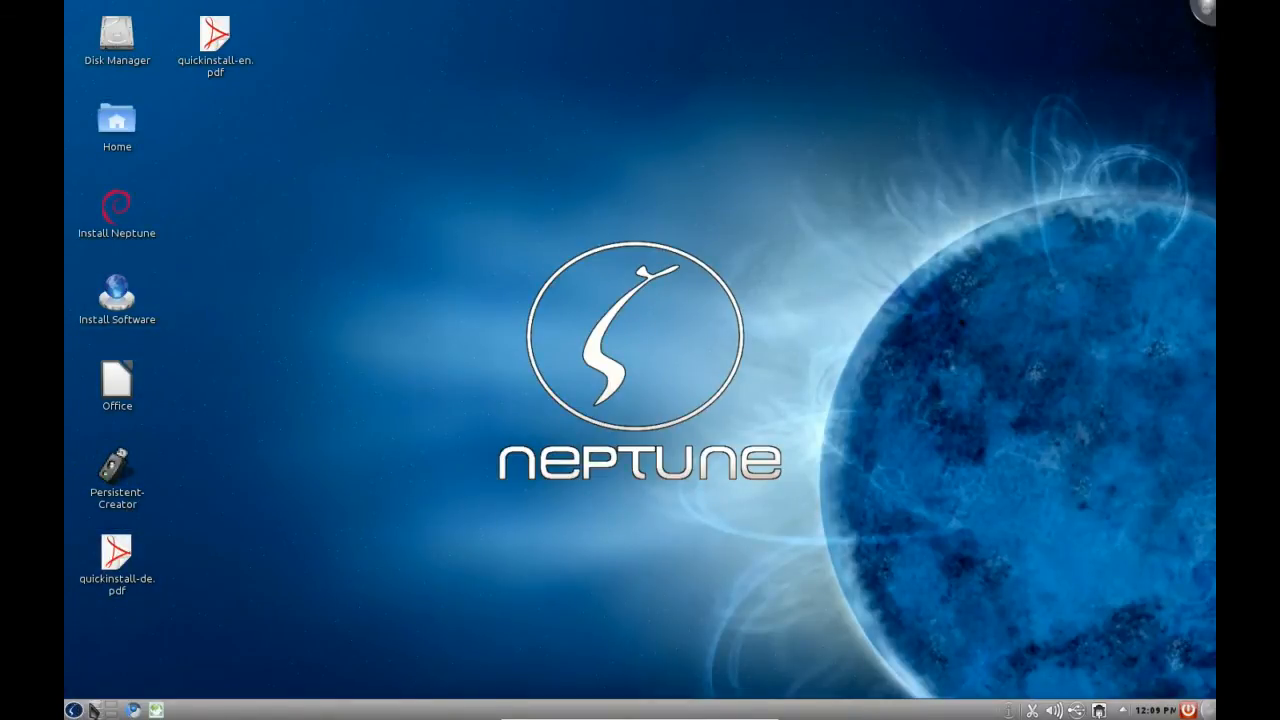
click(73, 709)
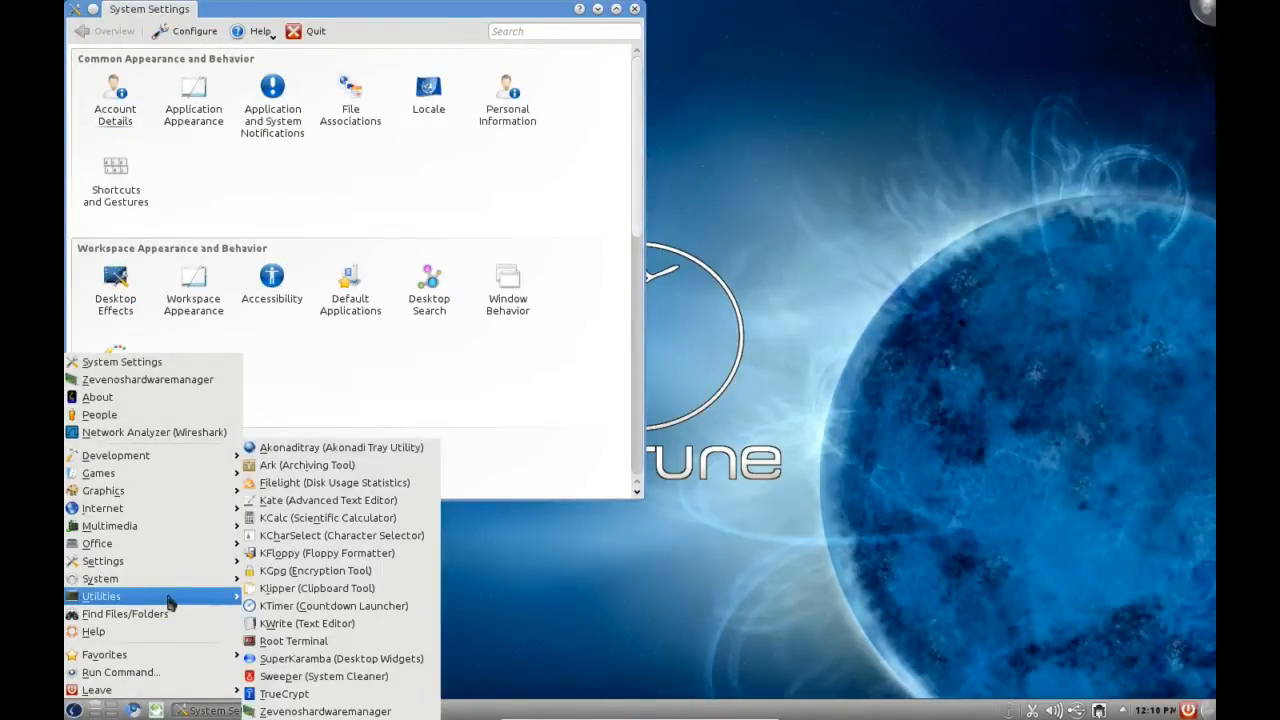
mouse_move(223, 606)
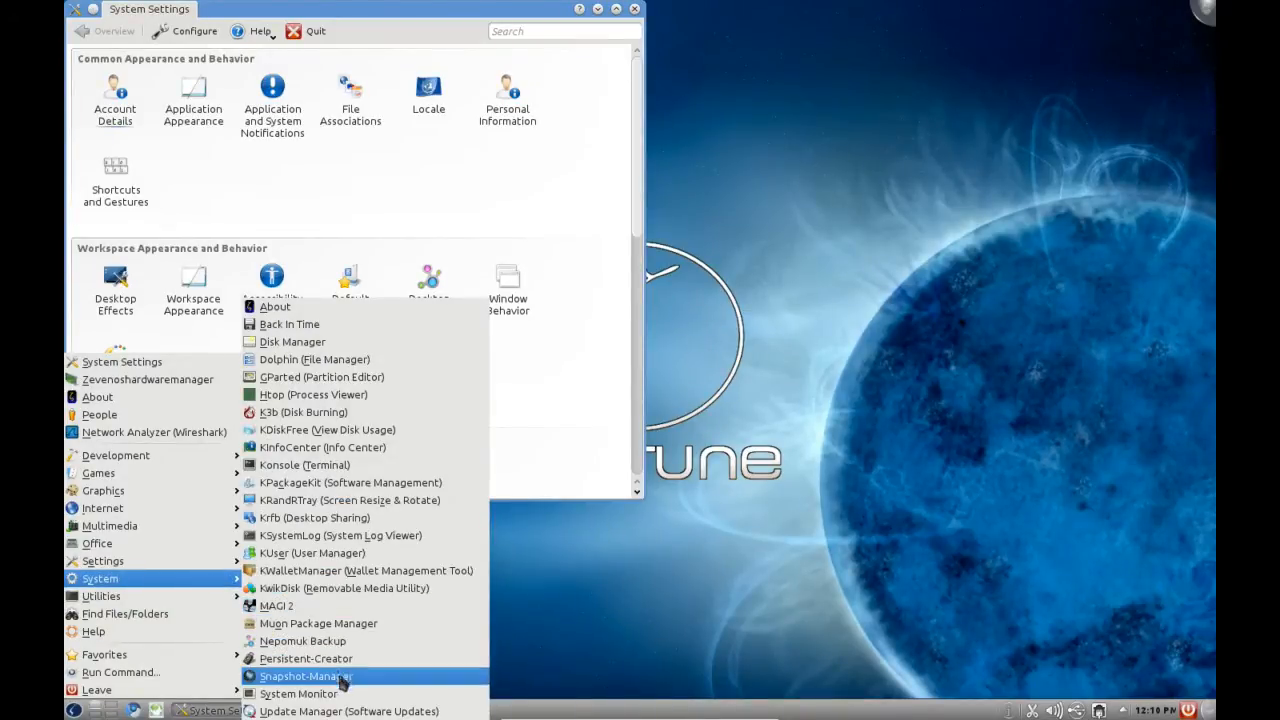
mouse_move(303, 412)
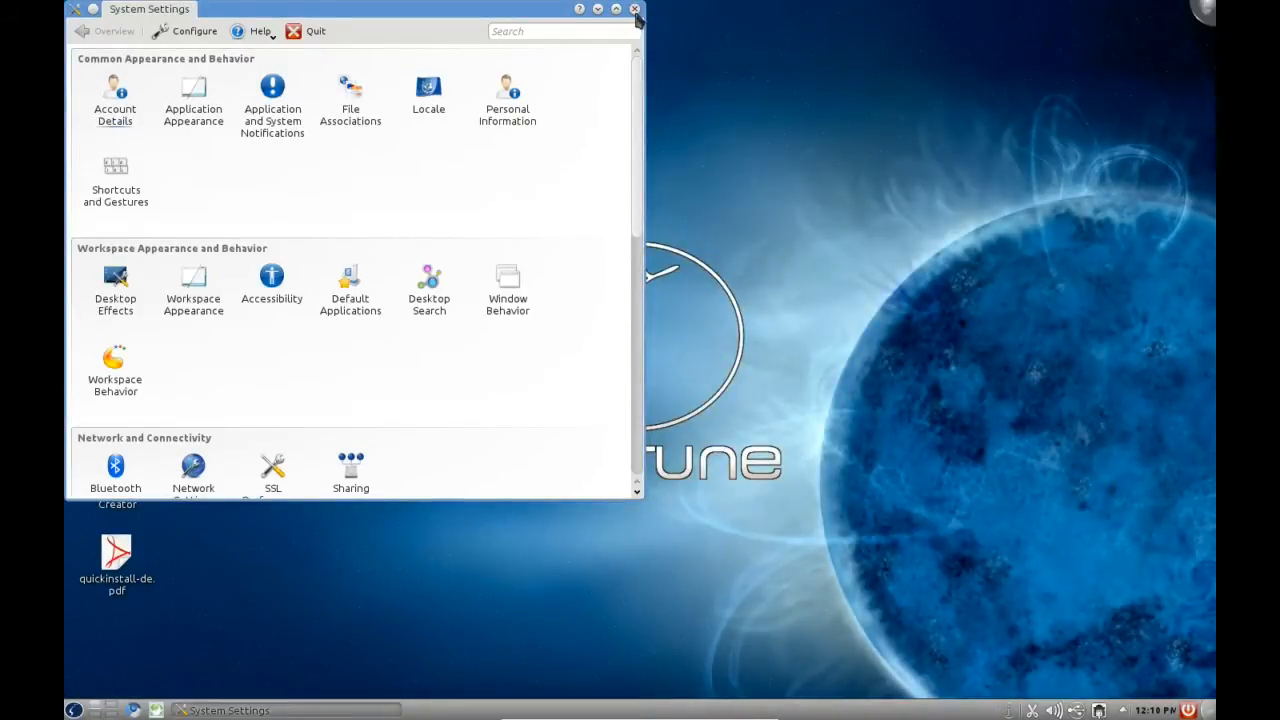
Step: Close the System Settings window to return to the empty Neptune desktop
click(635, 8)
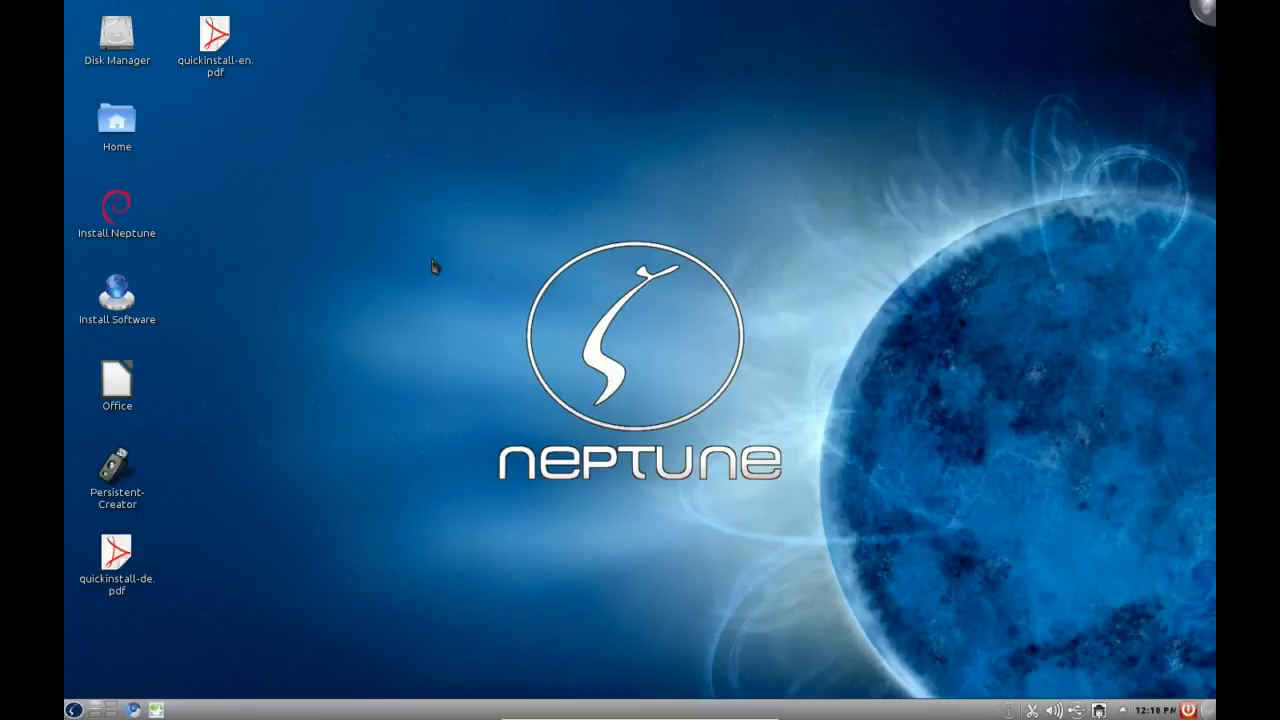
mouse_move(470, 210)
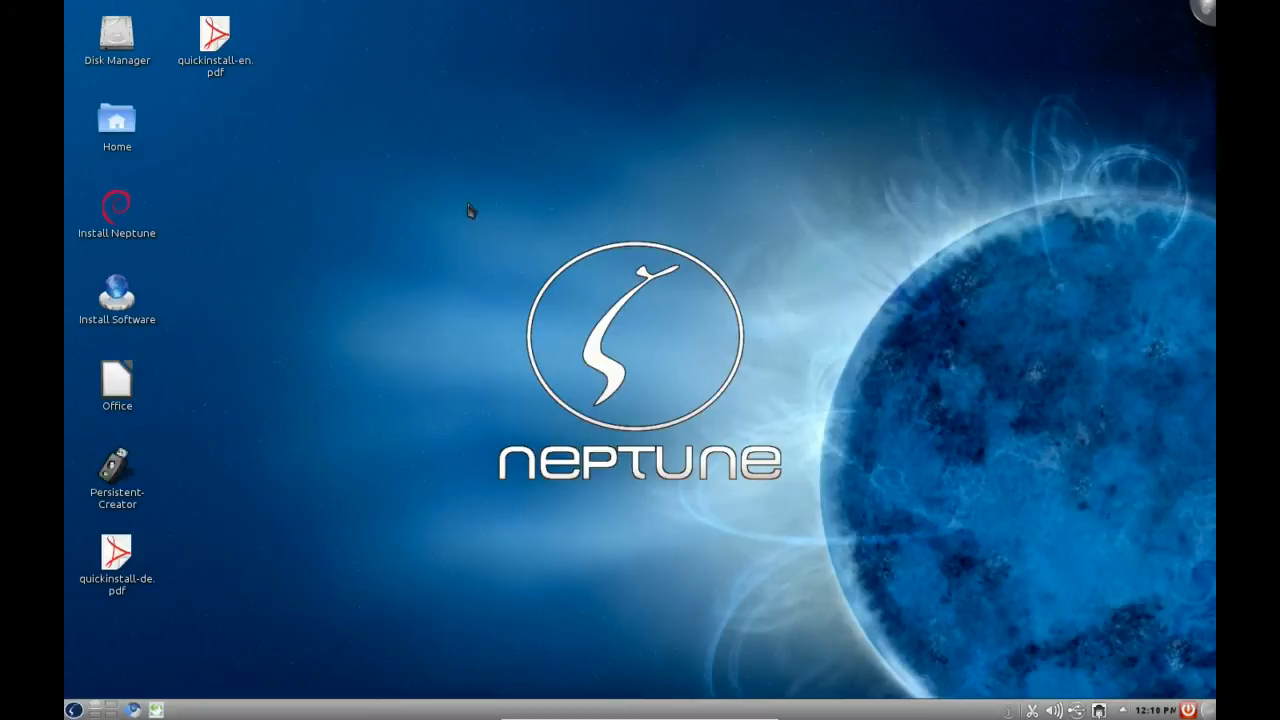
mouse_move(459, 178)
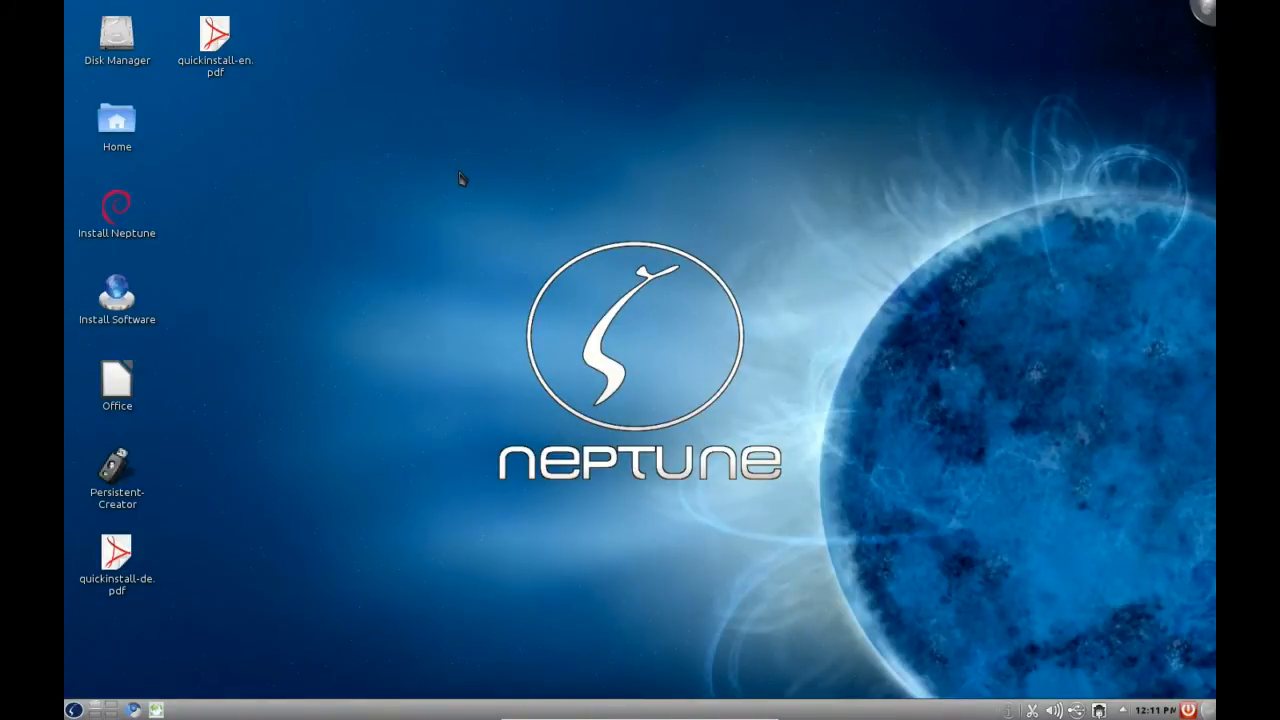
mouse_move(240, 332)
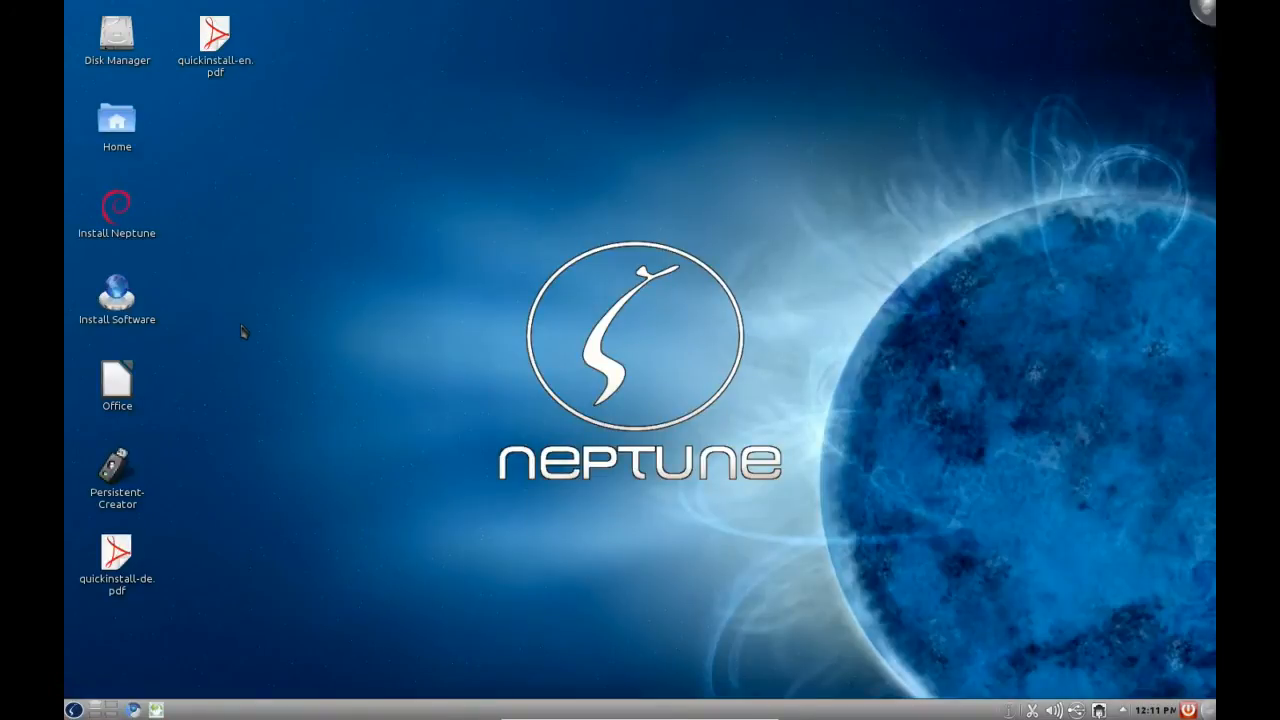
mouse_move(239, 326)
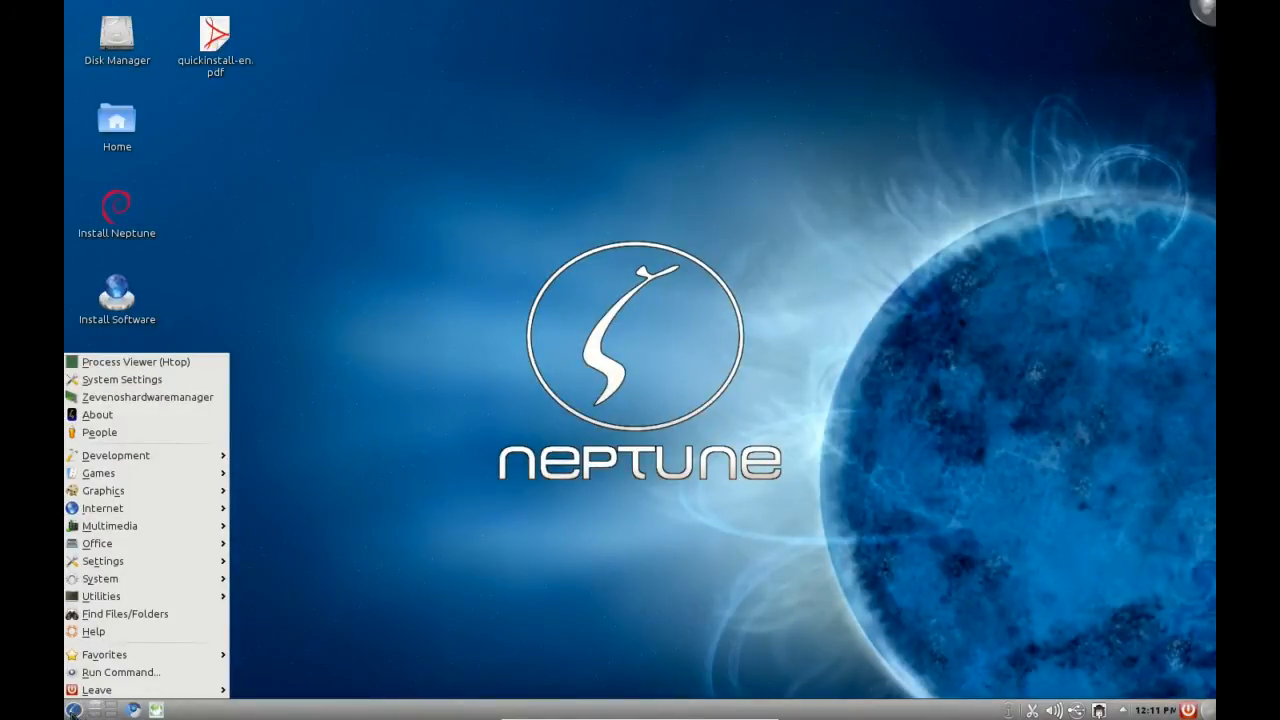
Step: Launch KPackageKit, view its Get and Remove Software categories, then close it
click(99, 578)
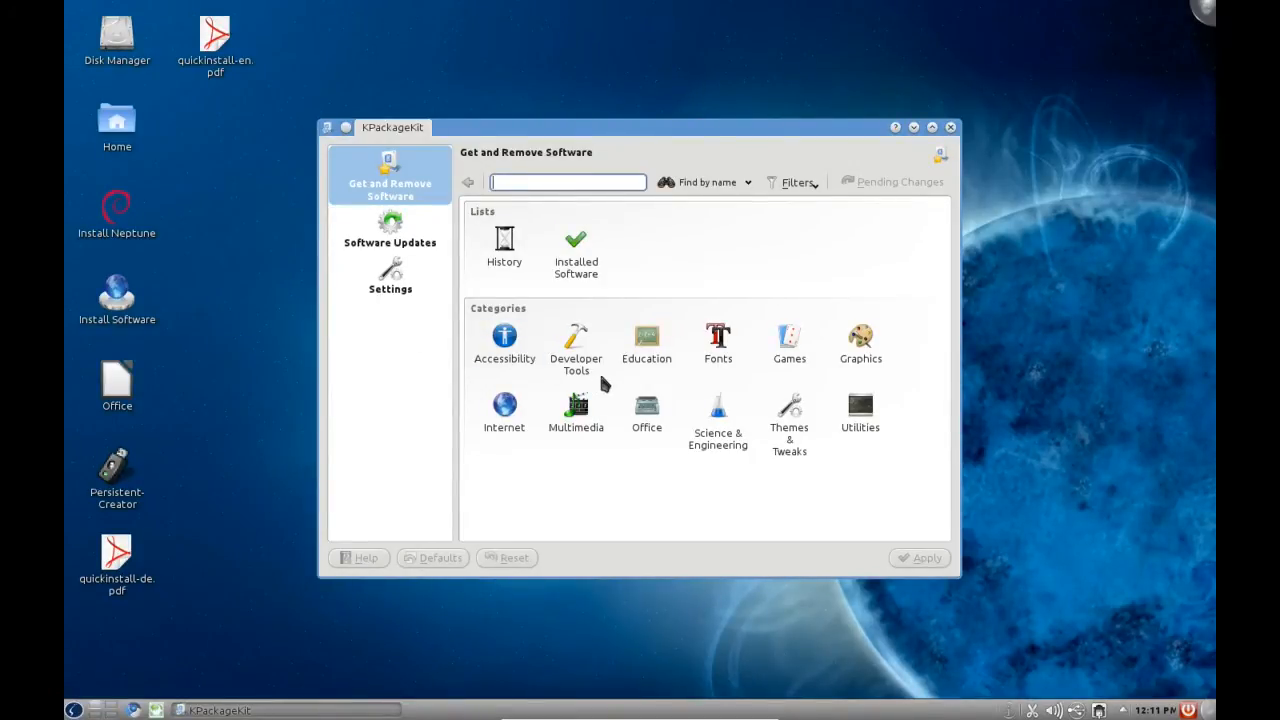
mouse_move(390, 225)
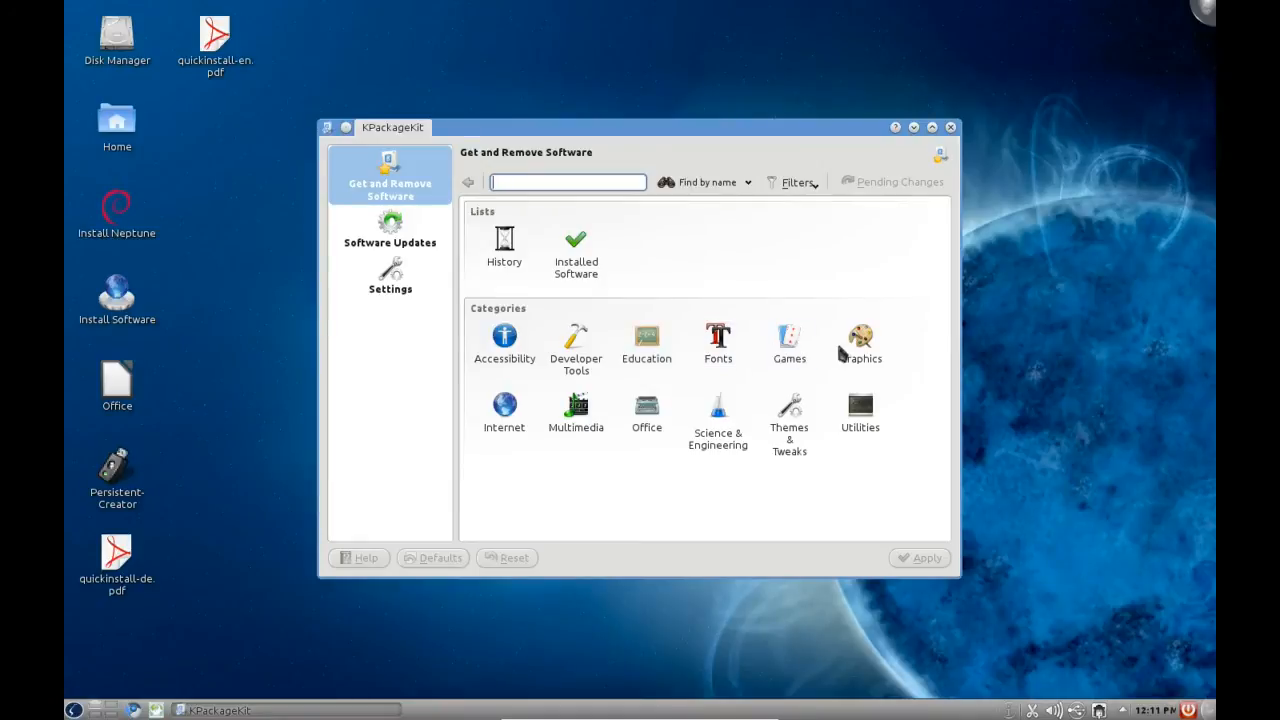
mouse_move(668, 133)
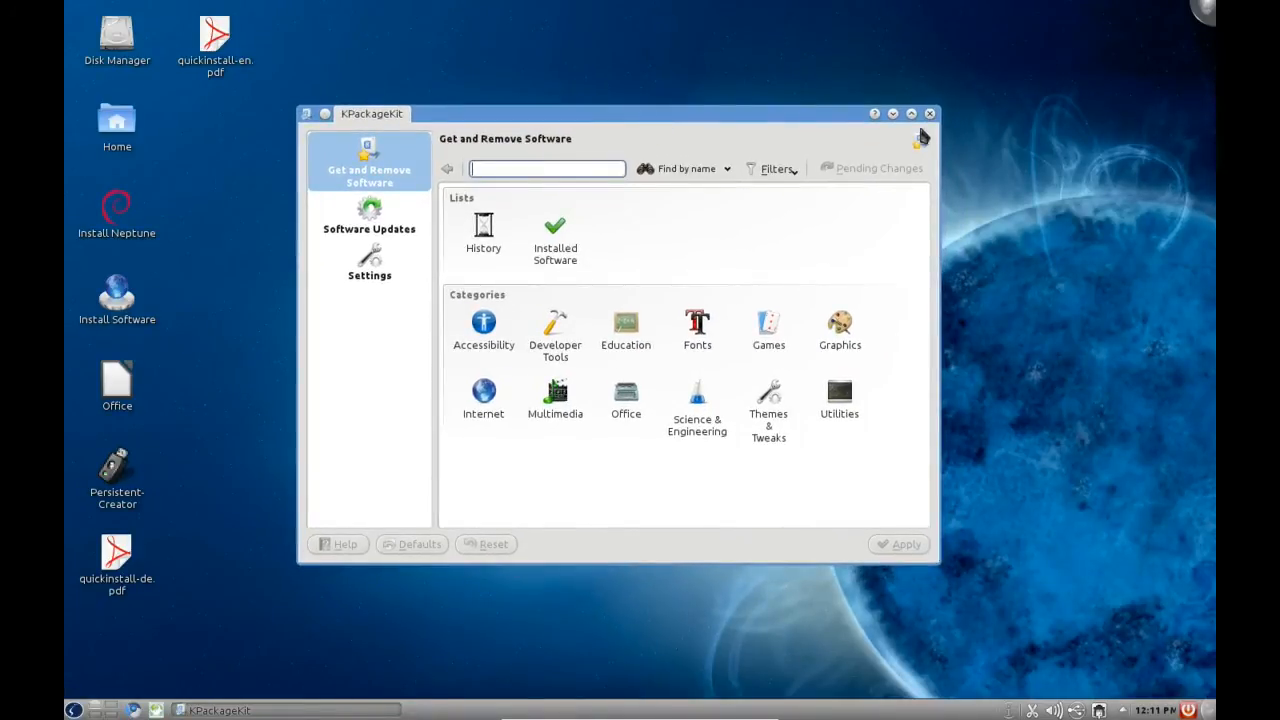
click(929, 113)
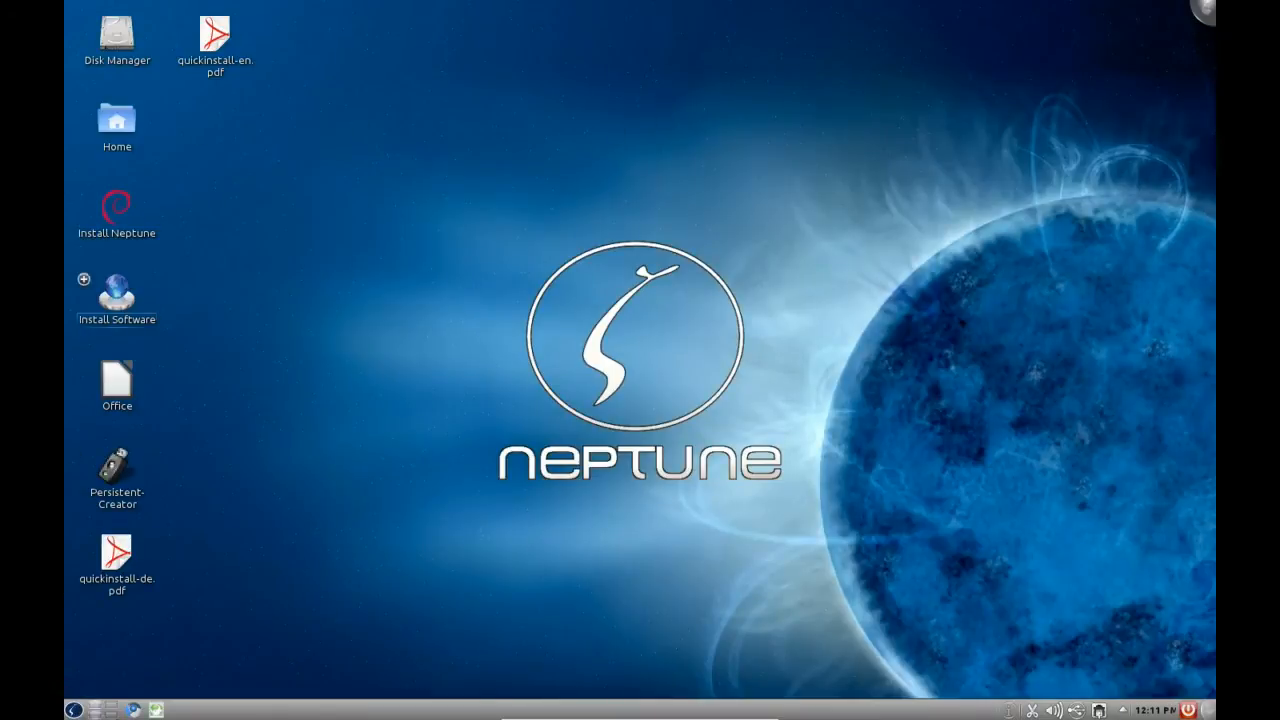
mouse_move(558, 363)
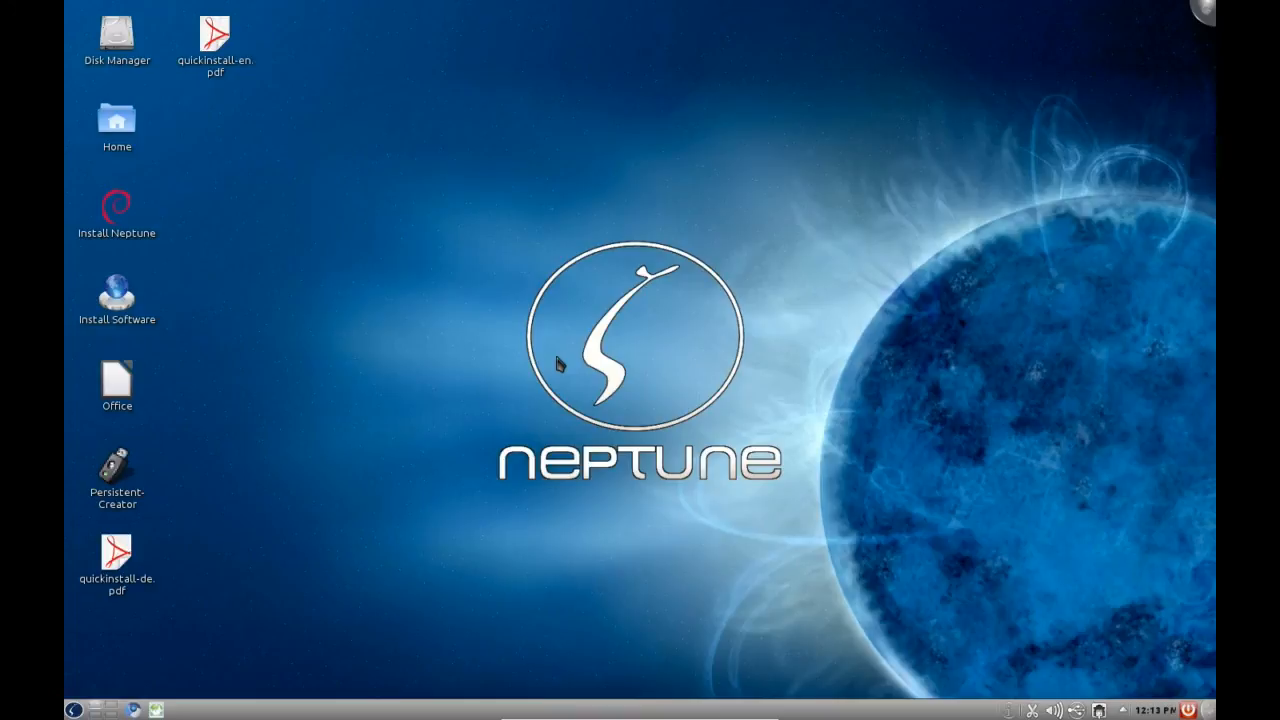
mouse_move(484, 327)
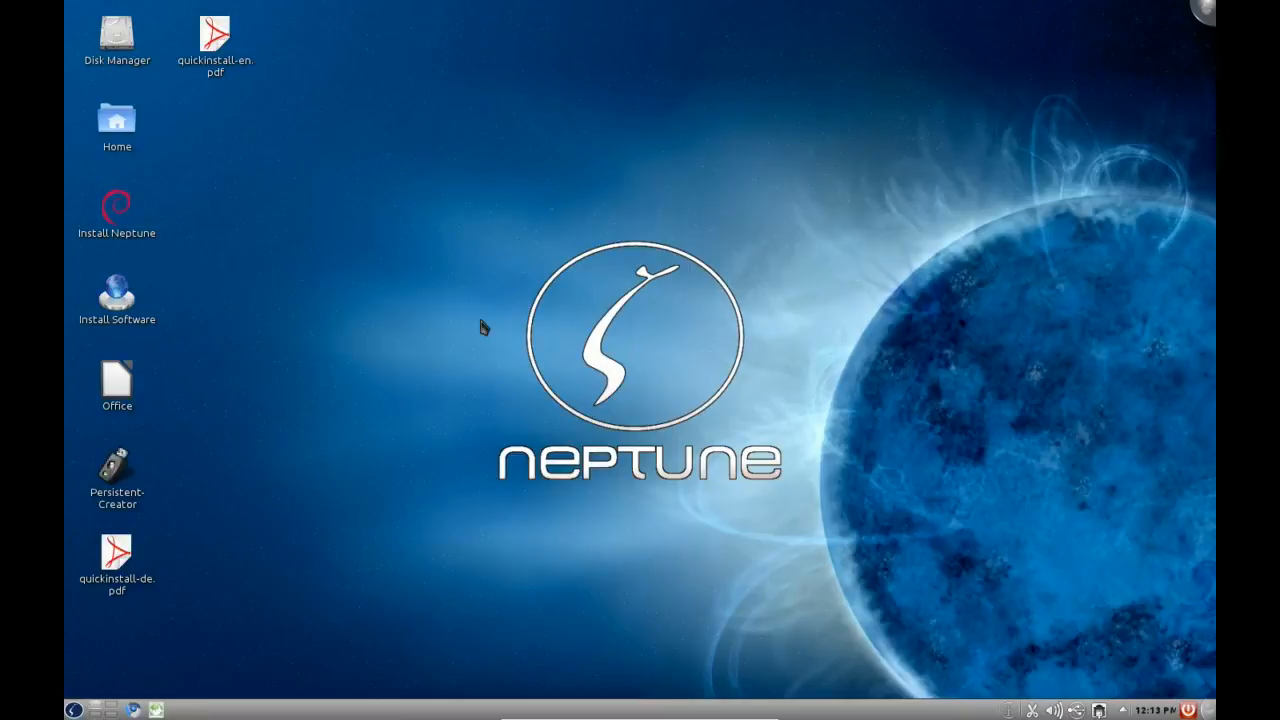
mouse_move(468, 334)
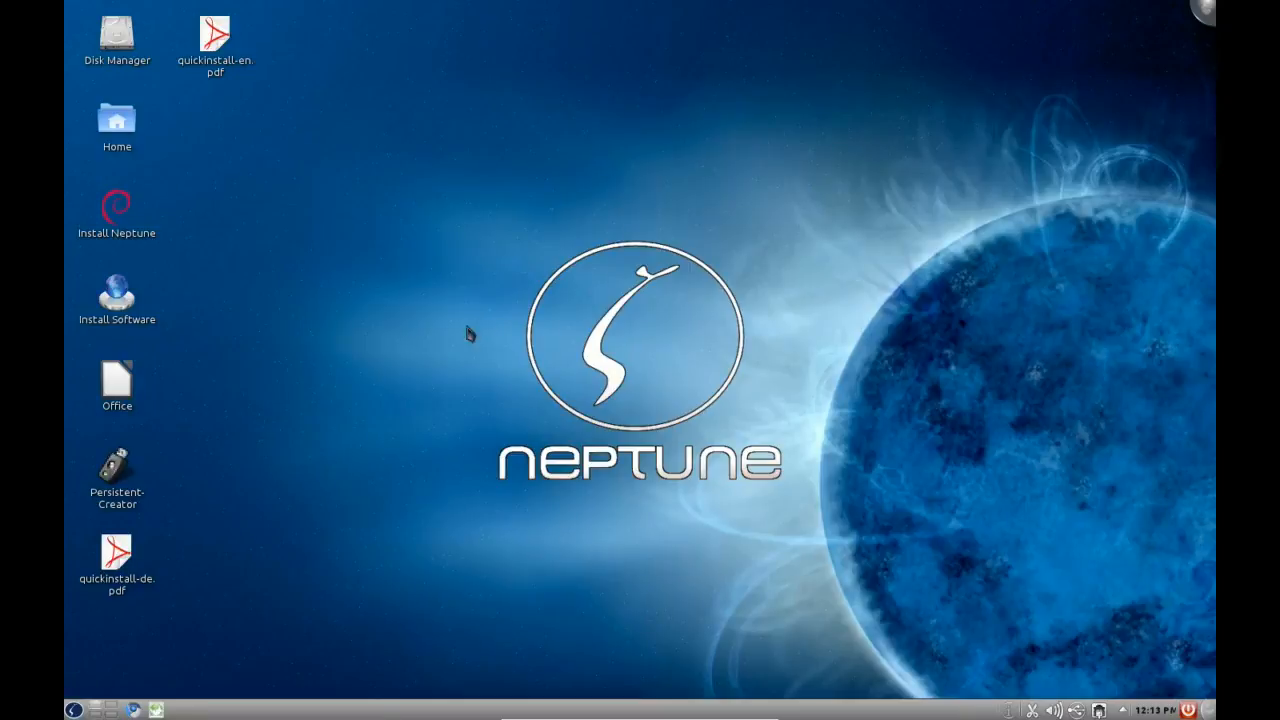
click(74, 709)
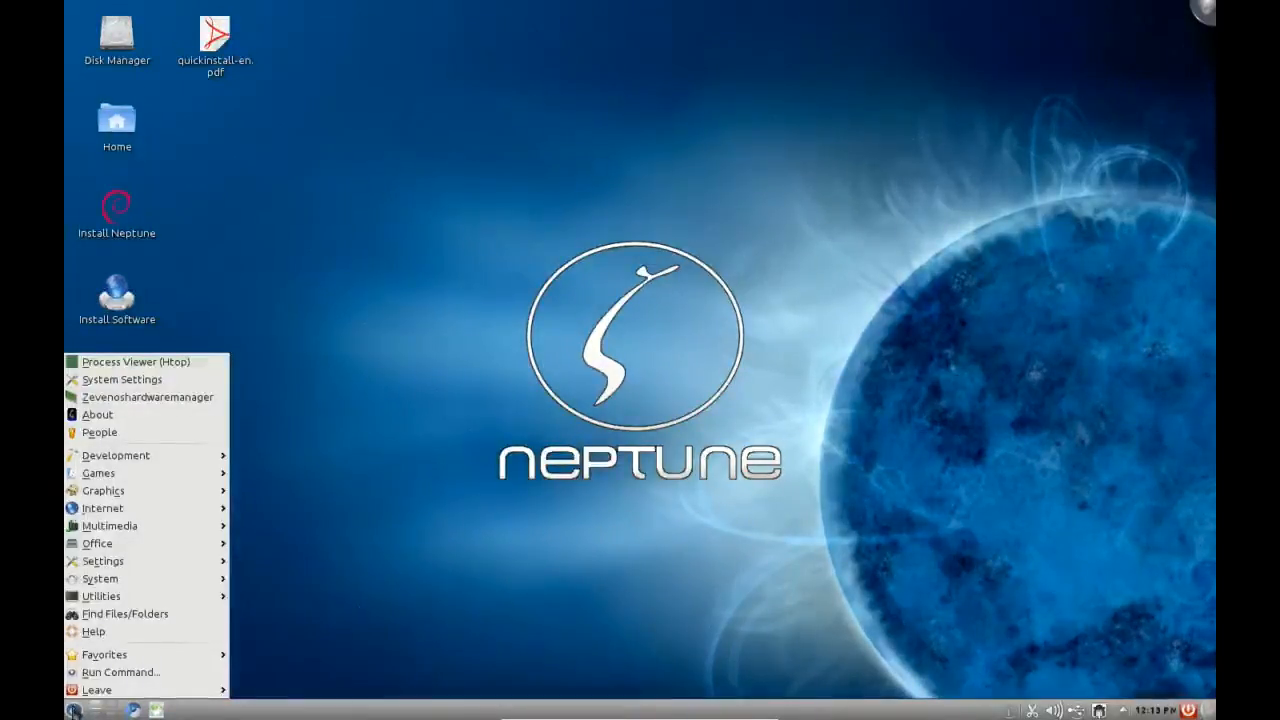
Step: Expand the launcher's Utilities submenu listing Ark, KCalc, Kate, TrueCrypt and other tools
click(101, 596)
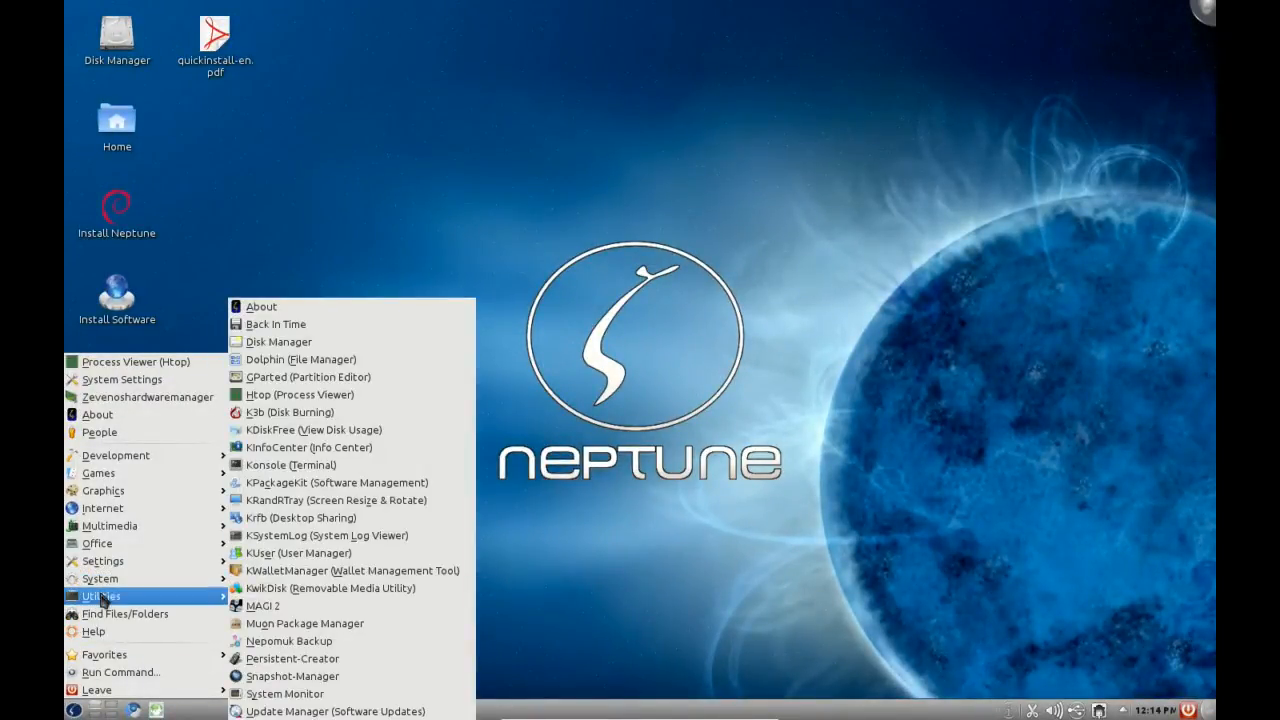
mouse_move(100, 578)
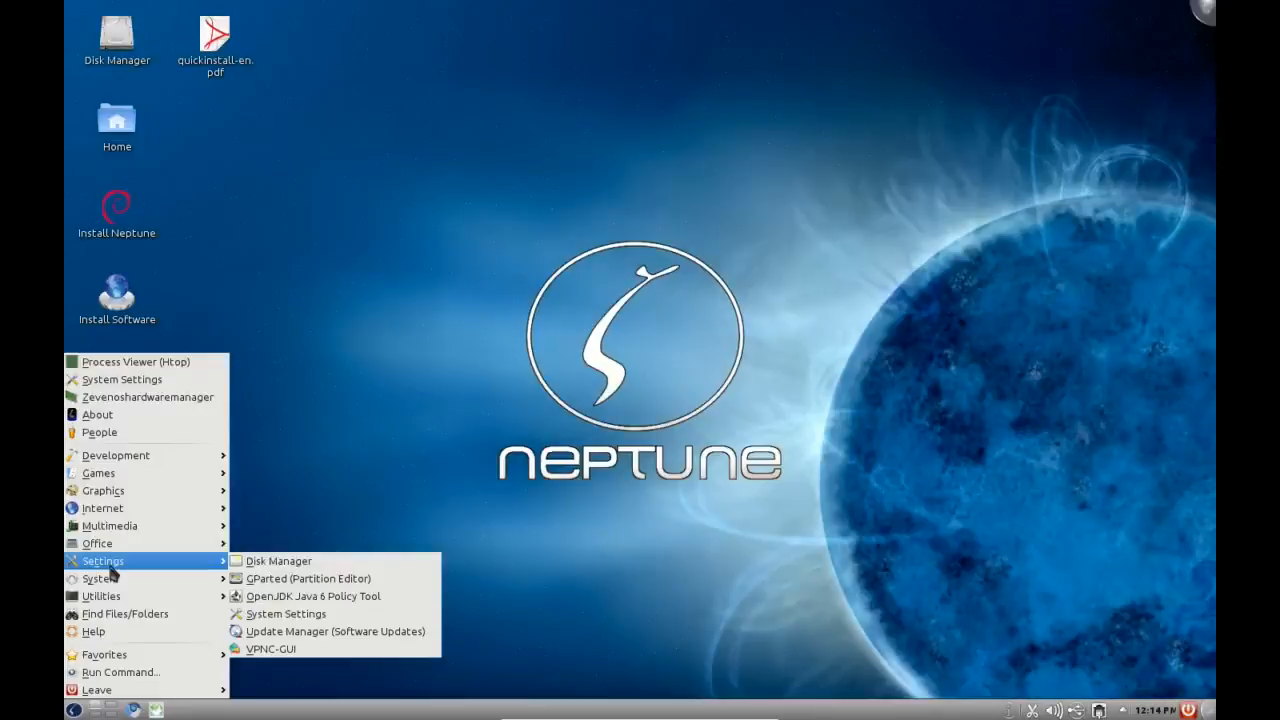
mouse_move(97, 543)
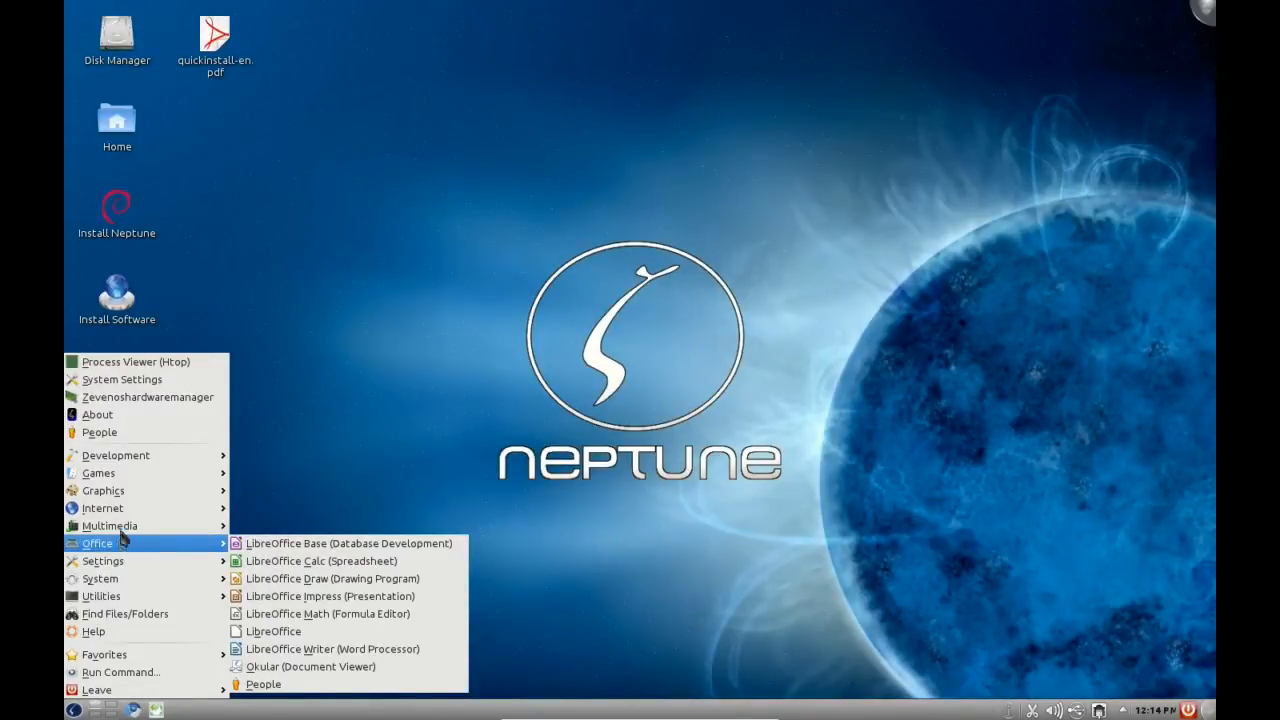
mouse_move(102, 507)
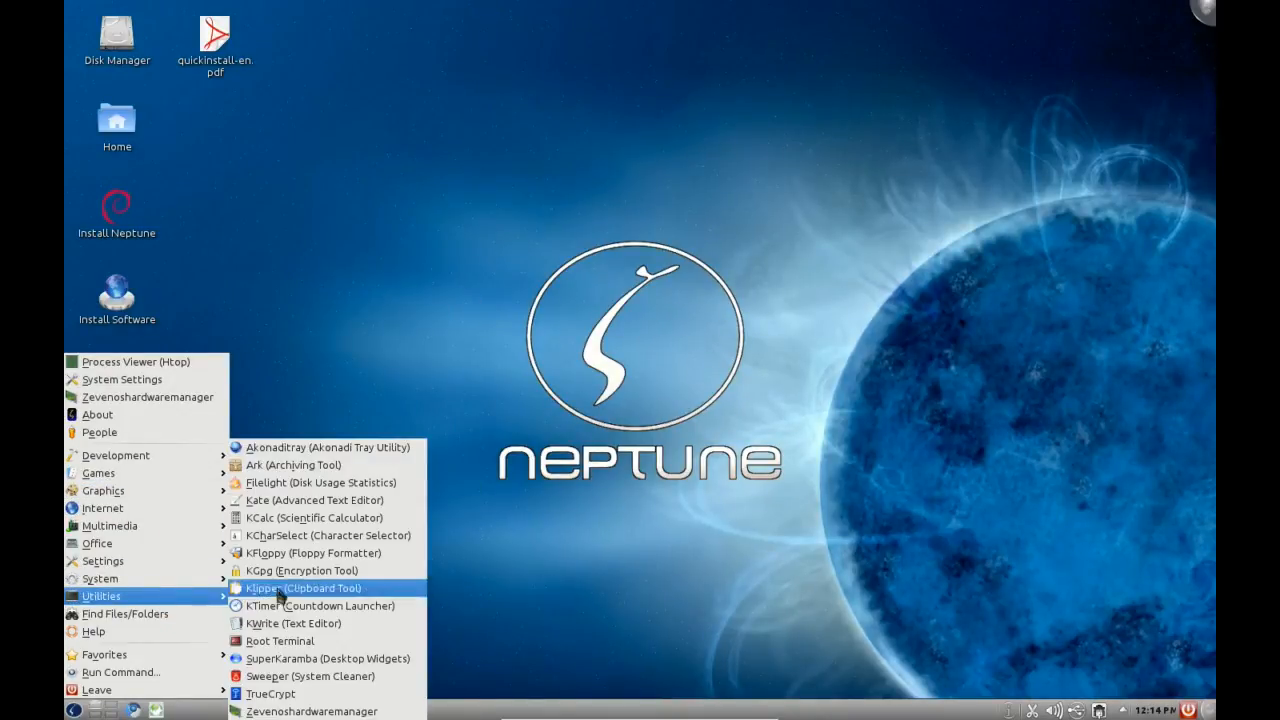
mouse_move(294, 623)
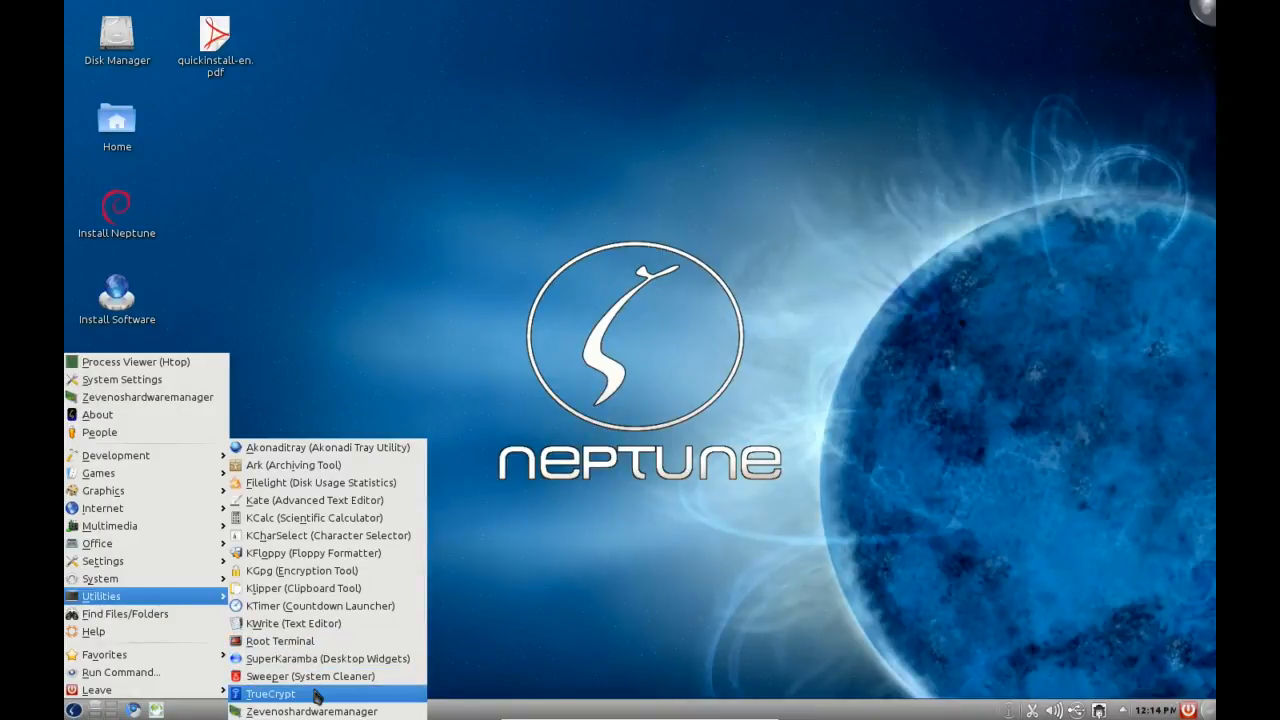
mouse_move(310, 676)
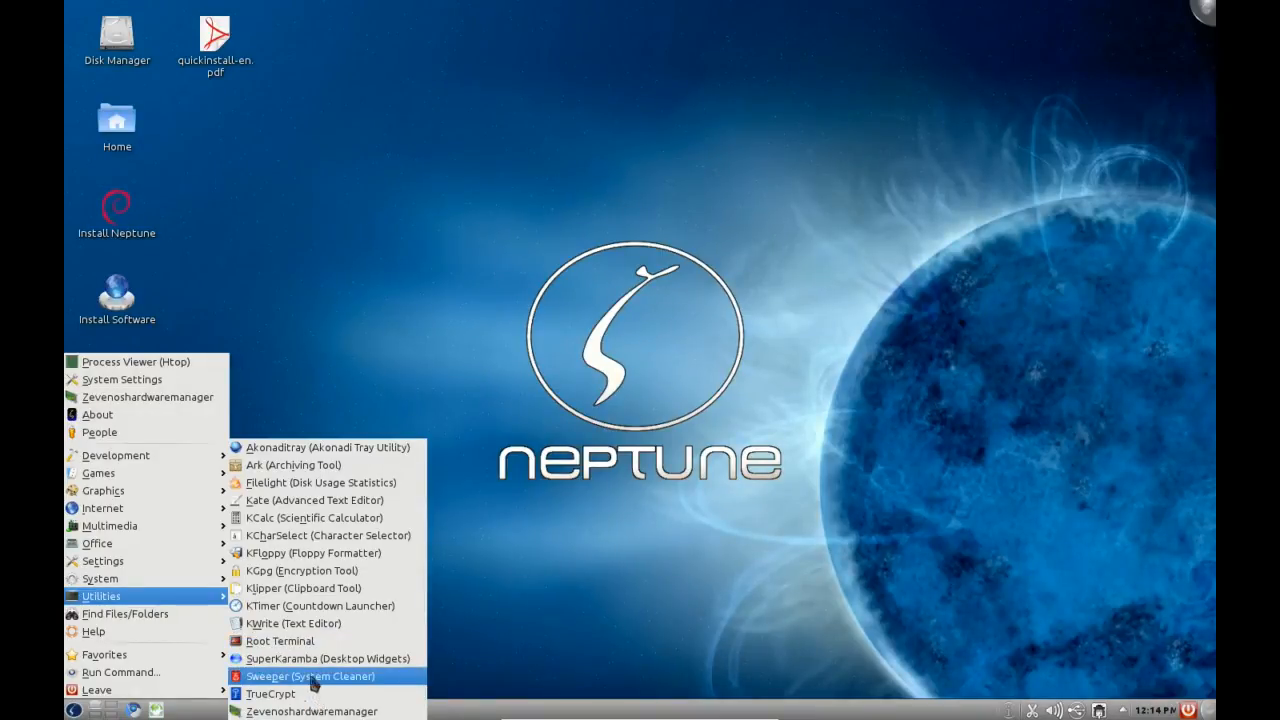
mouse_move(294, 465)
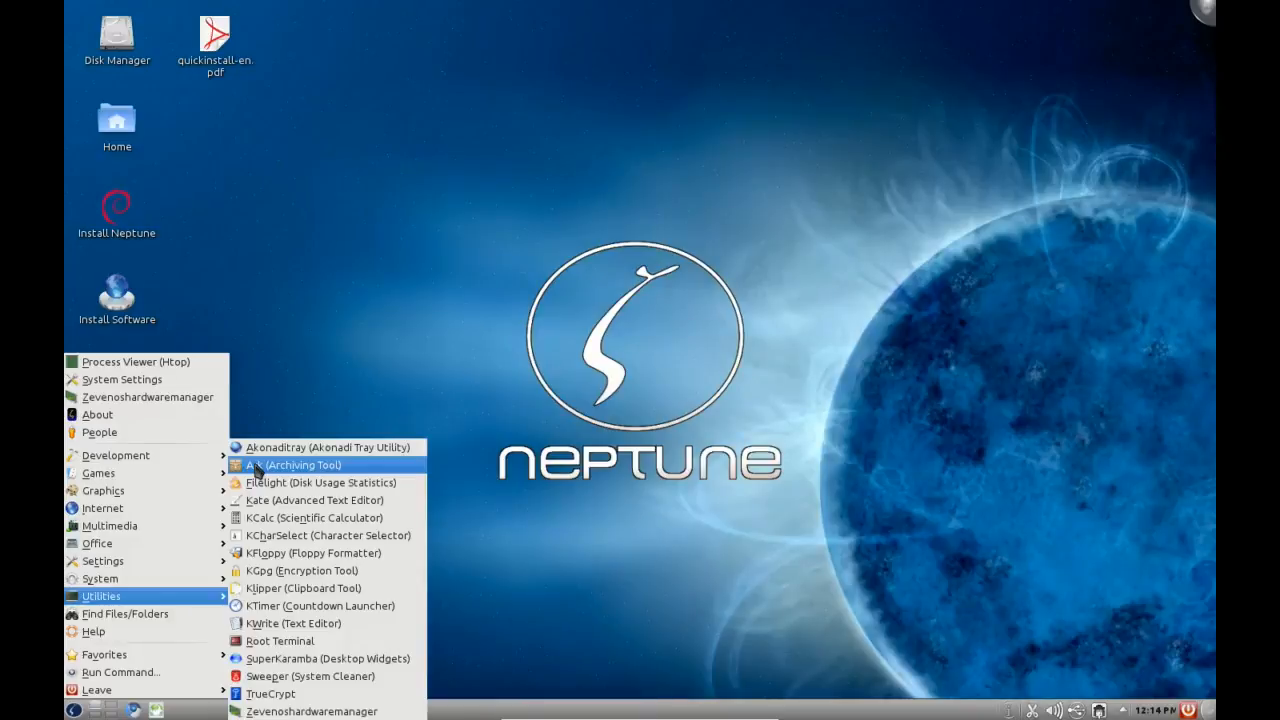